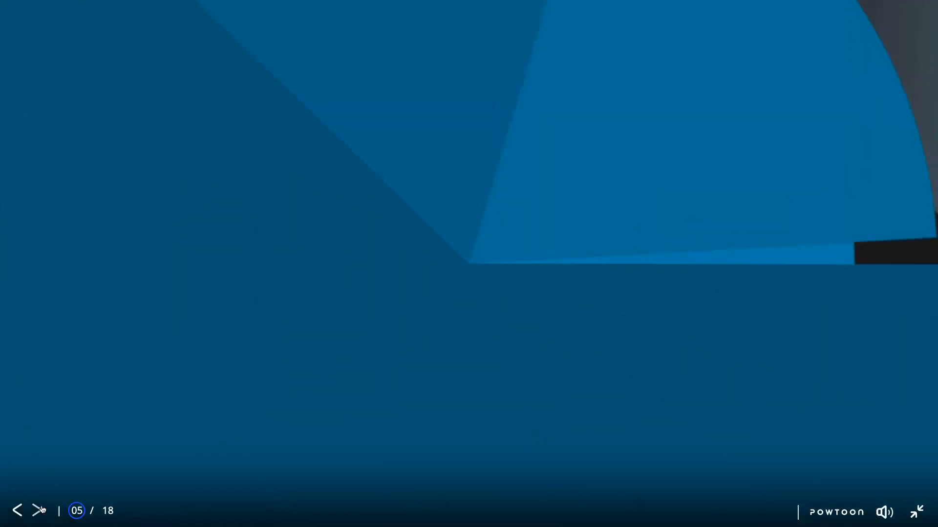
# - Advance the full-screen presentation to slide 6, REMOTE WORK - The Reality
pyautogui.click(37, 511)
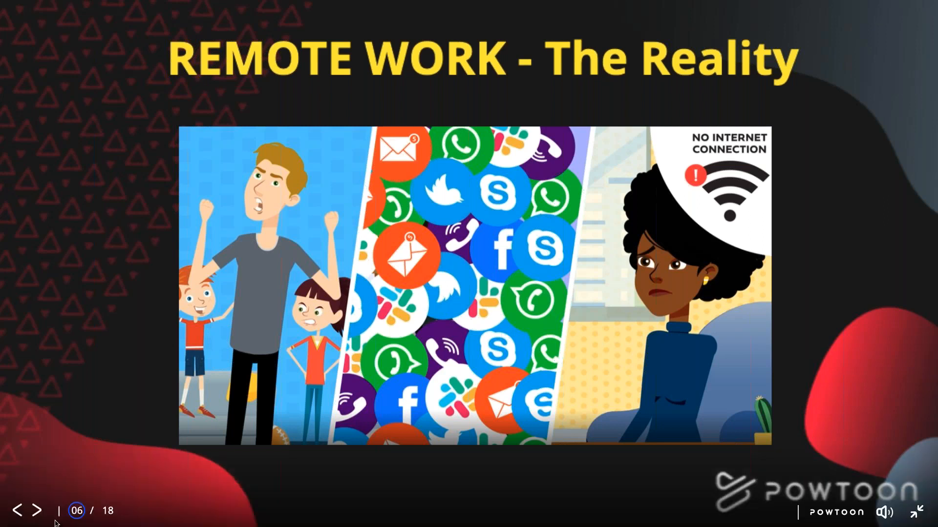
# - Advance the full-screen presentation to slide 11 of 18
pyautogui.click(37, 511)
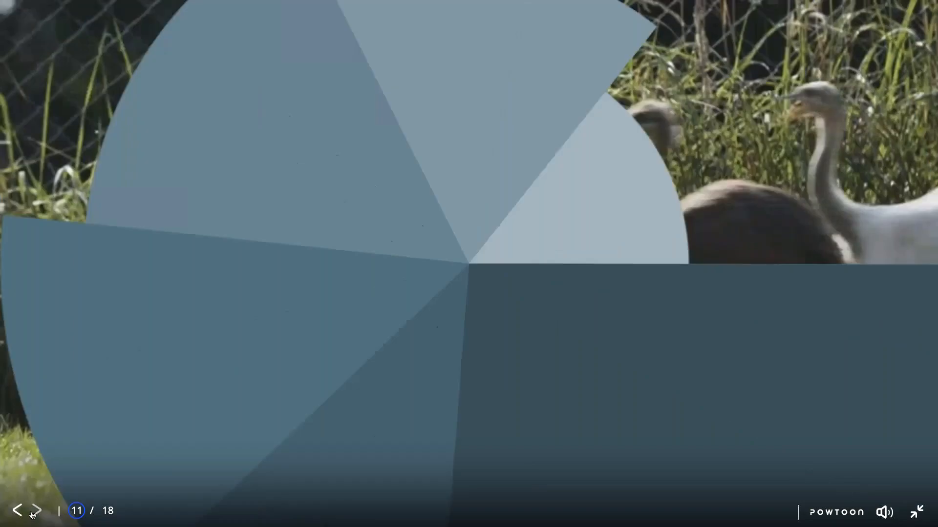
# - Exit full screen and return to the Studio editor on slide 1 of the template
pyautogui.click(914, 513)
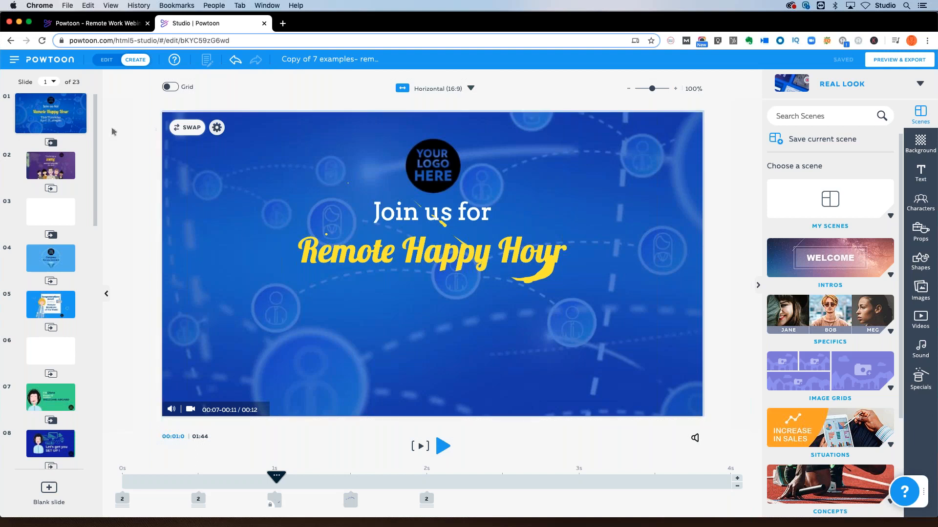
pyautogui.moveTo(391, 95)
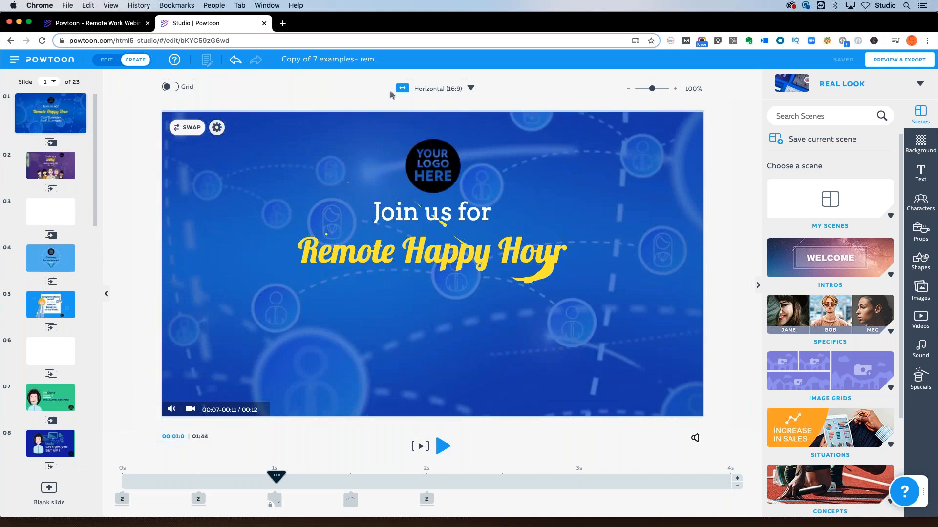
# - Switch the video format from Horizontal (16:9) to Square
pyautogui.click(471, 89)
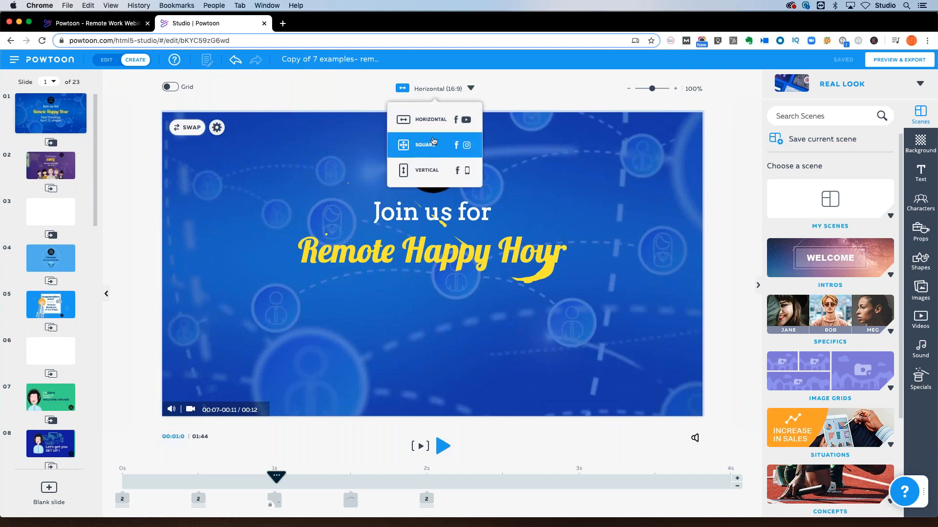
pyautogui.click(424, 145)
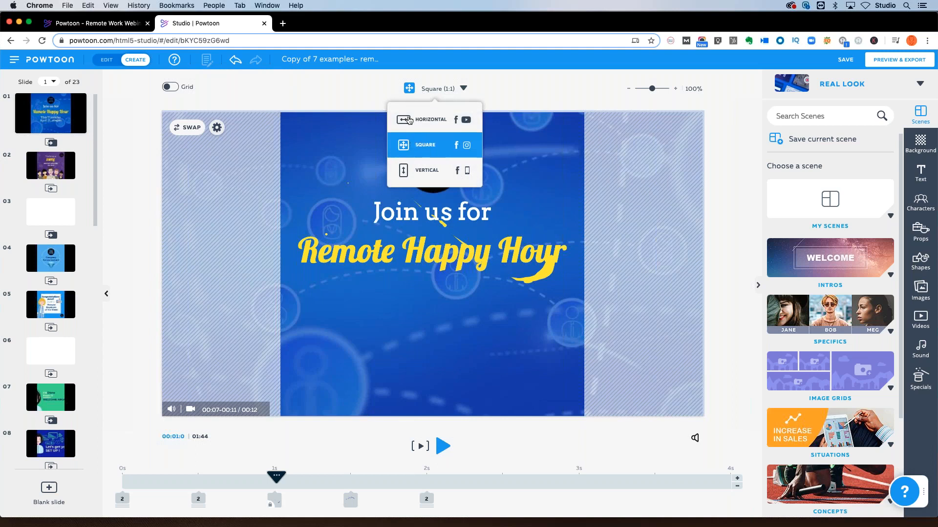
pyautogui.moveTo(291, 127)
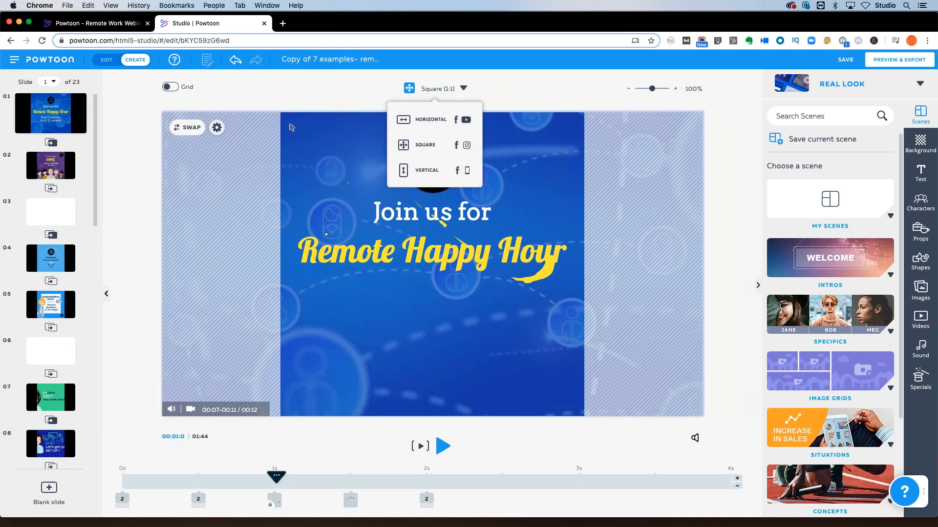
pyautogui.click(564, 86)
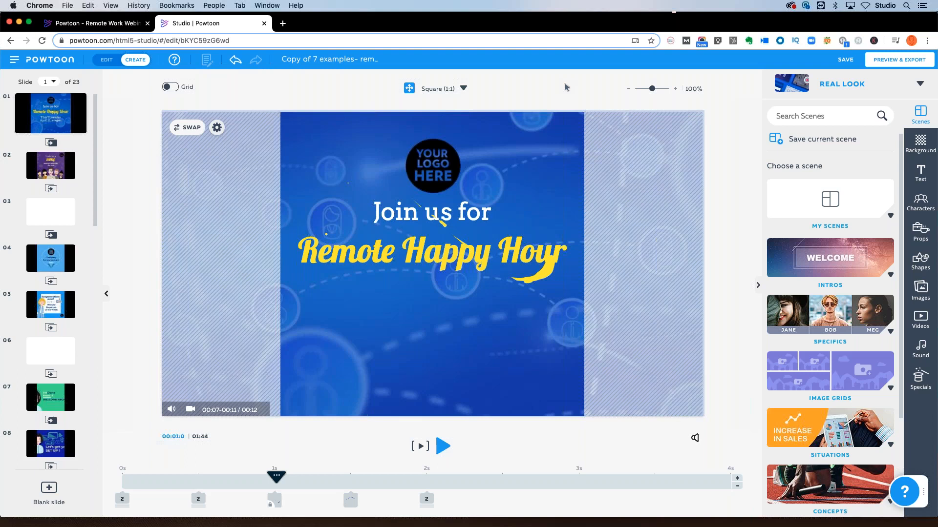
pyautogui.moveTo(602, 95)
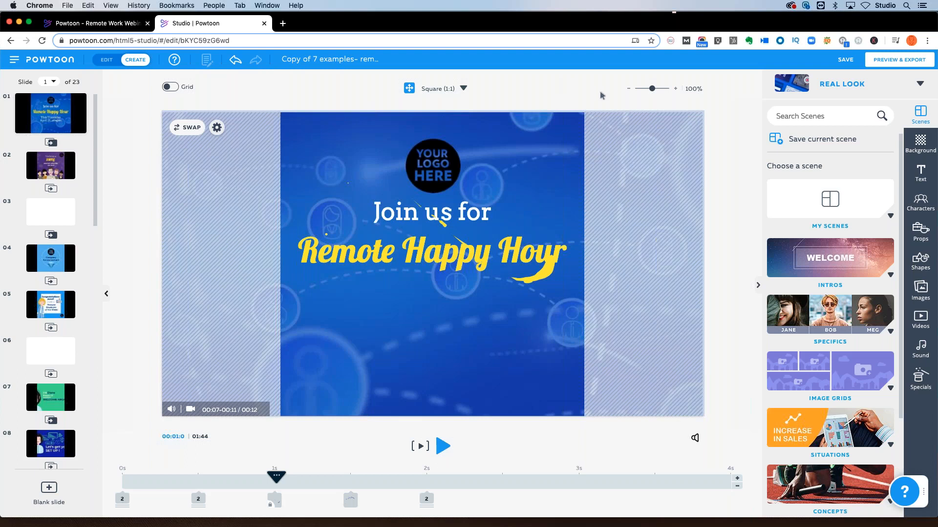
pyautogui.moveTo(519, 461)
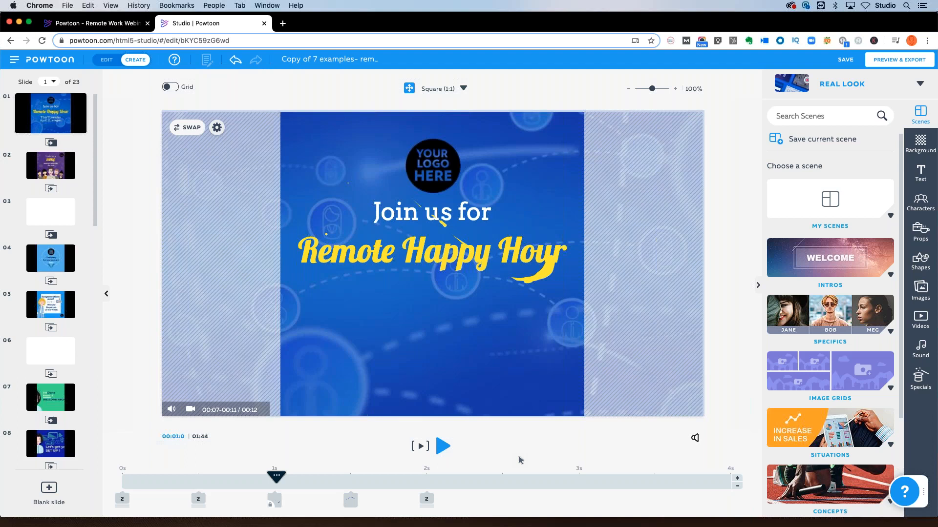
pyautogui.moveTo(509, 466)
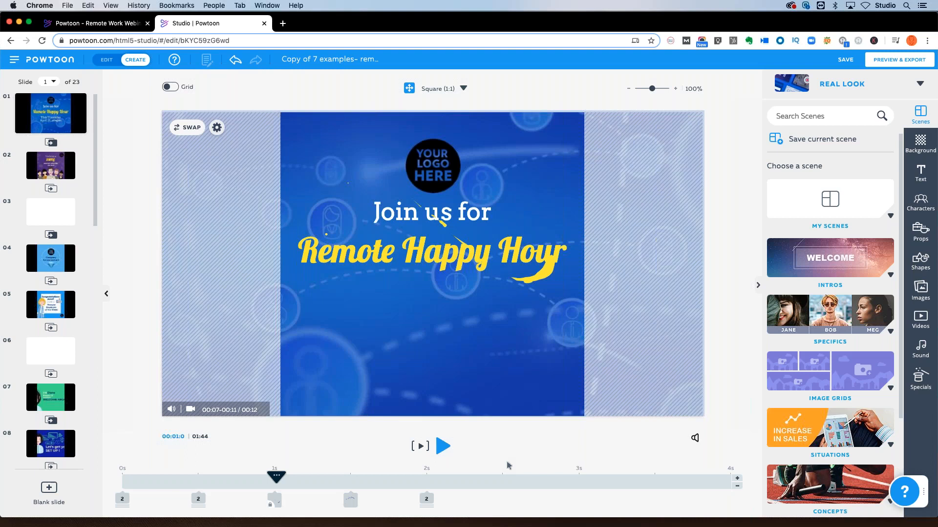
pyautogui.click(427, 212)
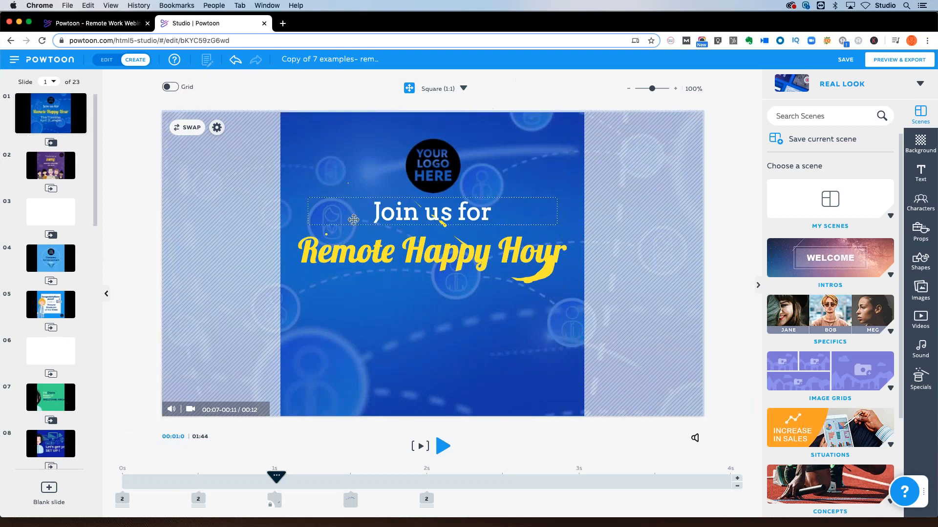
pyautogui.moveTo(343, 216)
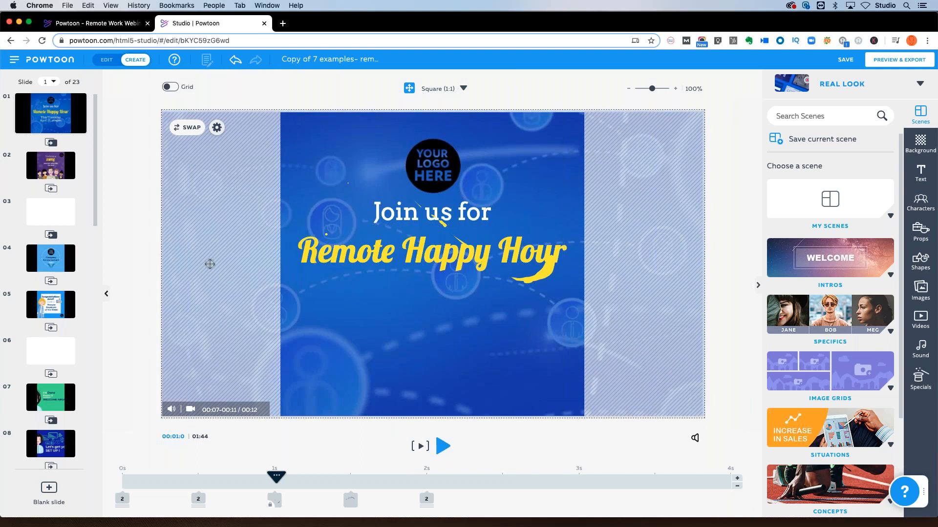
# - Switch the video format again to Vertical (9:16)
pyautogui.click(436, 88)
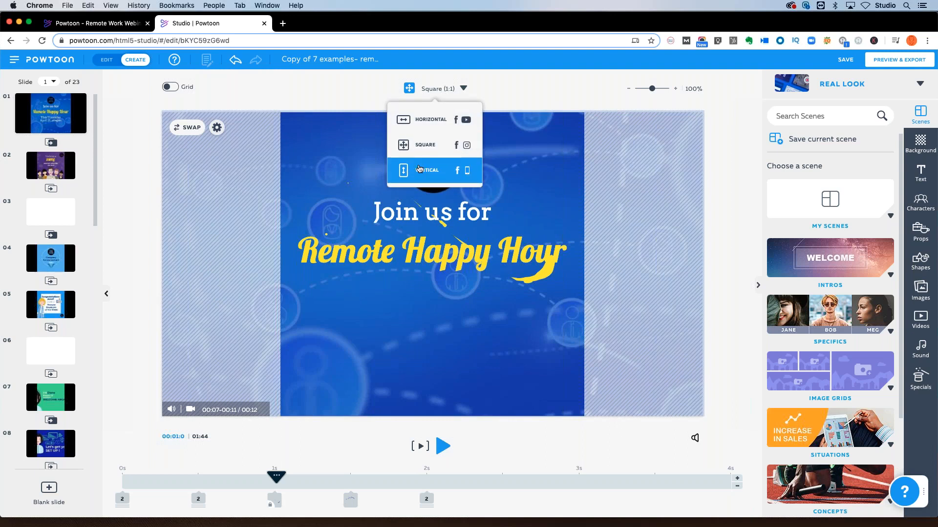
pyautogui.click(426, 170)
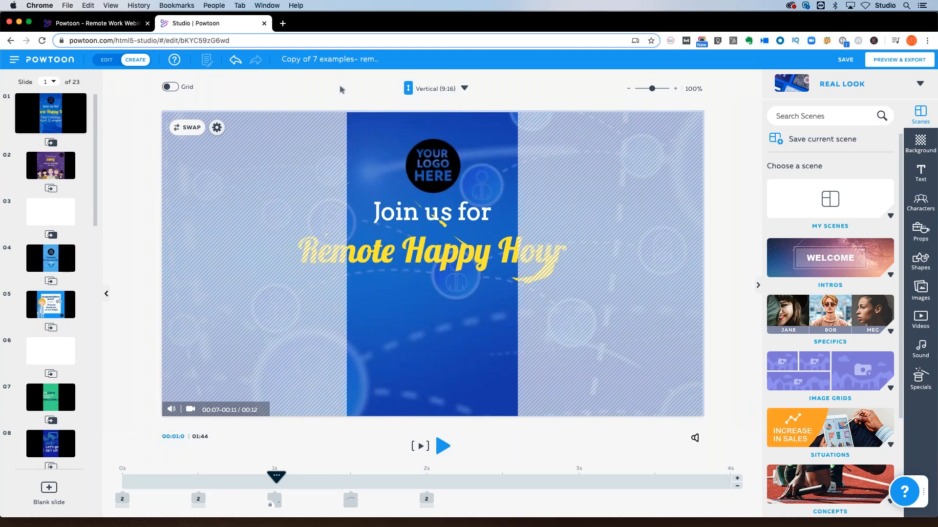
pyautogui.moveTo(437, 82)
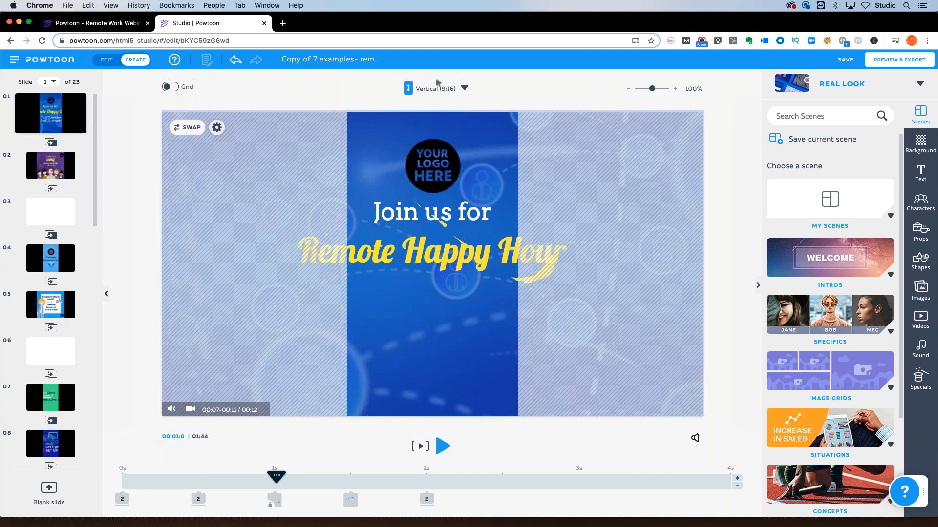
# - Set the video format back to Square (1:1)
pyautogui.click(463, 87)
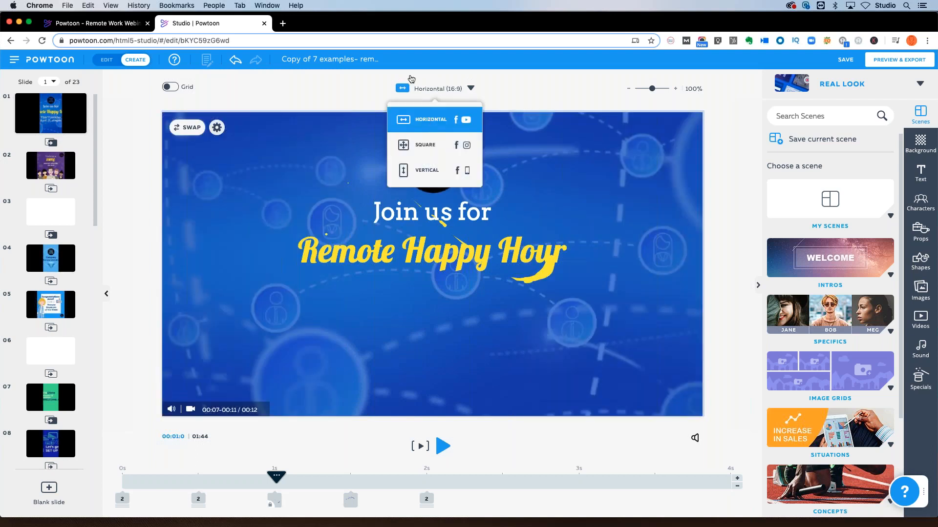
pyautogui.click(425, 144)
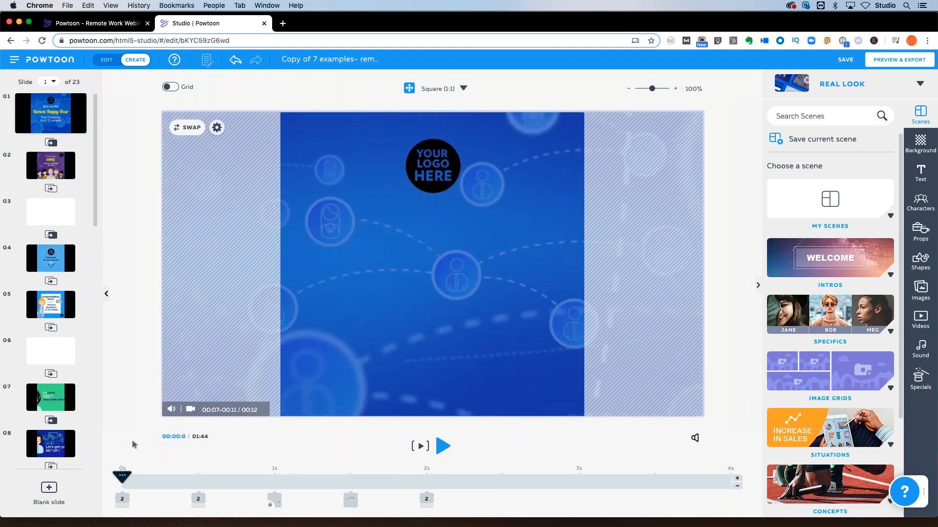
pyautogui.moveTo(119, 165)
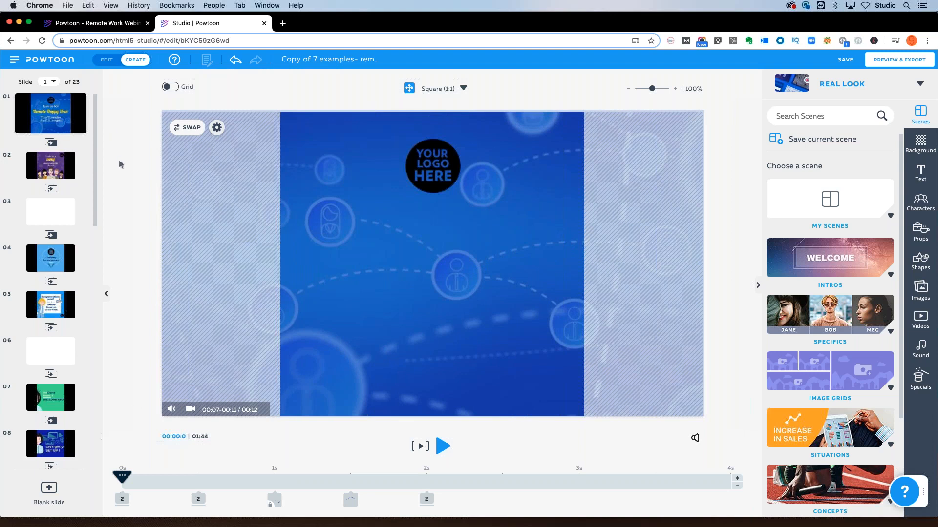
pyautogui.moveTo(57, 119)
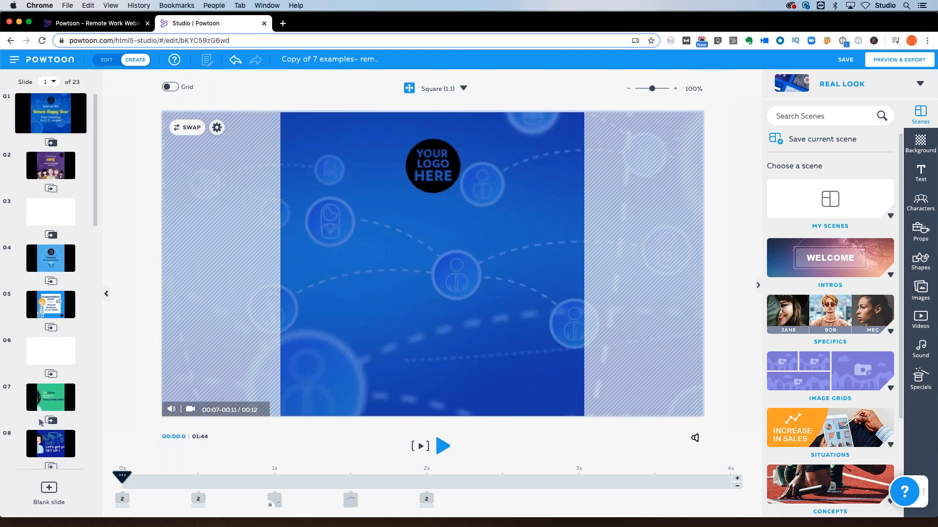
pyautogui.moveTo(93, 484)
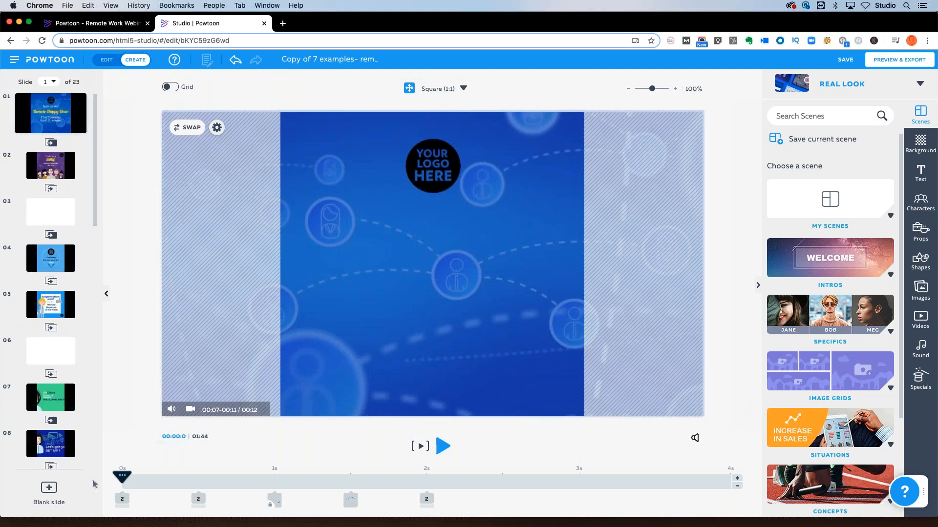
pyautogui.moveTo(624, 473)
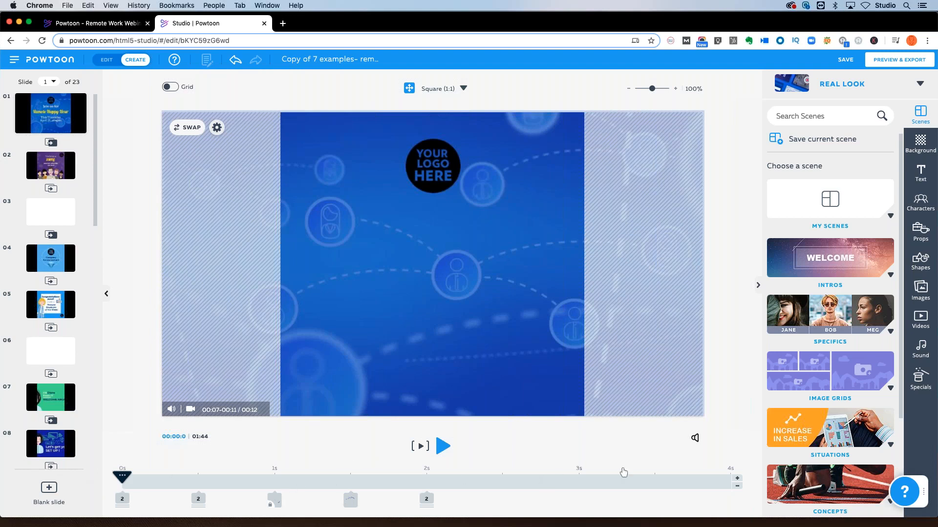
pyautogui.moveTo(310, 504)
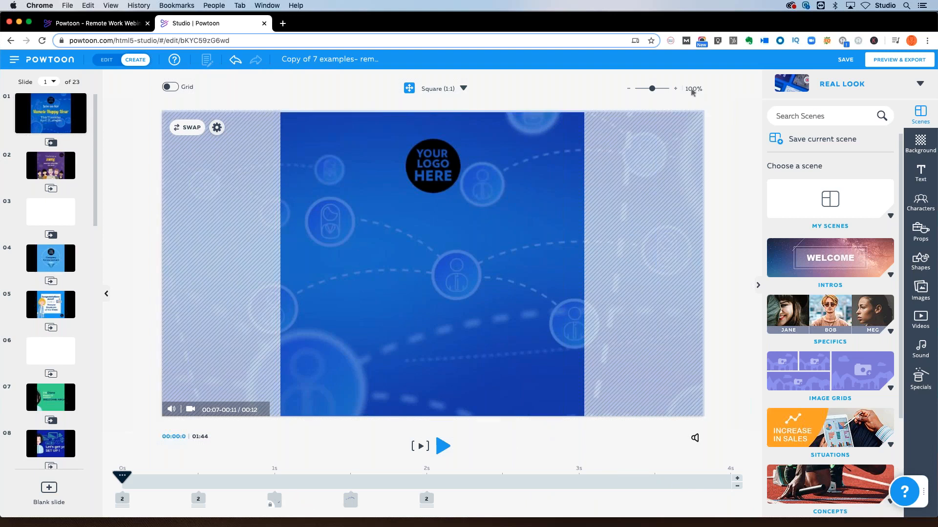
pyautogui.moveTo(898, 60)
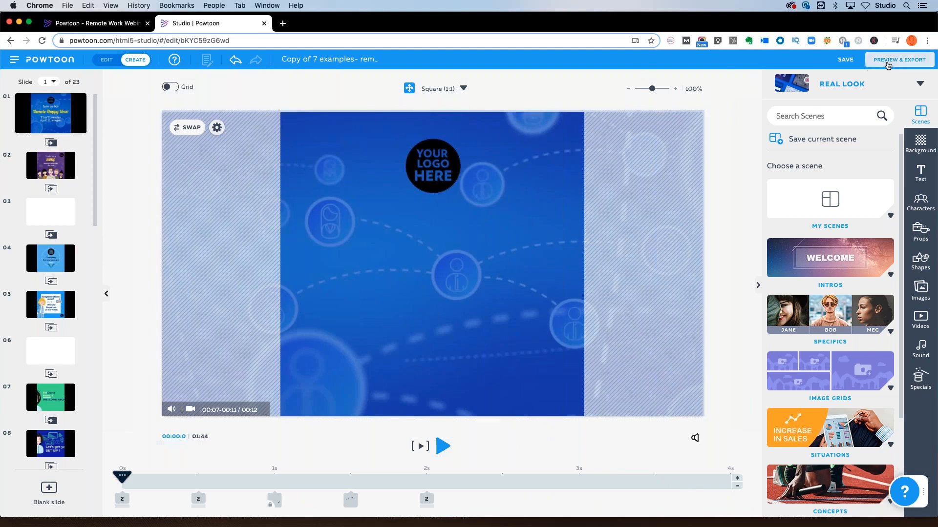
pyautogui.moveTo(861, 81)
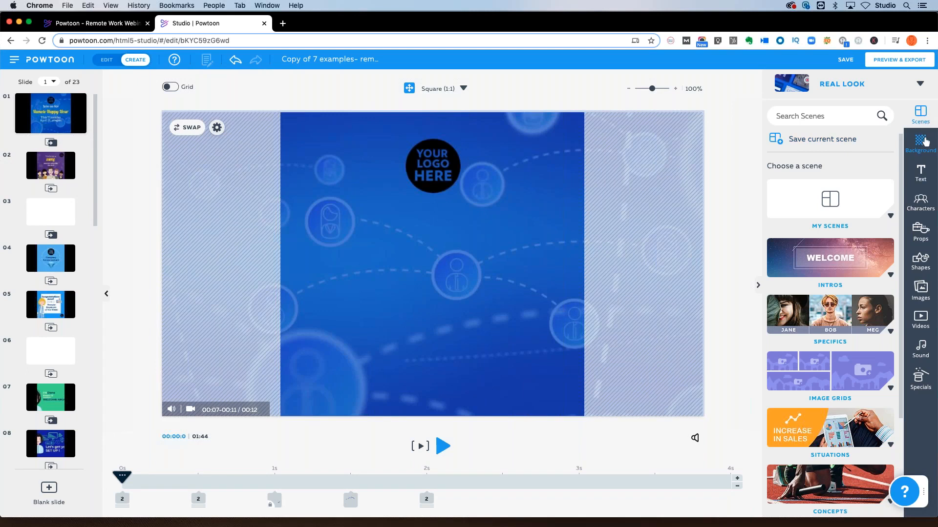
# - Browse the Text, Props, Shapes, Videos and Specials libraries, ending on Scenes
pyautogui.click(920, 173)
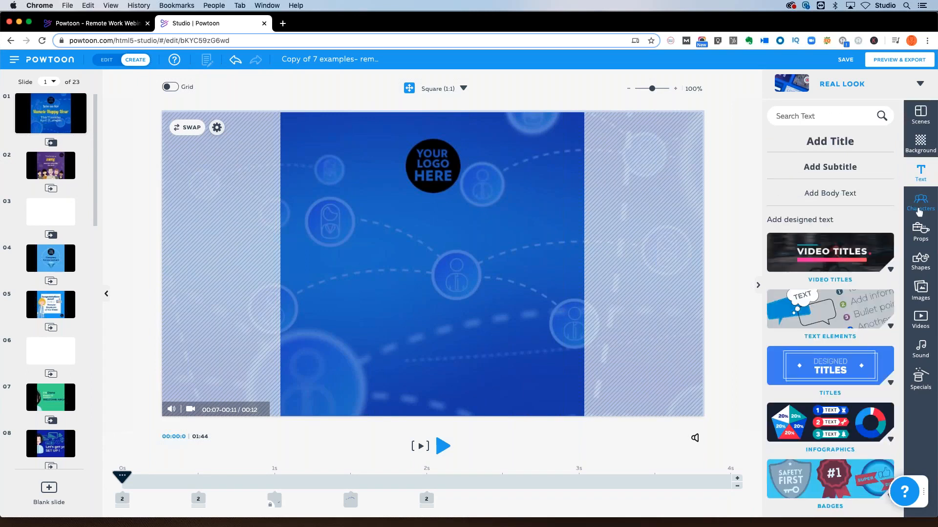
pyautogui.click(920, 231)
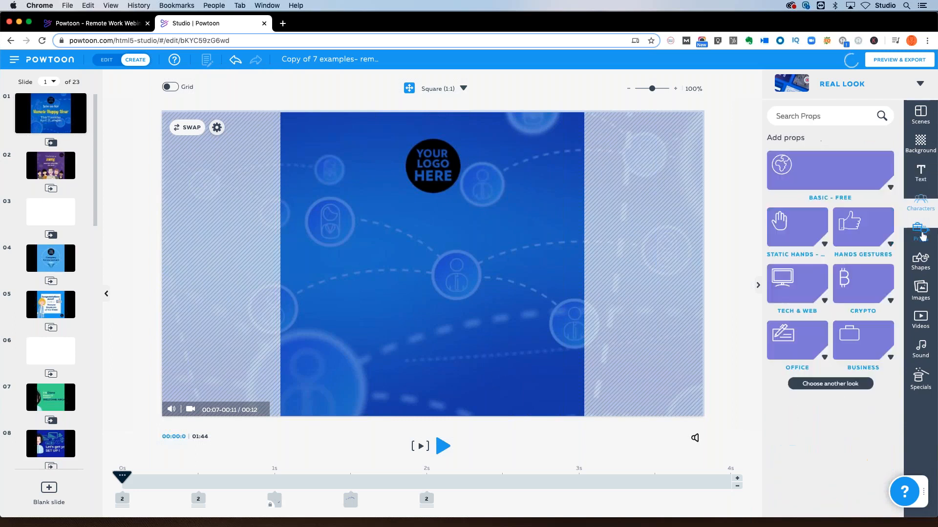
pyautogui.click(920, 262)
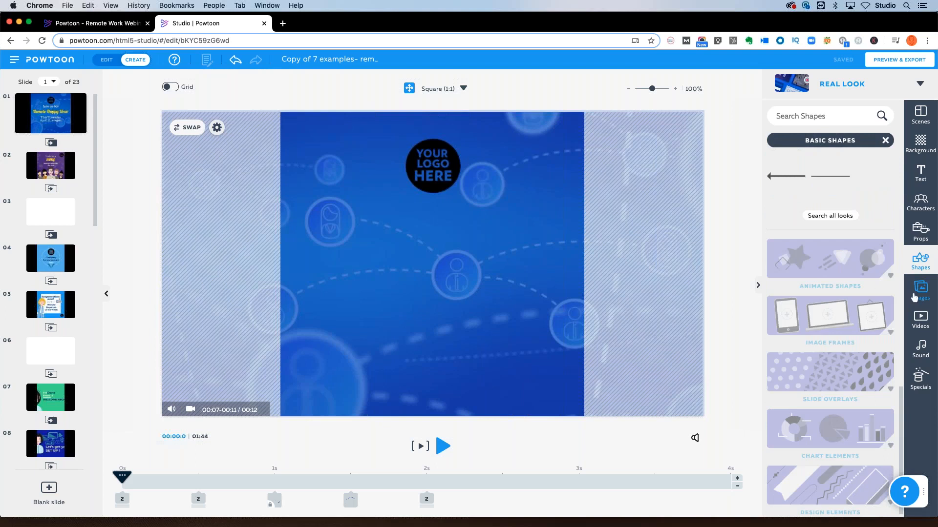
pyautogui.click(920, 317)
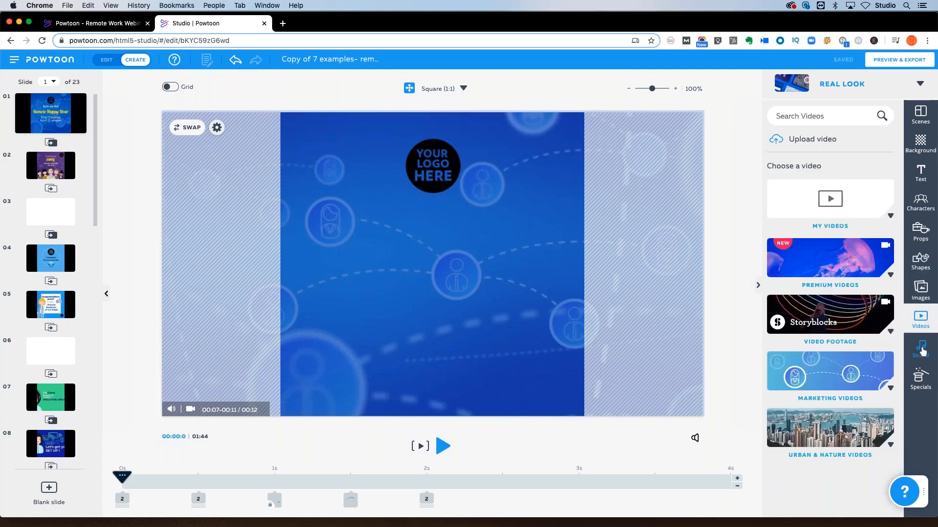
pyautogui.click(920, 377)
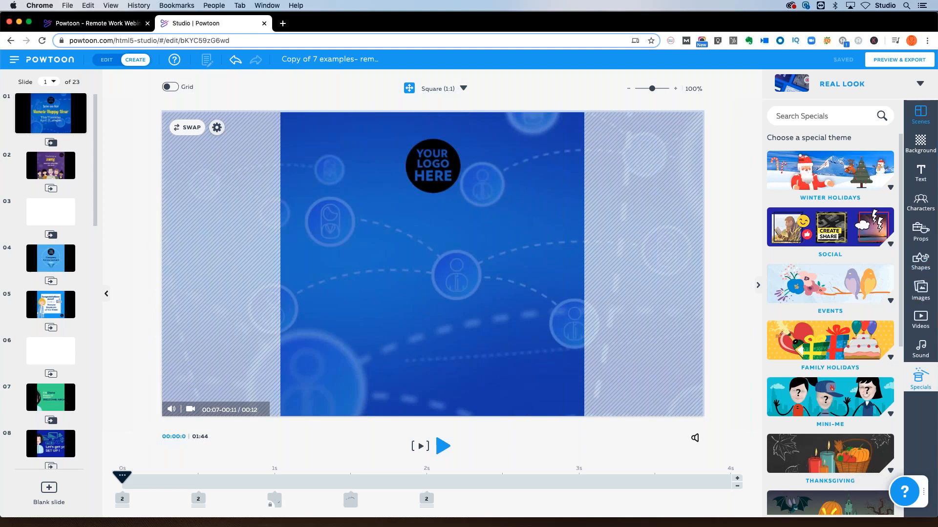
pyautogui.click(920, 115)
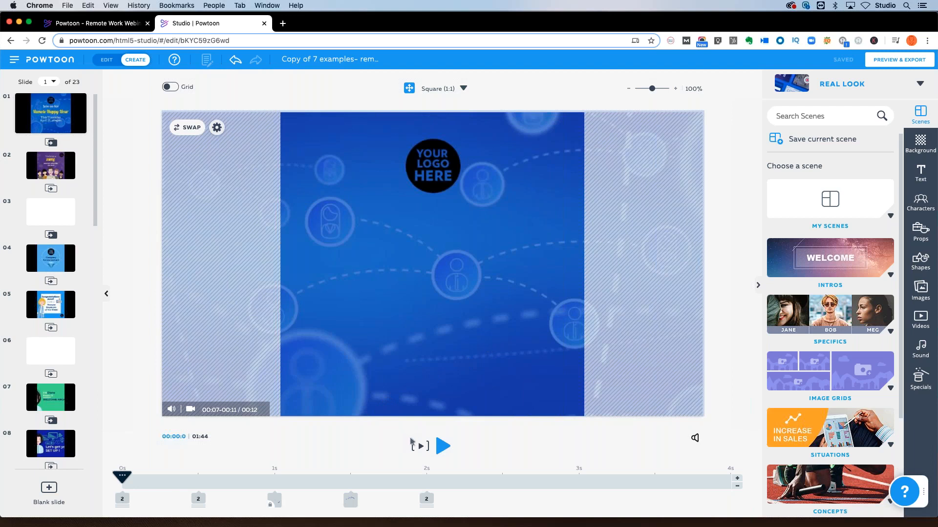
pyautogui.moveTo(442, 445)
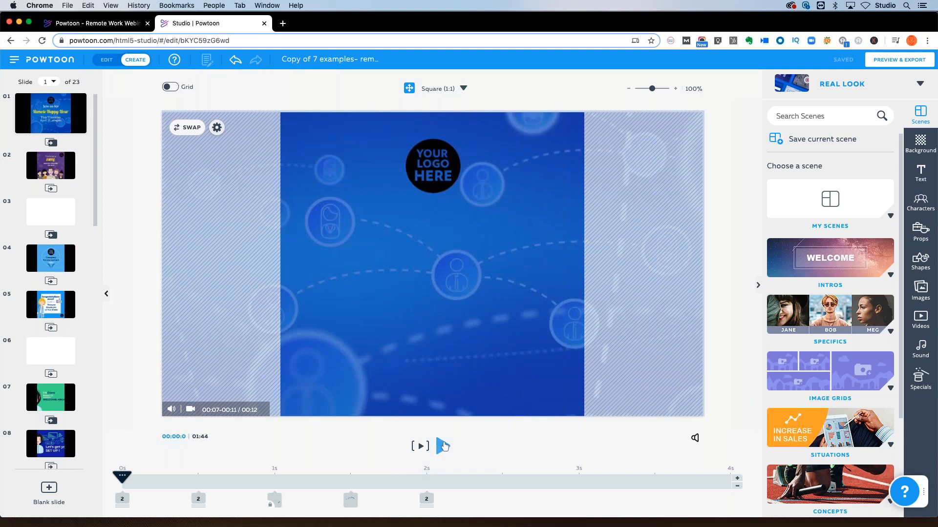
# - Preview slides 1–2 up to the SMILE scene, pause, and return to slide 1
pyautogui.click(419, 447)
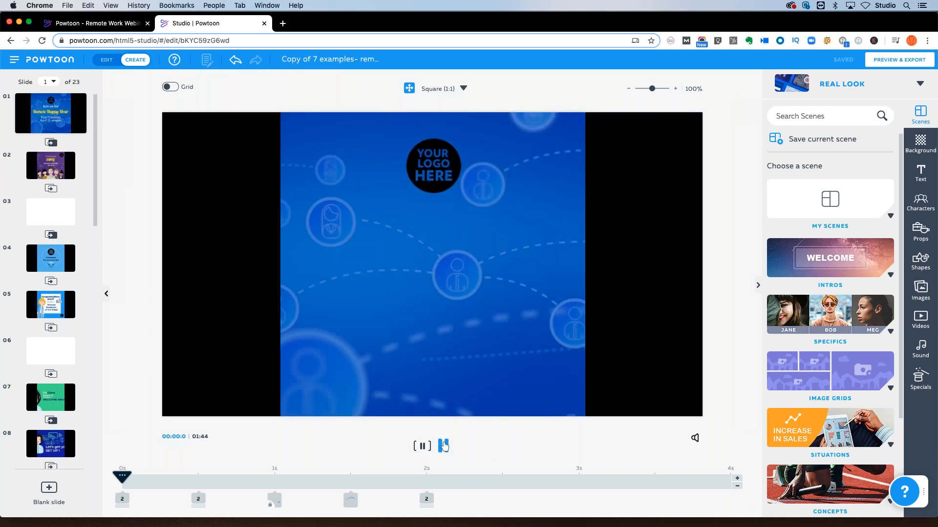
pyautogui.click(444, 446)
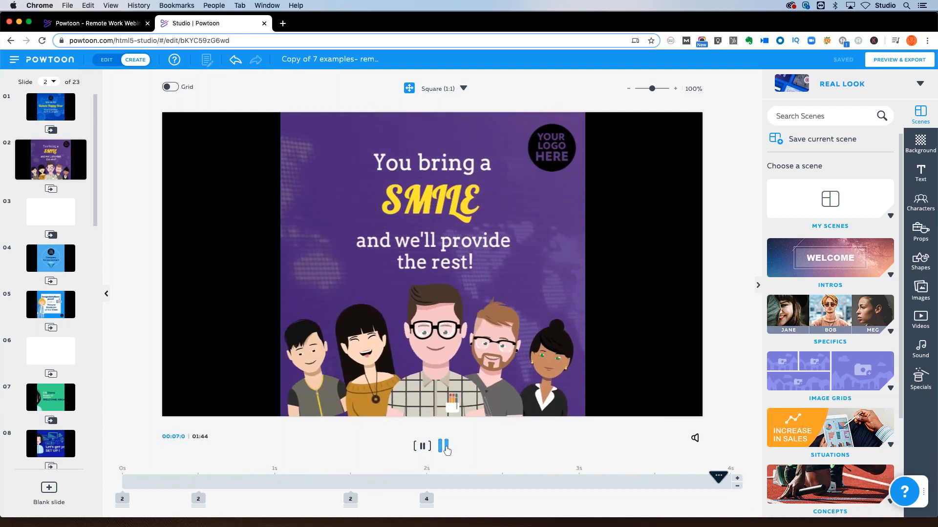
pyautogui.click(443, 446)
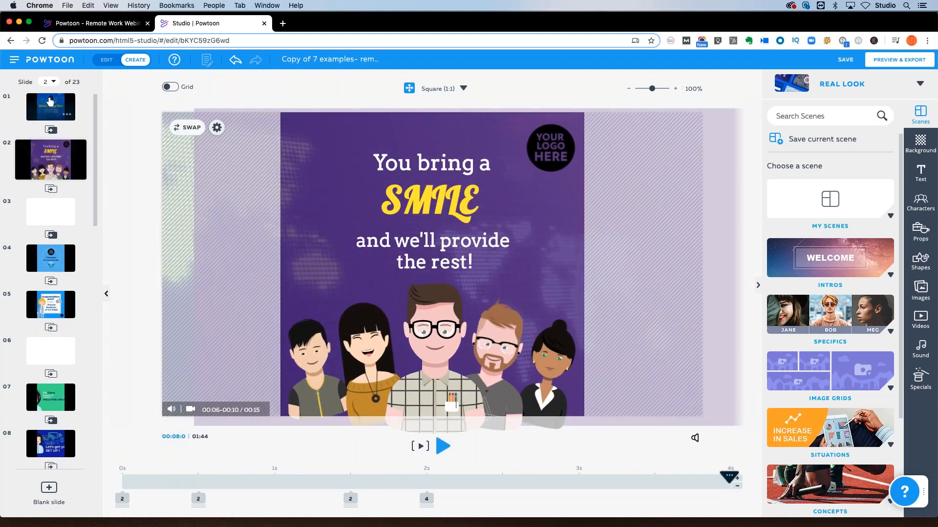
pyautogui.click(51, 114)
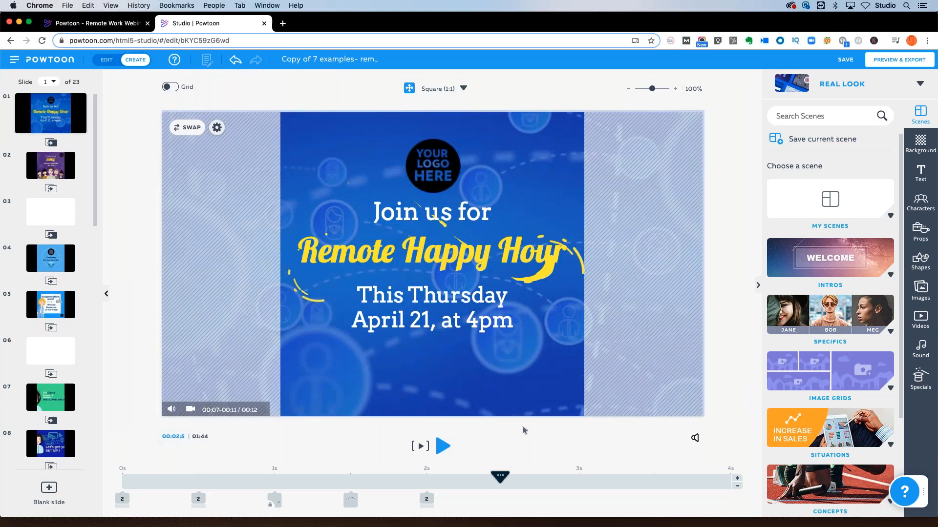
pyautogui.moveTo(505, 465)
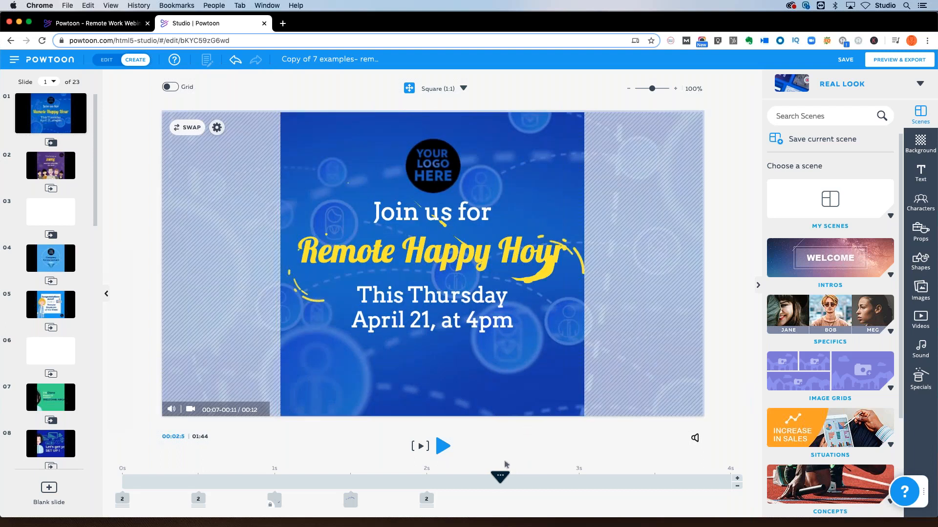
pyautogui.moveTo(495, 459)
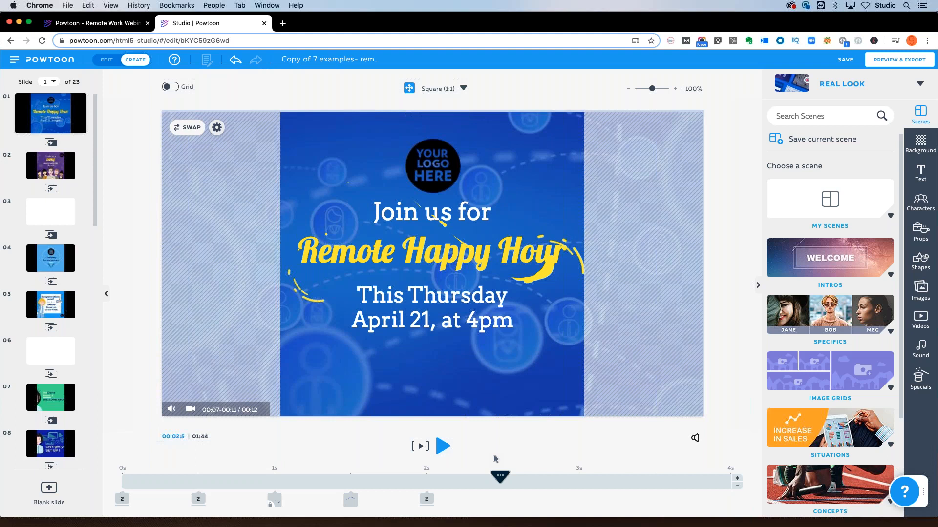
pyautogui.moveTo(475, 464)
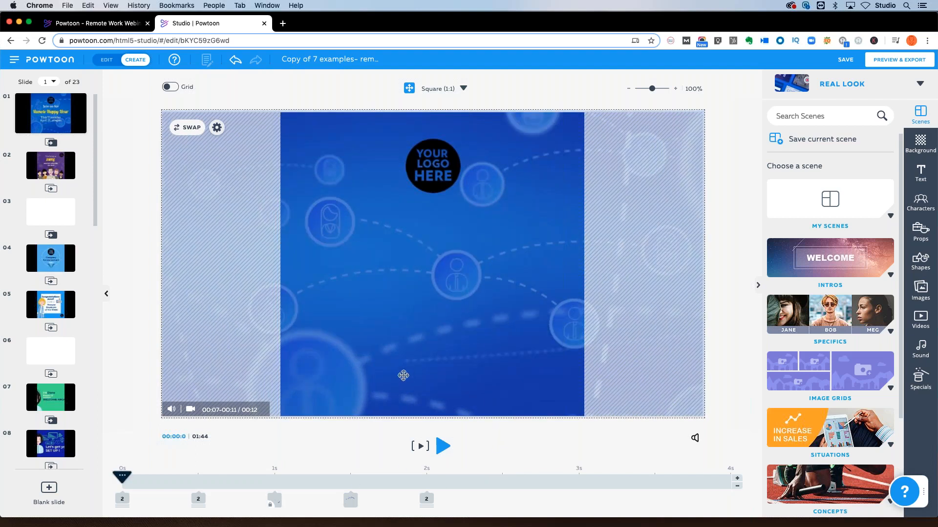
# - Swap the YOUR LOGO HERE placeholder for the Starbucks image from My Images and preview it
pyautogui.click(432, 167)
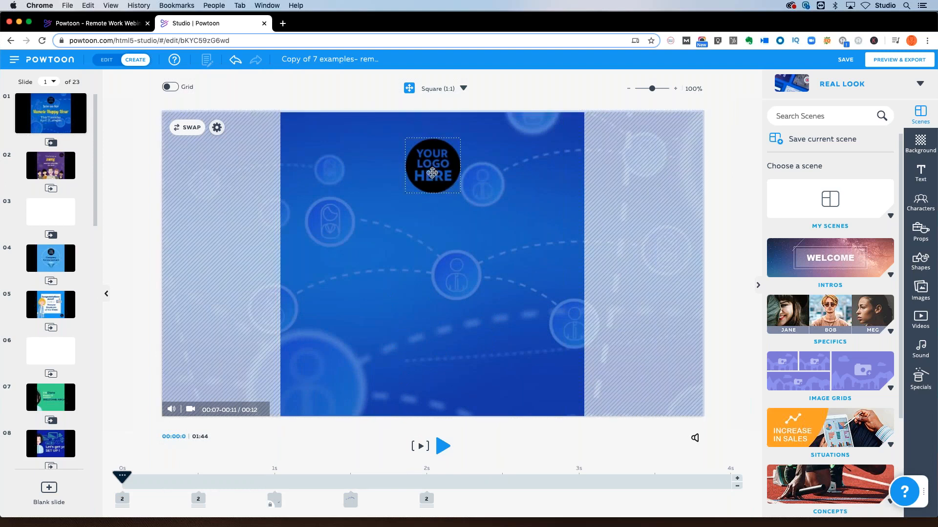
pyautogui.click(433, 166)
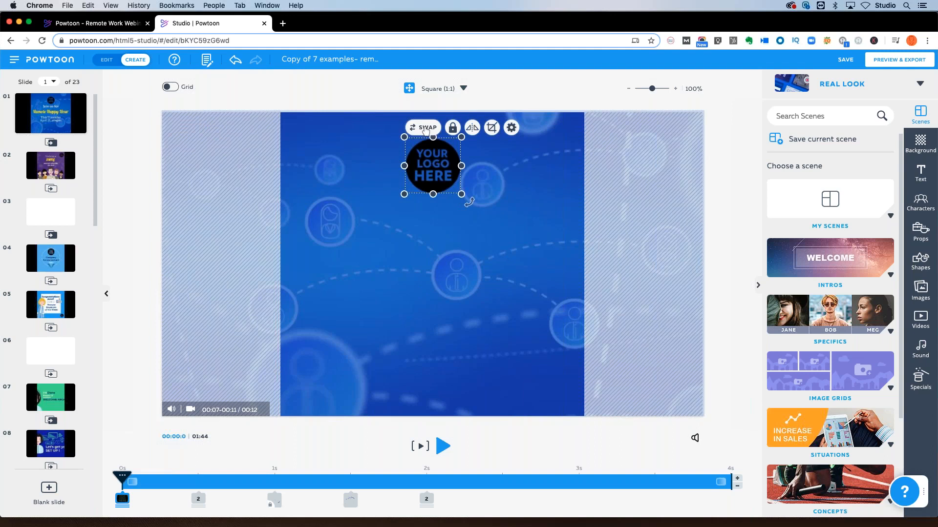
pyautogui.click(422, 127)
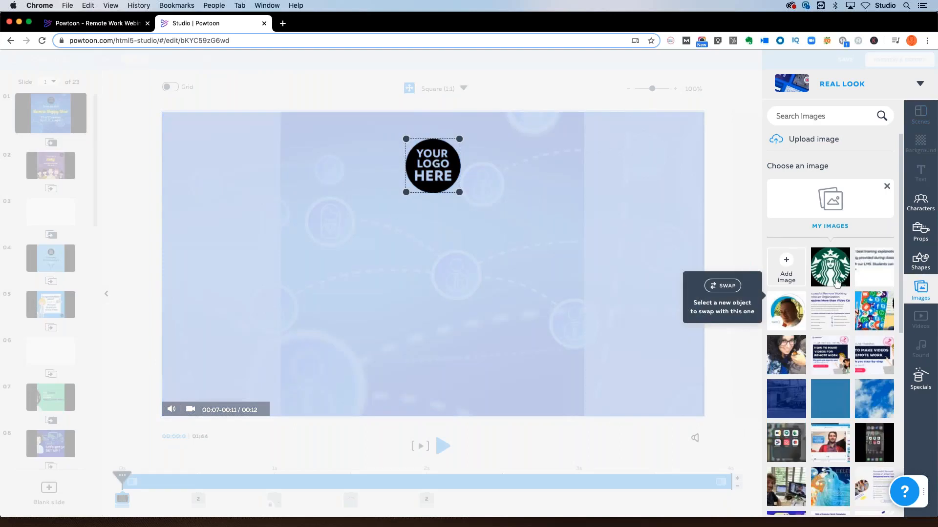
pyautogui.moveTo(830, 267)
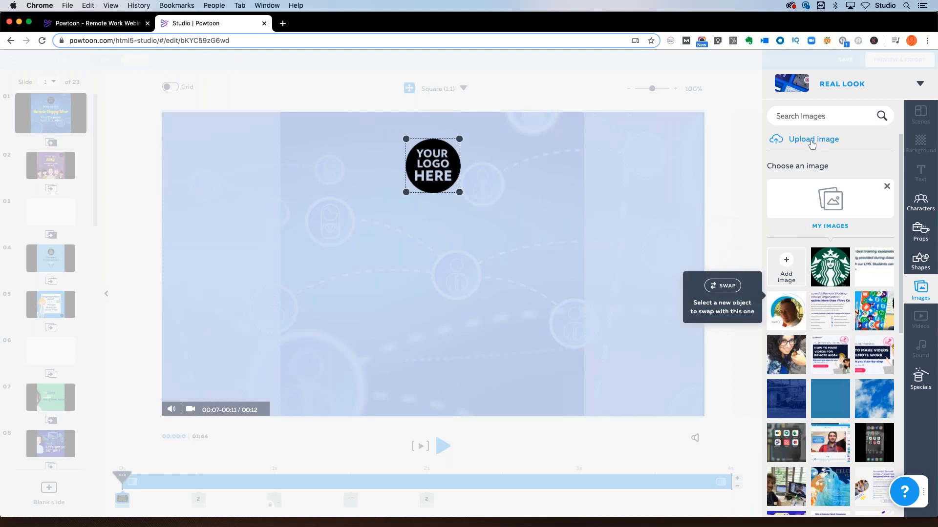
pyautogui.click(814, 140)
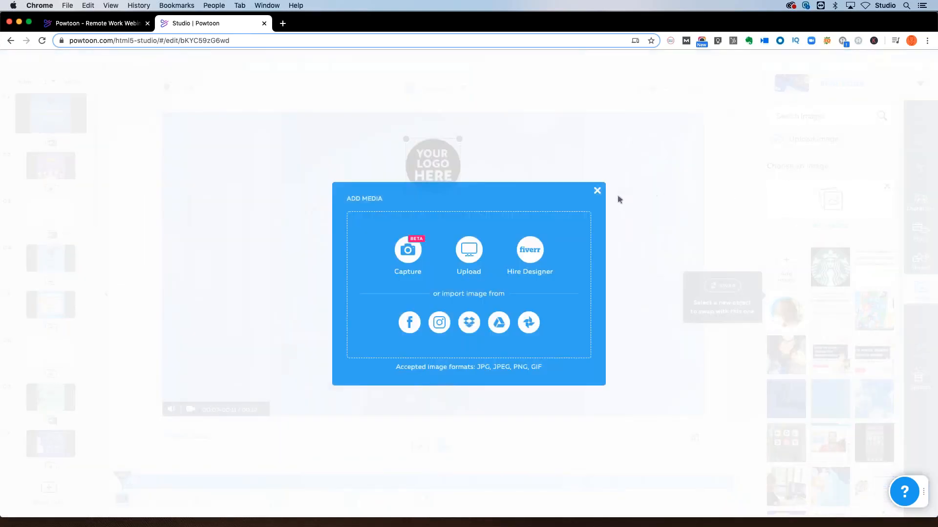
pyautogui.click(596, 191)
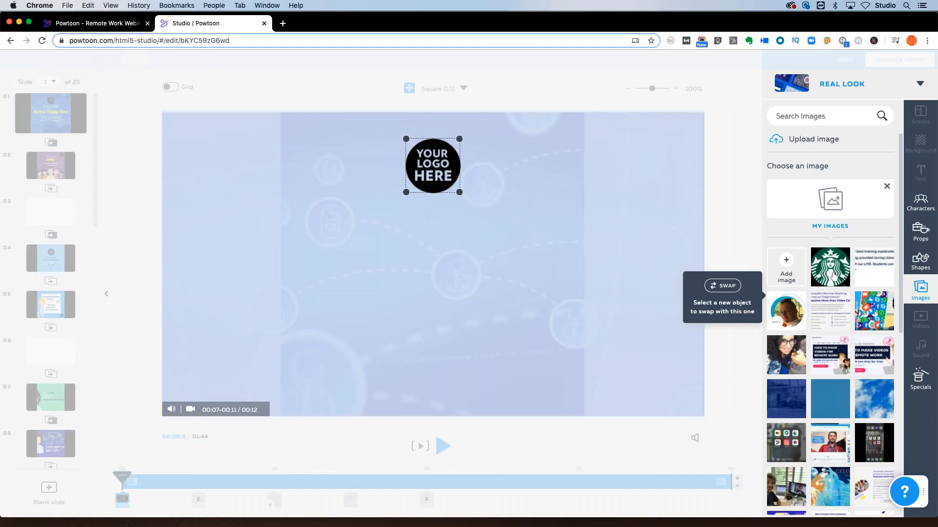
pyautogui.click(830, 267)
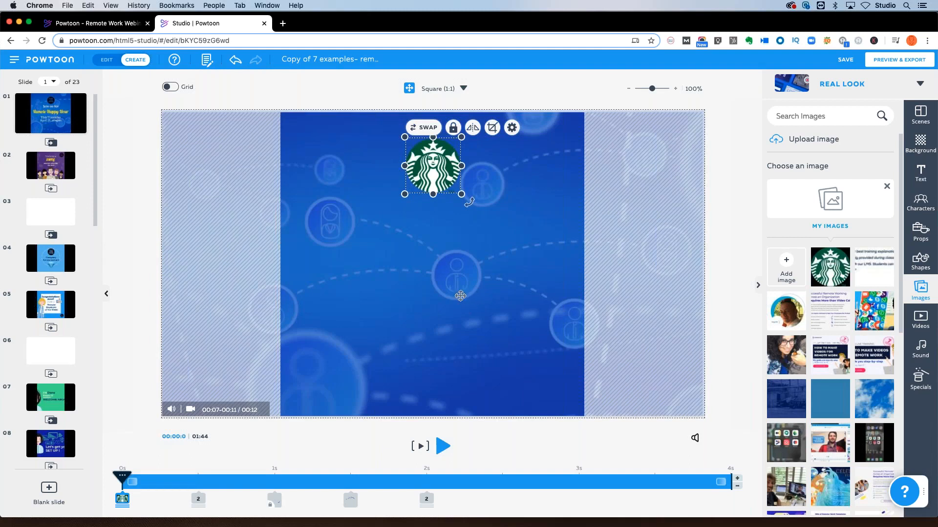
pyautogui.click(442, 447)
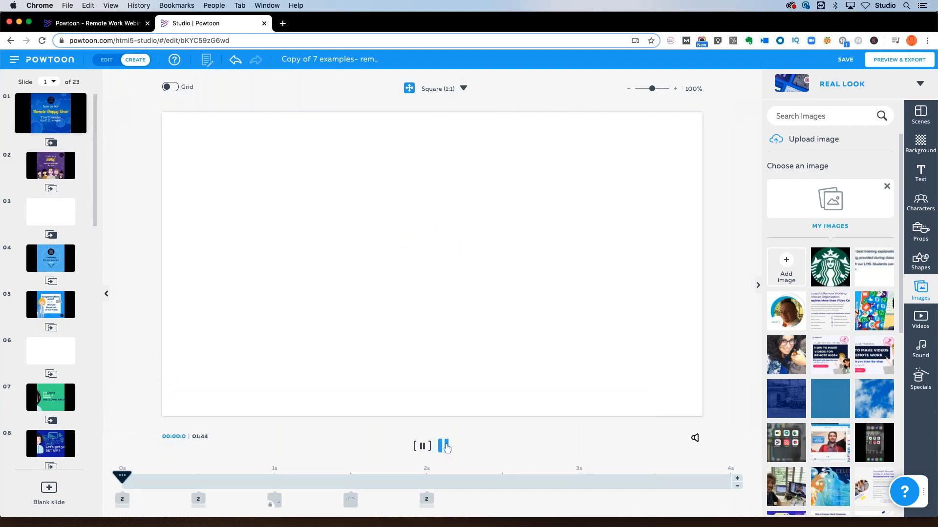
# - Play slide 1 into slide 2, return to slide 1 mid-animation and select its background
pyautogui.click(422, 446)
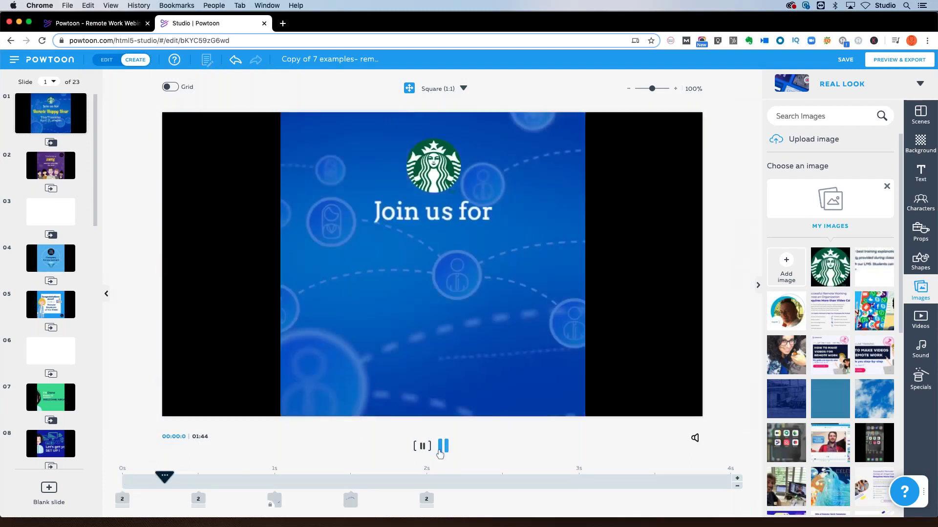
pyautogui.click(442, 446)
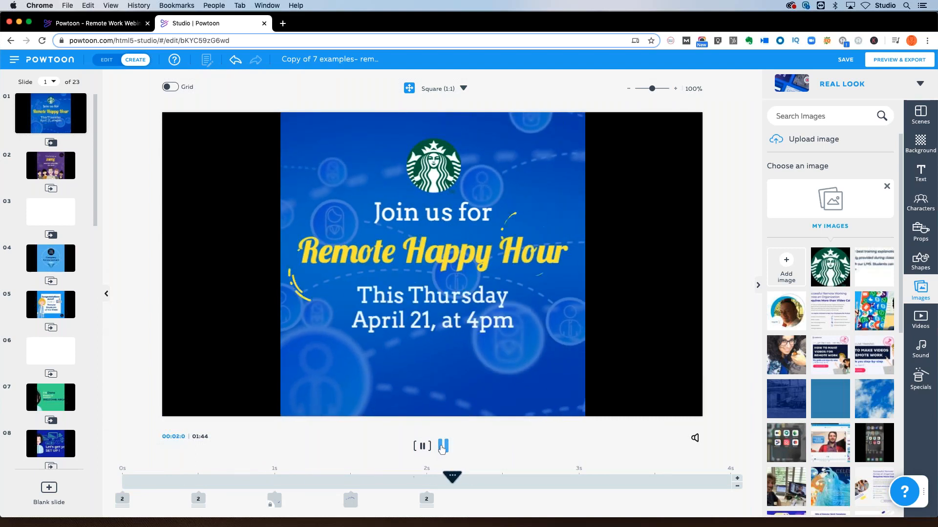
pyautogui.click(422, 446)
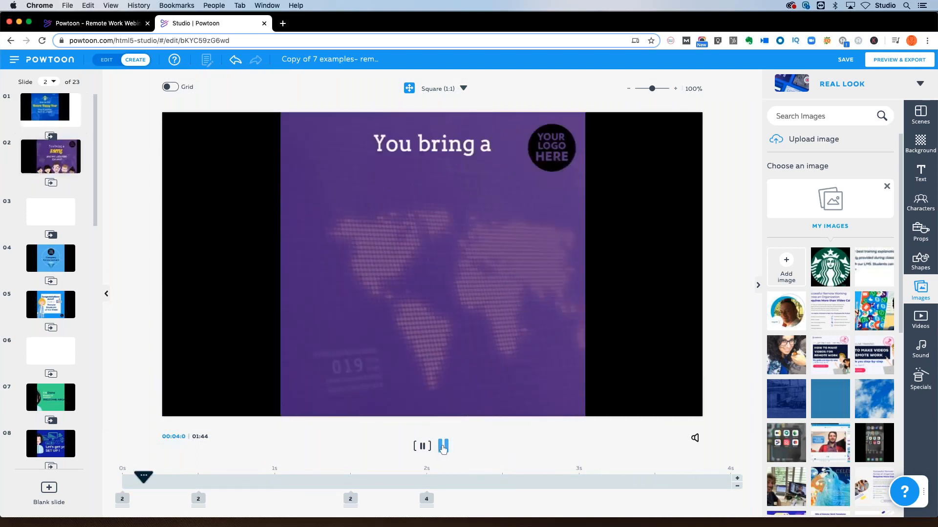
pyautogui.click(442, 447)
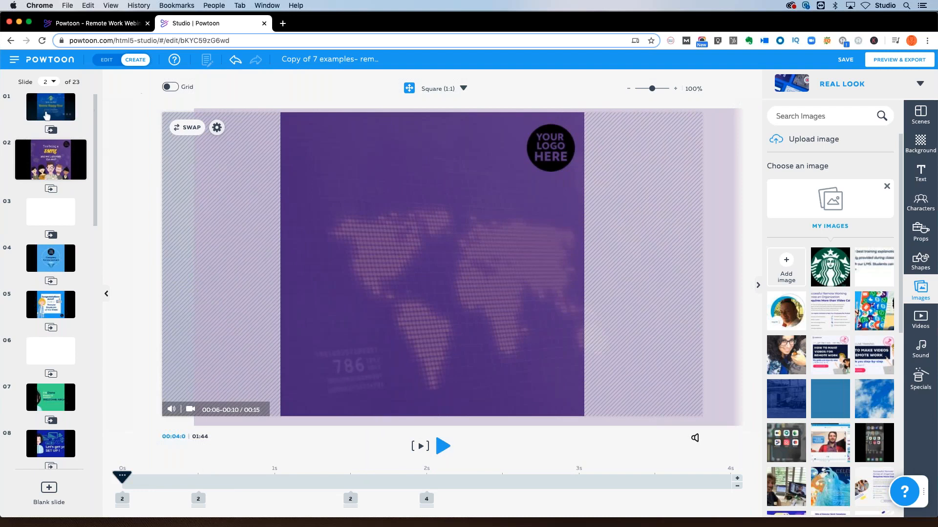
pyautogui.click(51, 113)
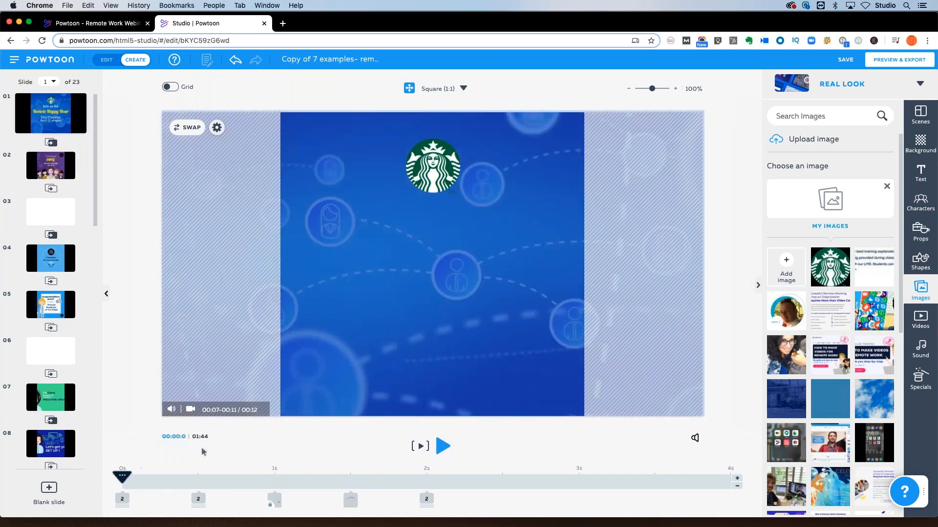
pyautogui.moveTo(293, 449)
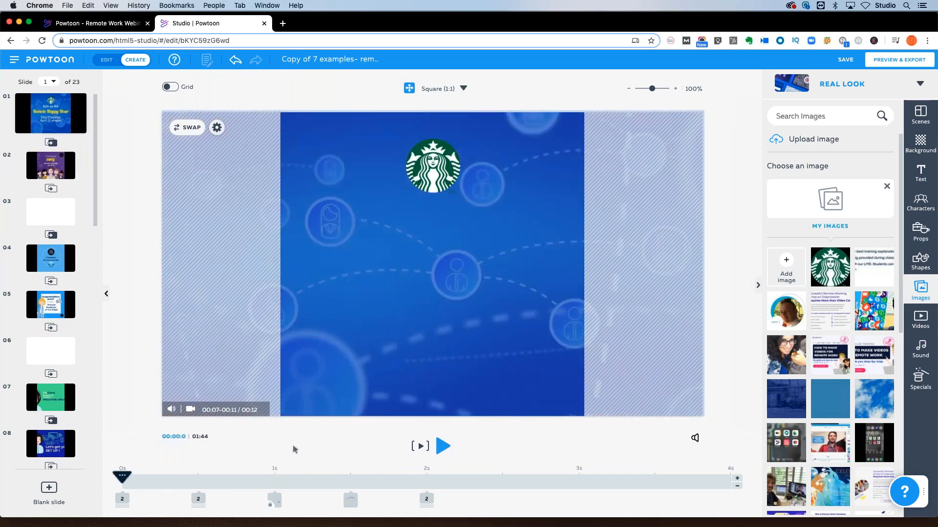
pyautogui.click(395, 310)
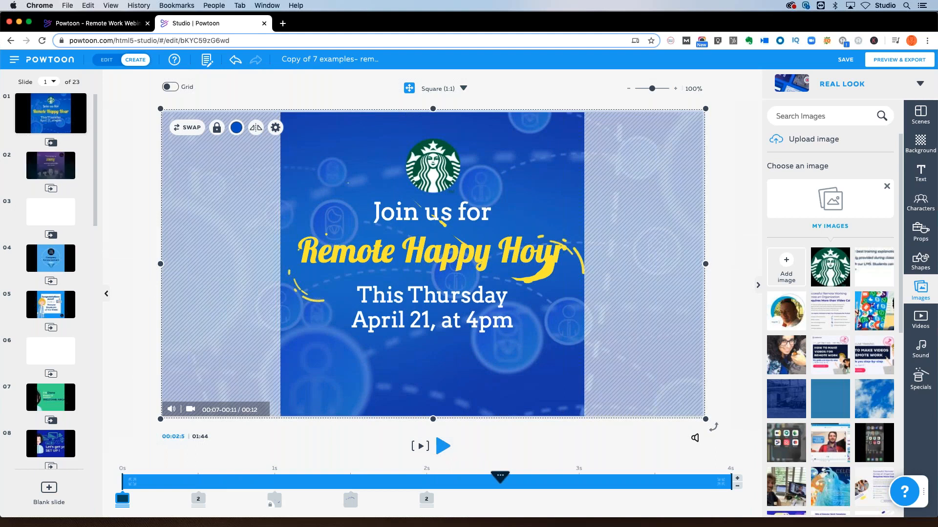
pyautogui.click(15, 60)
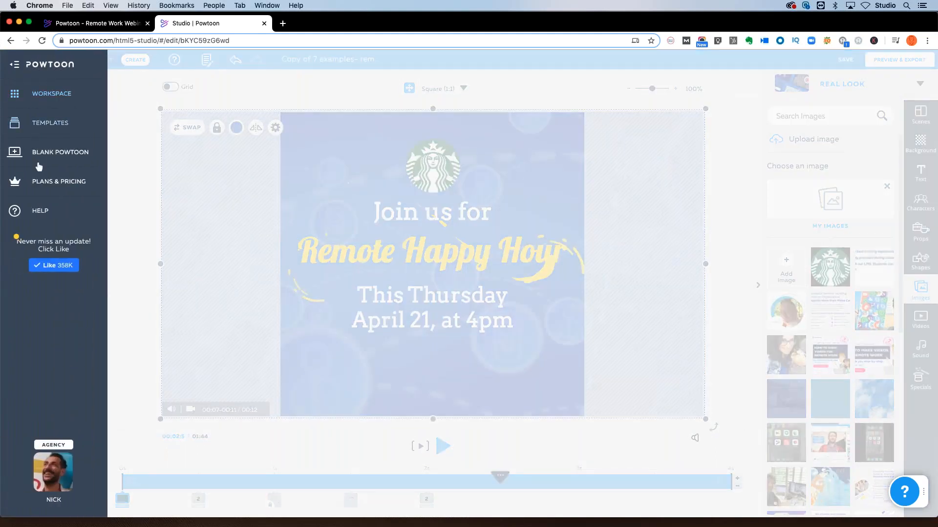
pyautogui.click(40, 211)
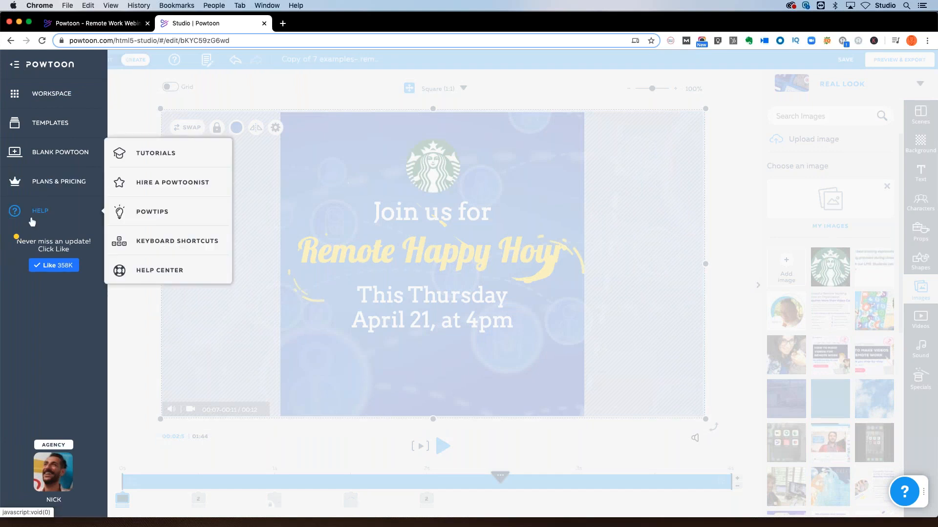
pyautogui.moveTo(109, 180)
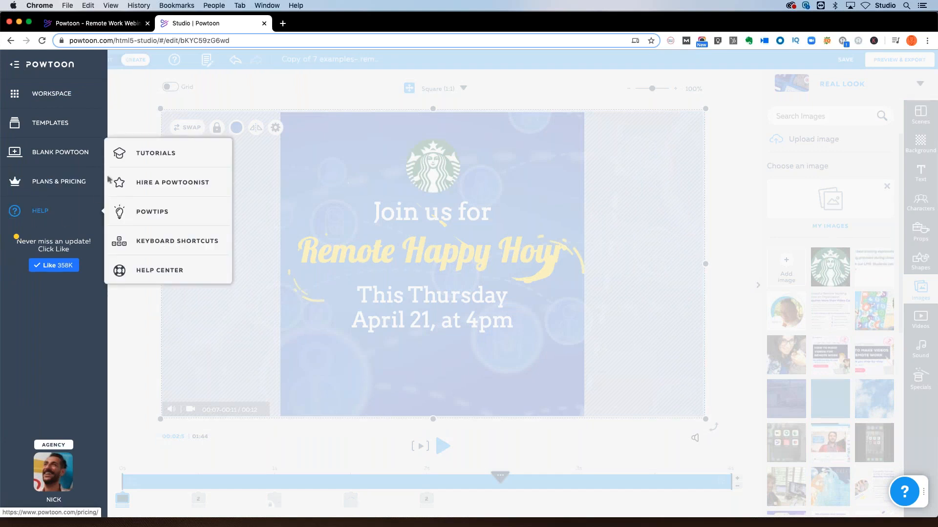
pyautogui.moveTo(155, 153)
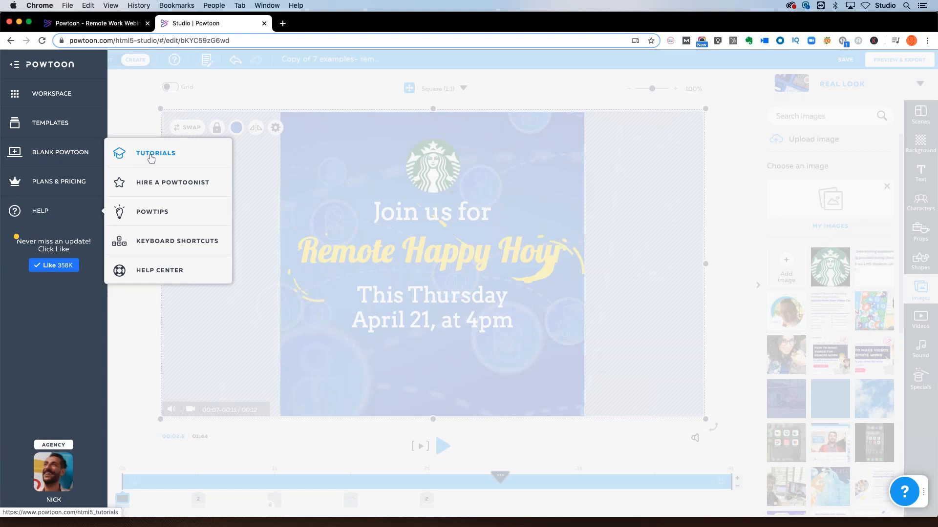
pyautogui.click(251, 102)
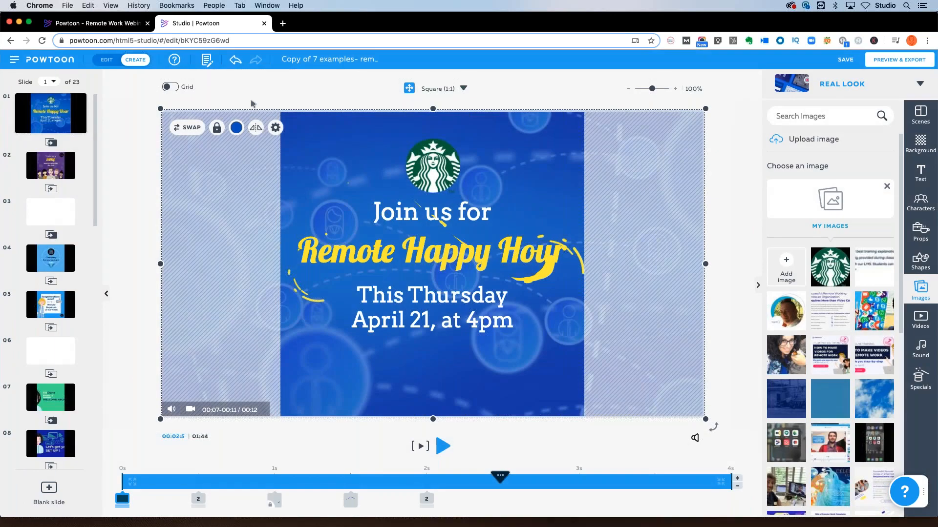
pyautogui.click(433, 166)
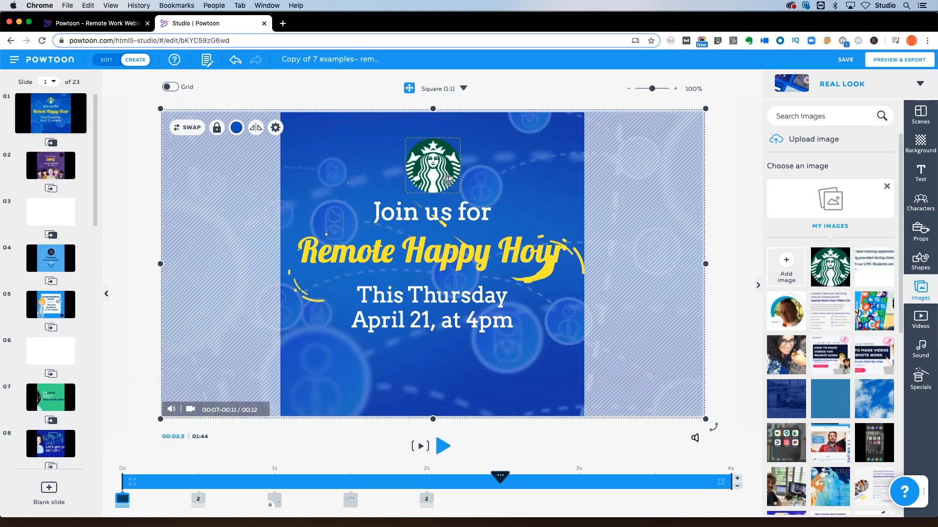
pyautogui.click(845, 59)
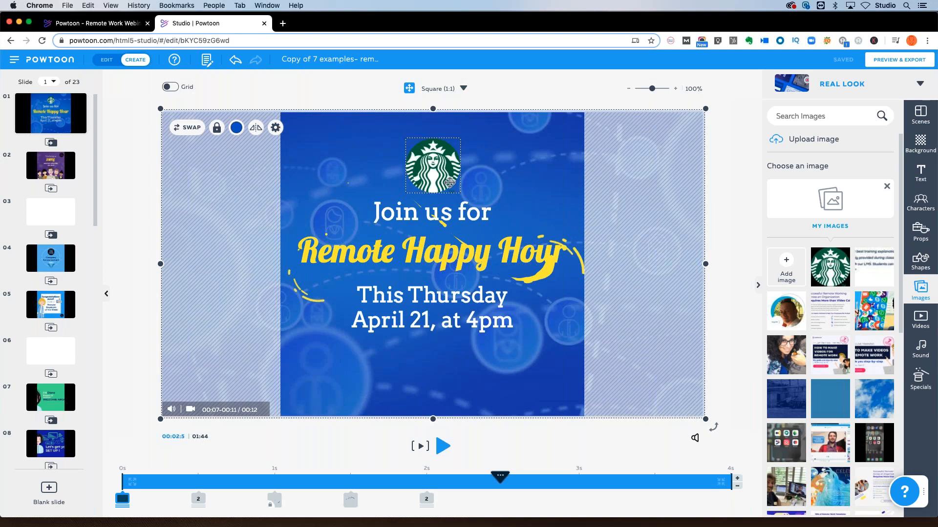
pyautogui.click(431, 308)
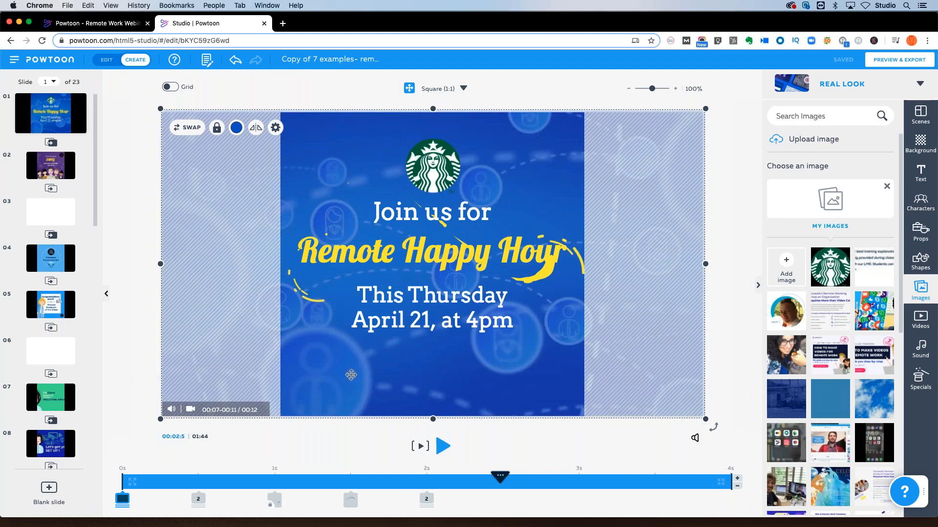
pyautogui.moveTo(232, 196)
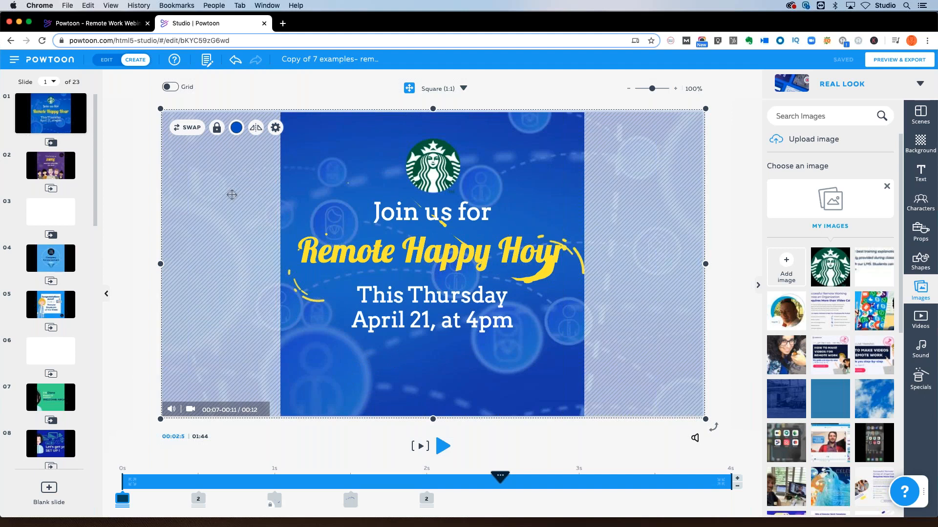
pyautogui.moveTo(314, 133)
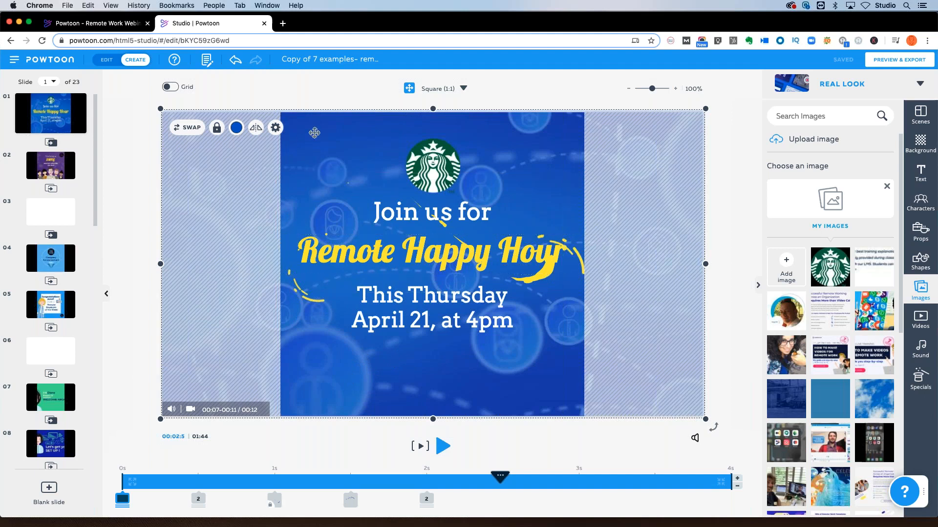
pyautogui.moveTo(236, 127)
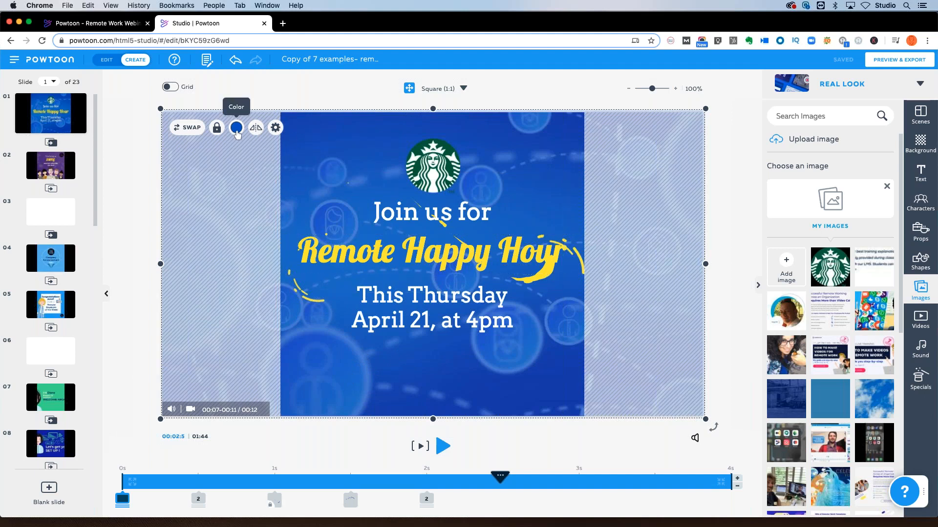
# - Recolor slide 1's background from blue to dark green (#00643C)
pyautogui.click(235, 126)
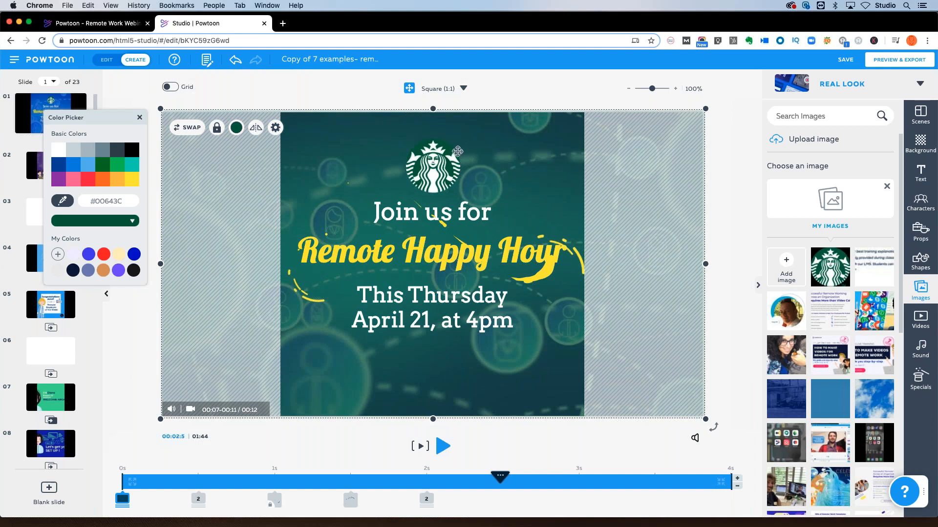
pyautogui.moveTo(627, 333)
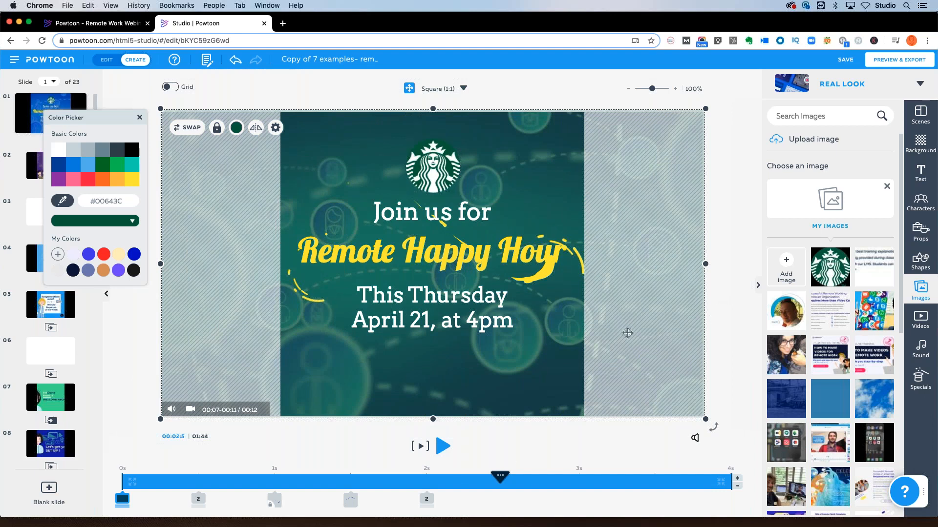
pyautogui.moveTo(268, 439)
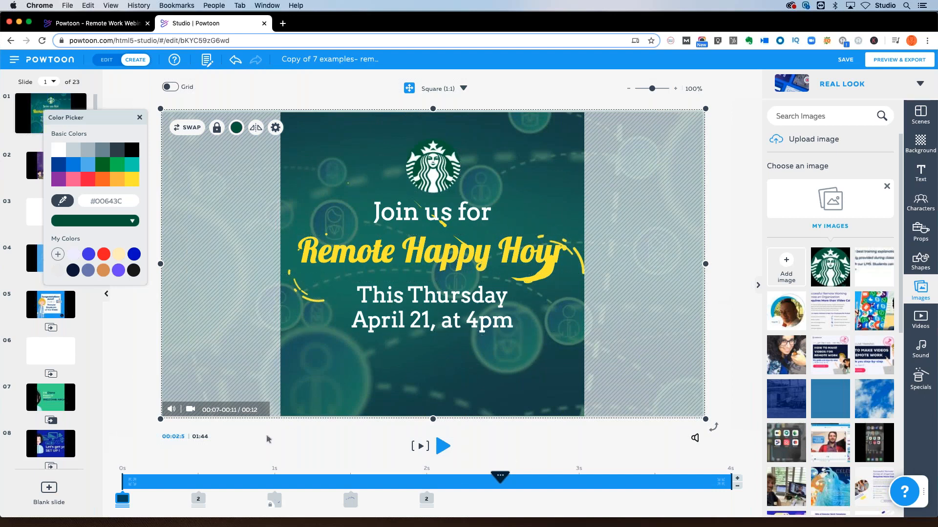
pyautogui.click(442, 446)
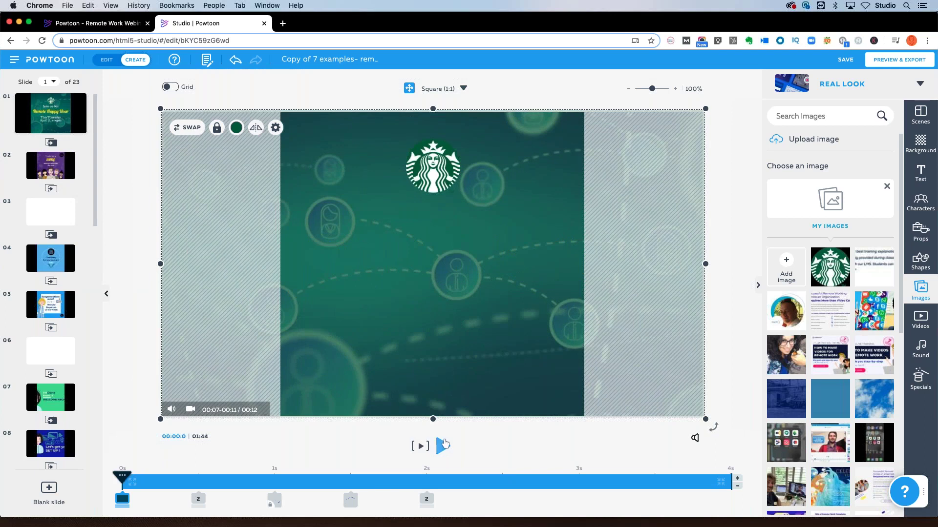
# - Preview slide 1's animation with its new green background, pausing mid-way on the full invitation
pyautogui.click(419, 447)
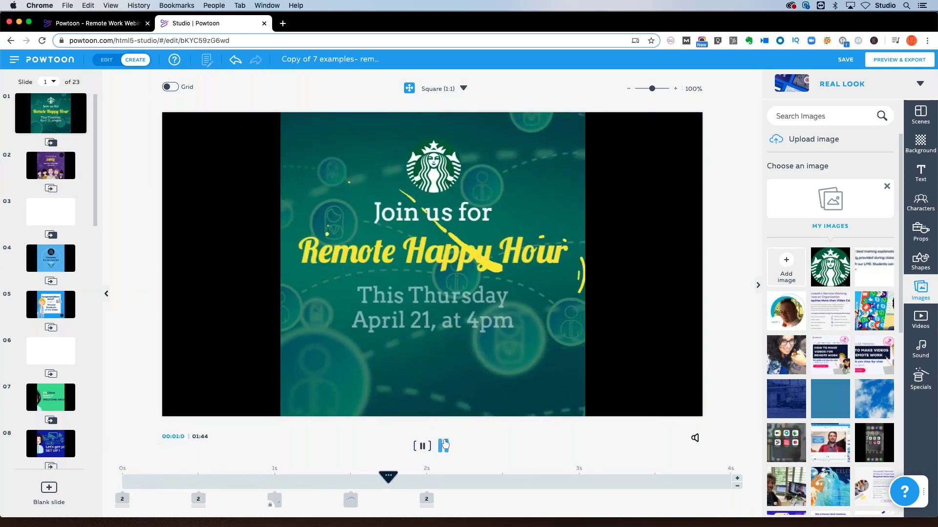
pyautogui.click(422, 446)
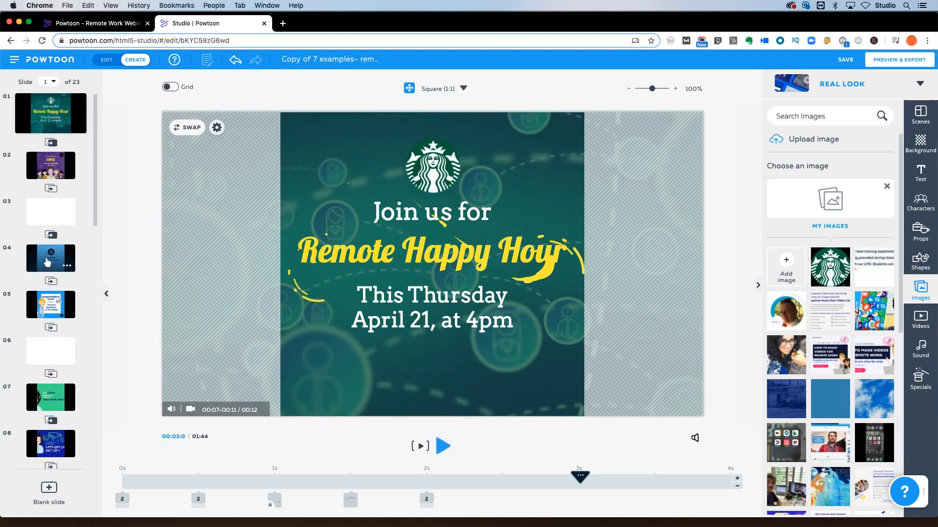
pyautogui.moveTo(145, 284)
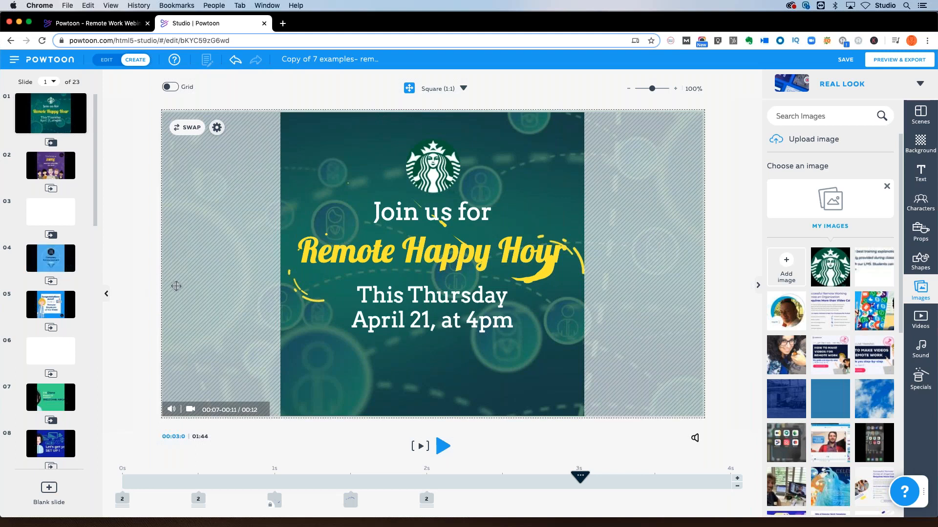
# - Select and remove the Starbucks logo from slide 1, then move on to slide 4
pyautogui.click(430, 251)
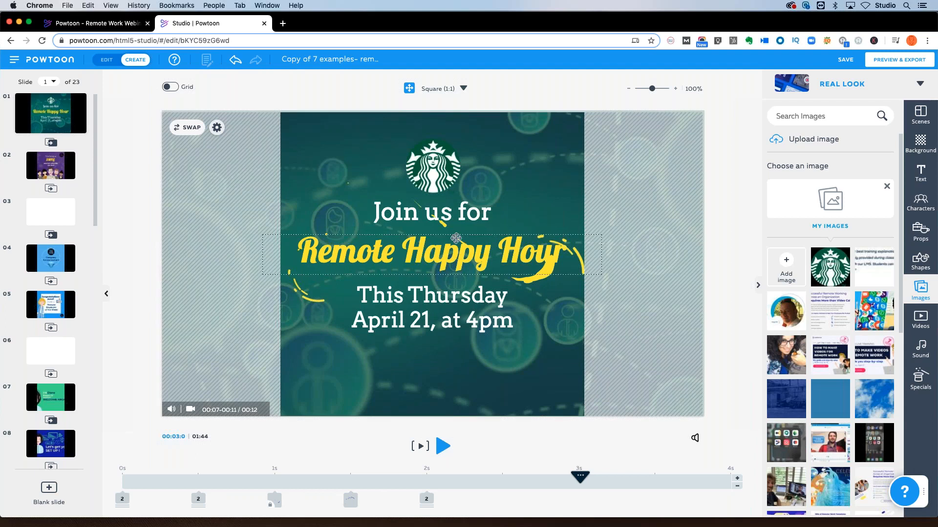
pyautogui.click(431, 166)
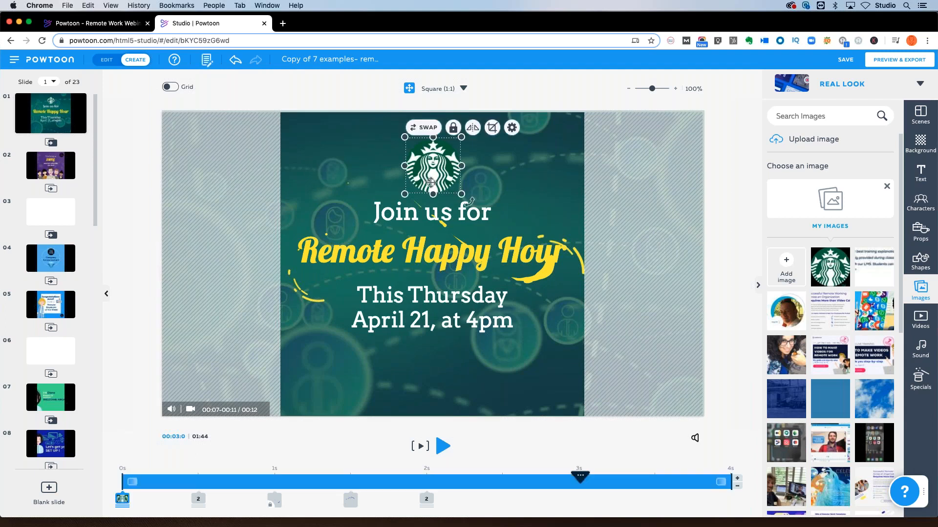
pyautogui.click(431, 212)
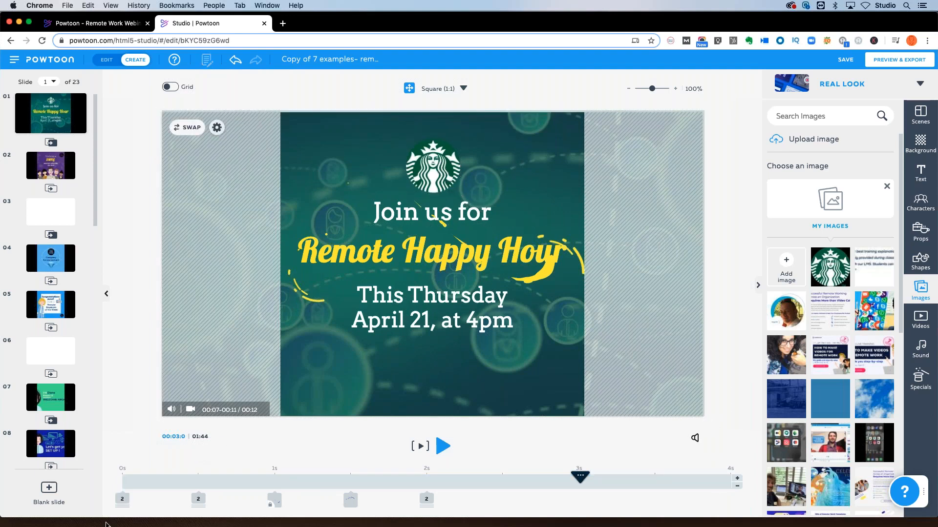
pyautogui.click(432, 164)
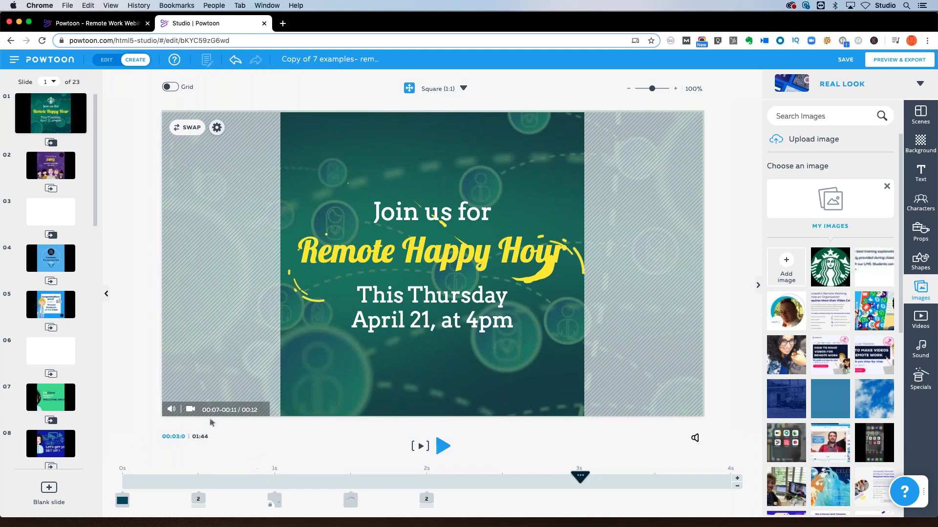
pyautogui.moveTo(815, 240)
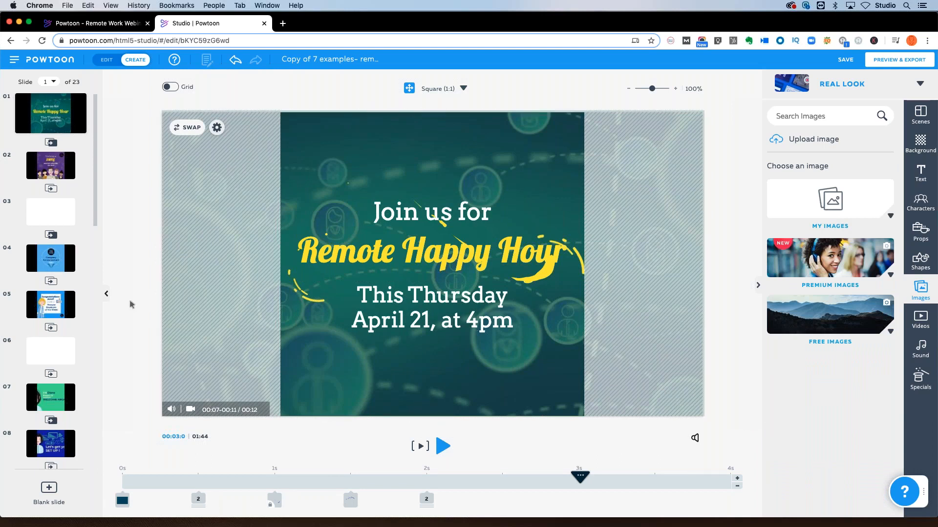
pyautogui.click(51, 258)
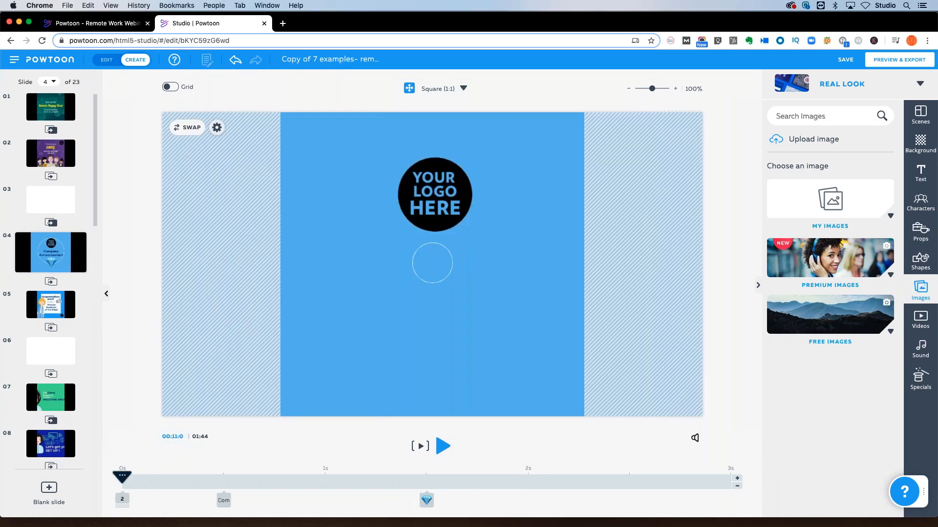
pyautogui.moveTo(442, 447)
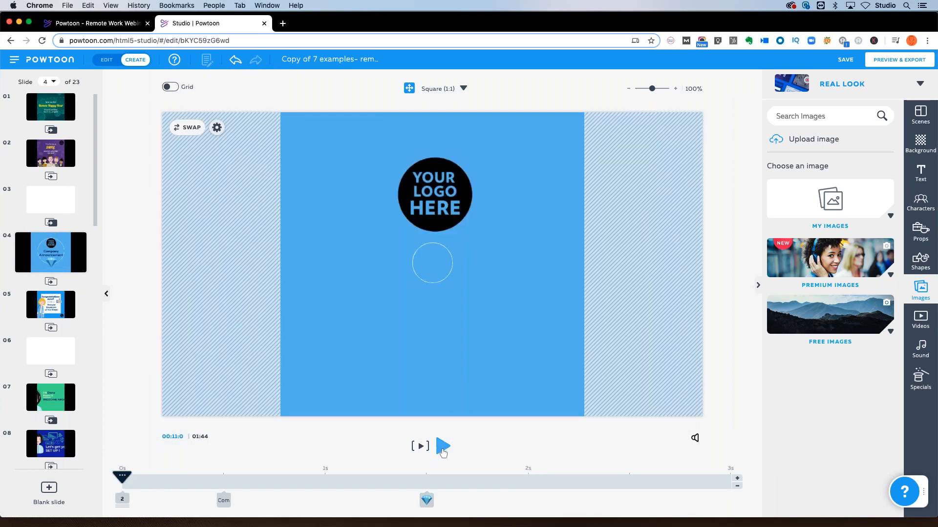
pyautogui.moveTo(442, 447)
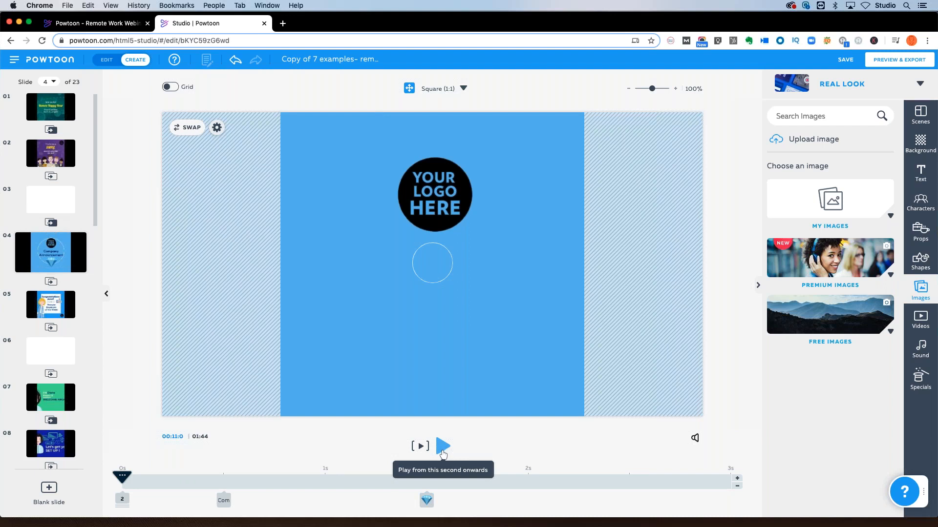
pyautogui.moveTo(440, 457)
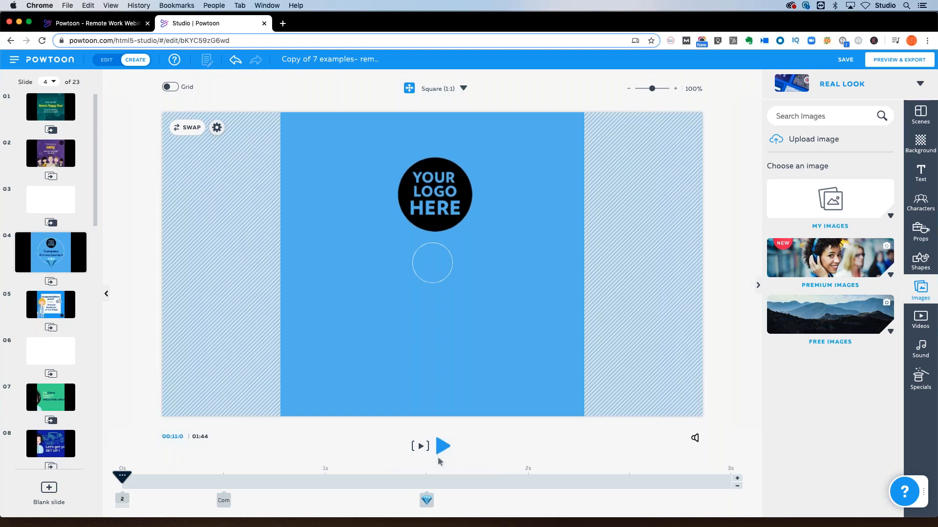
# - Preview from slide 4 into slide 5 and stop on the 'Congratulations Janet!' scene
pyautogui.click(443, 446)
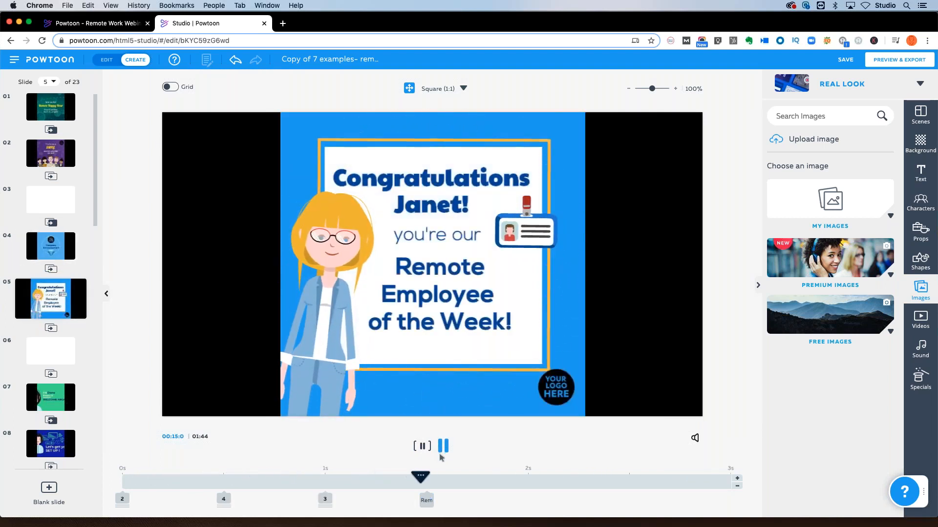
pyautogui.click(443, 446)
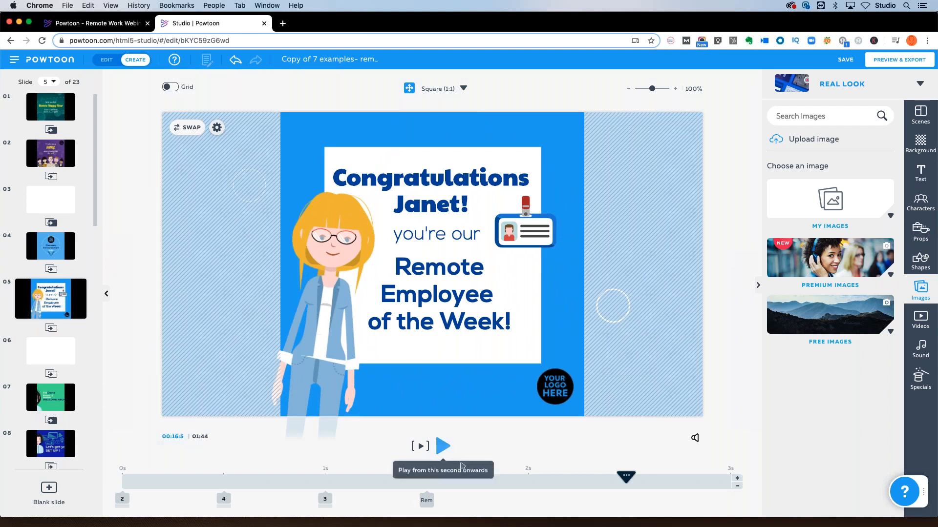
pyautogui.moveTo(460, 465)
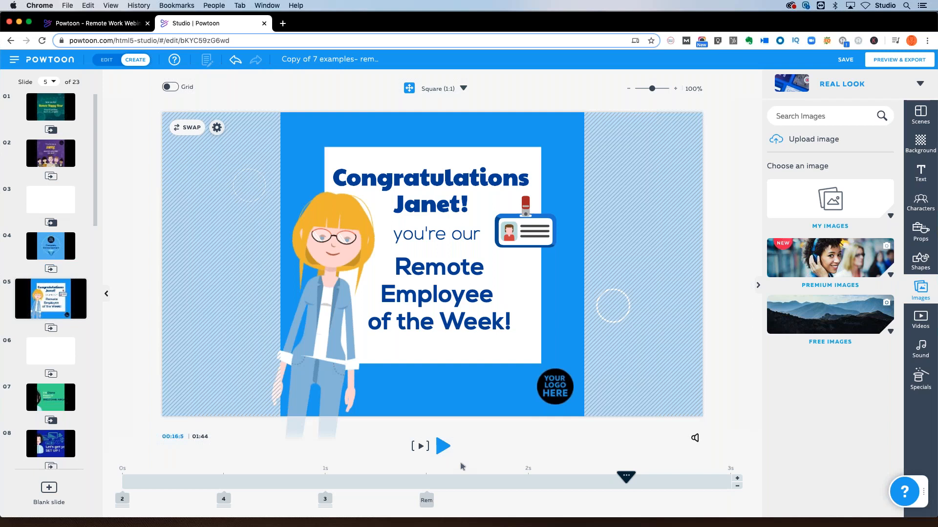
pyautogui.moveTo(467, 453)
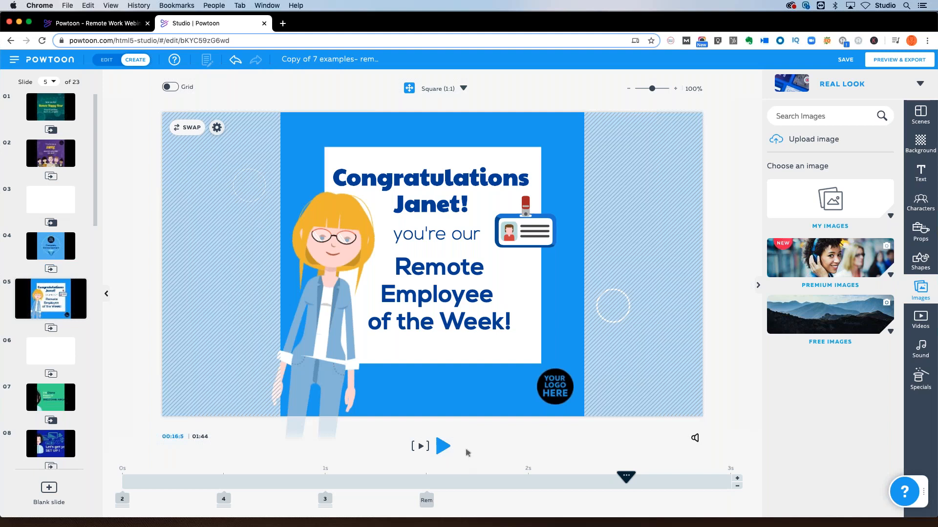
# - Edit slide 5's headline so 'Janet!' becomes 'Nick!' as Remote Employee of the Week
pyautogui.click(332, 332)
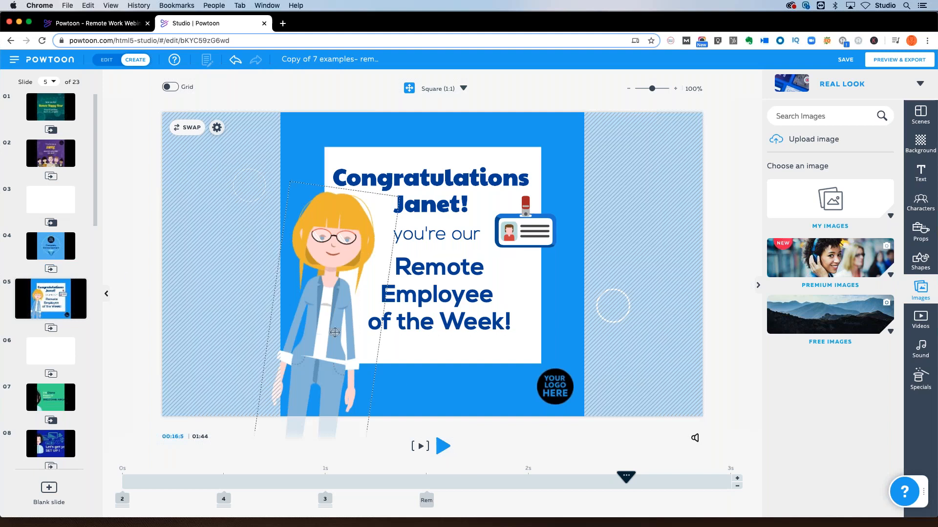
pyautogui.click(428, 190)
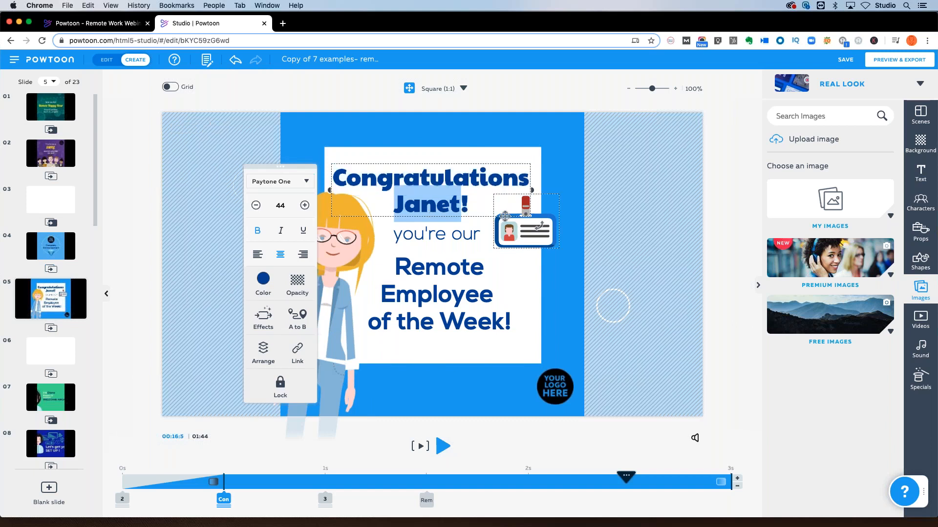
pyautogui.write('Nick!')
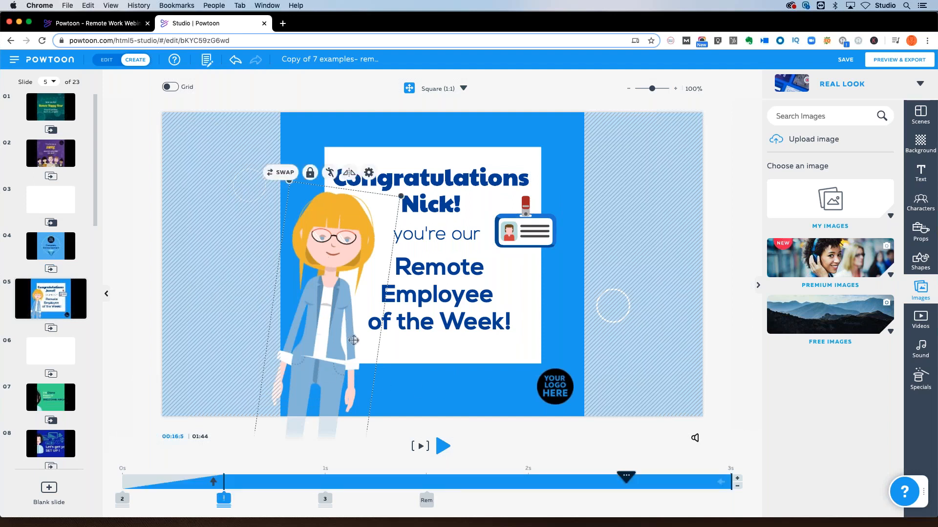
pyautogui.moveTo(353, 268)
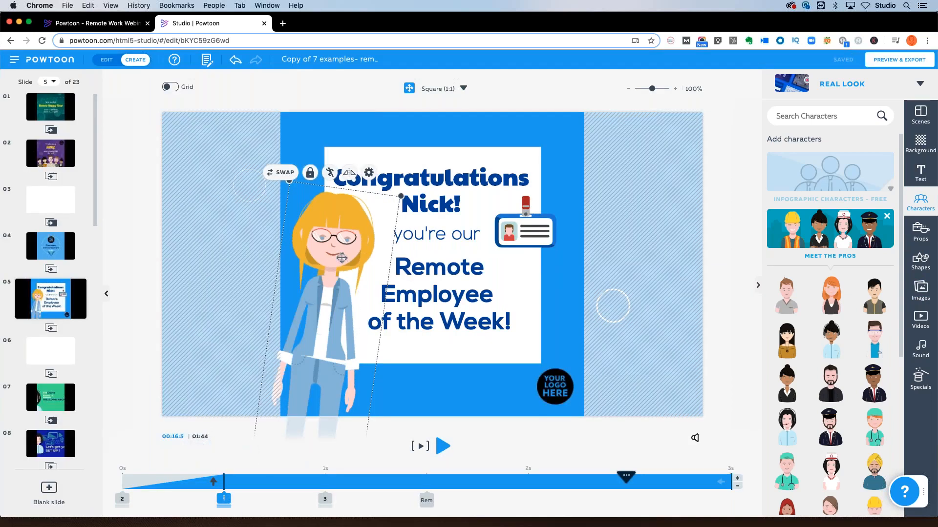
pyautogui.moveTo(374, 95)
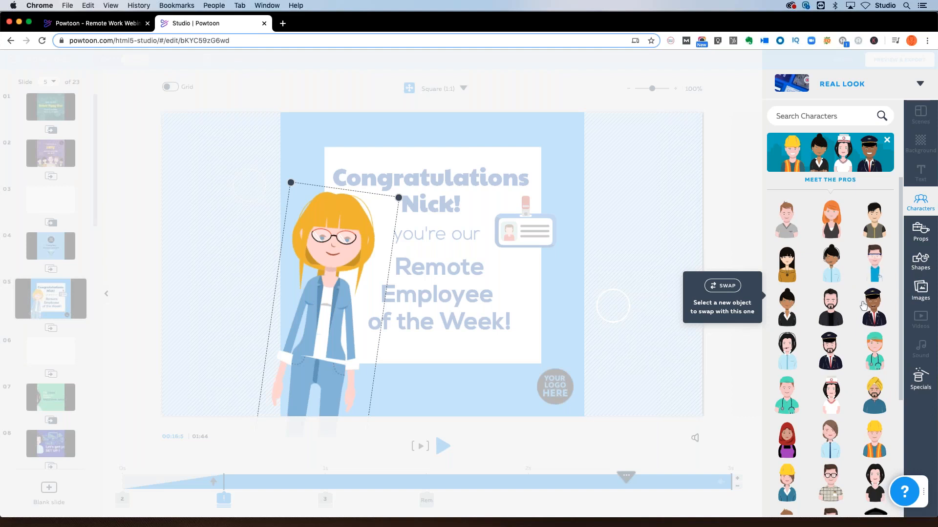
# - Swap the blonde woman for a male character from The Omnis collection under the Modern Edge look
pyautogui.scroll(3)
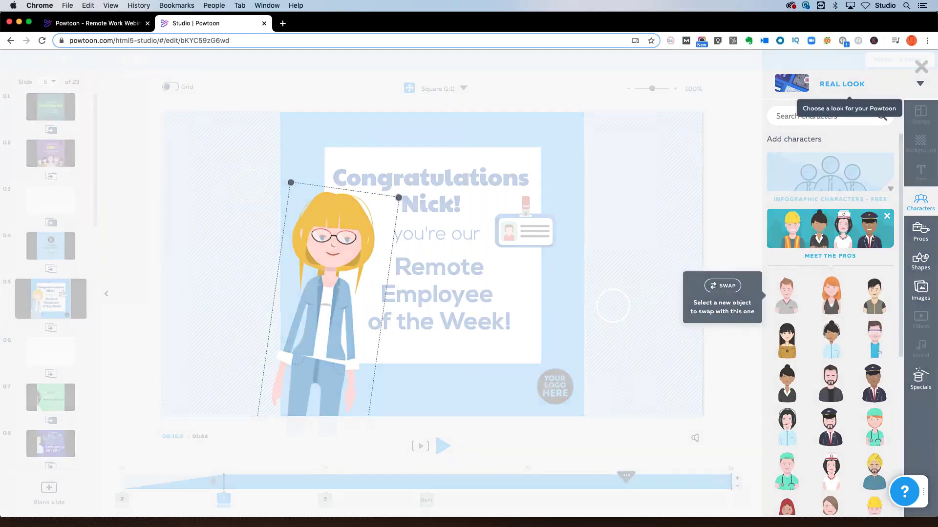
pyautogui.click(921, 84)
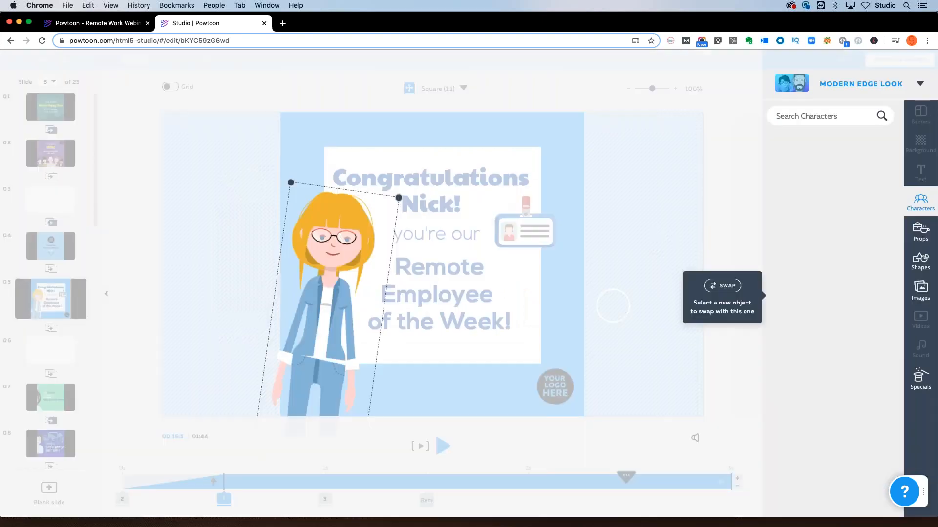
pyautogui.click(920, 202)
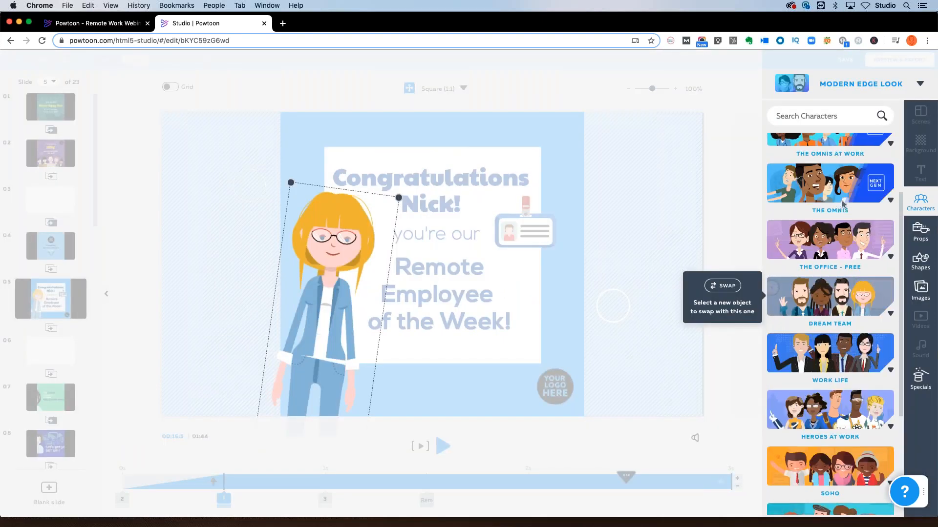
pyautogui.scroll(3)
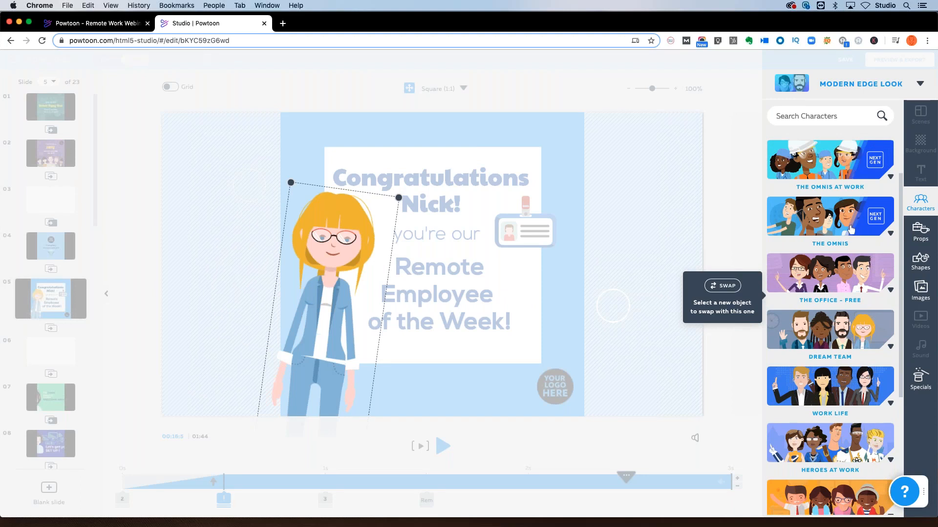
pyautogui.moveTo(846, 232)
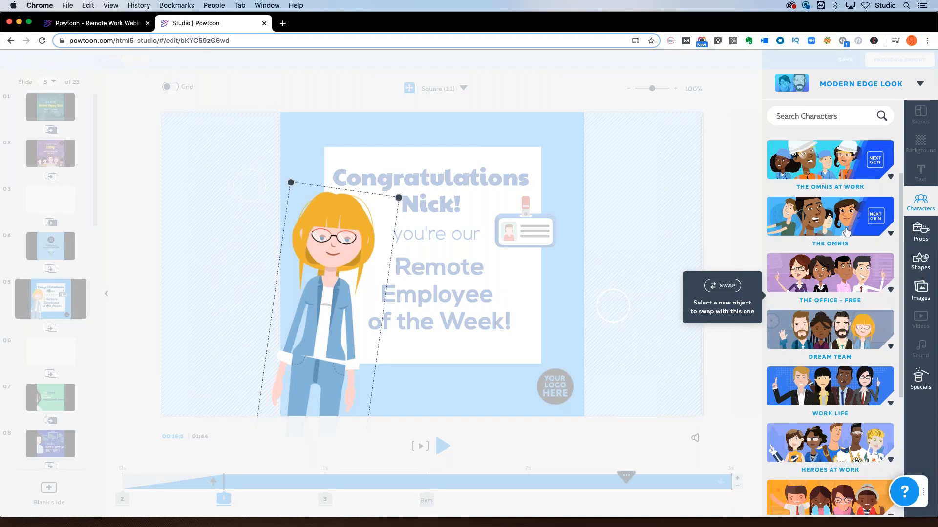
pyautogui.click(829, 217)
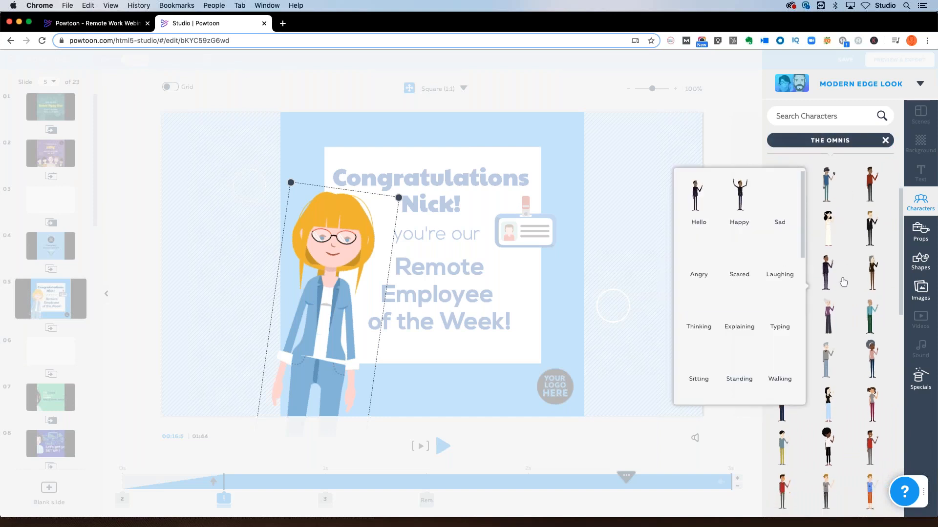
pyautogui.scroll(-3)
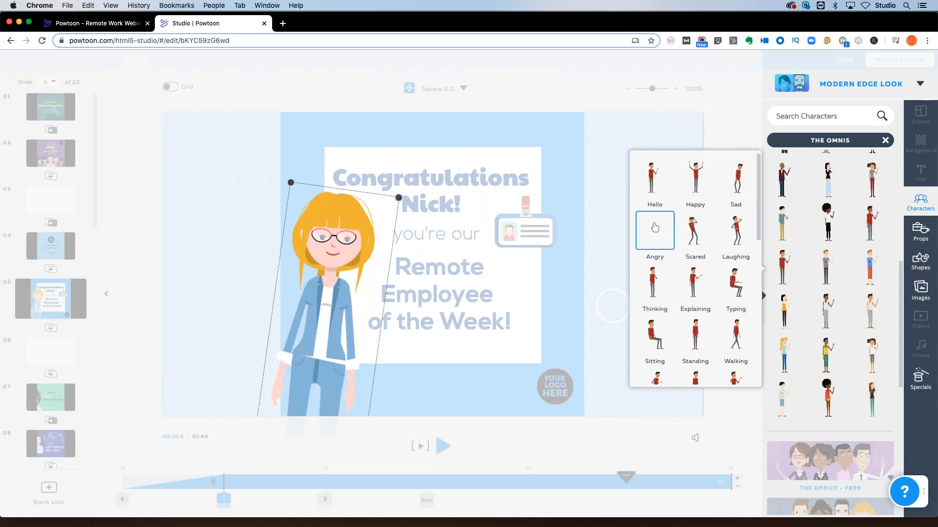
pyautogui.click(654, 177)
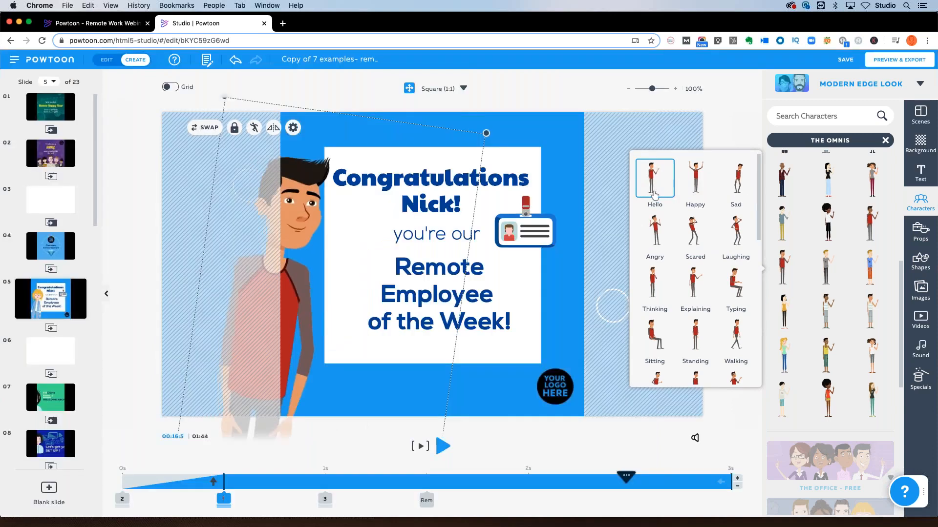
# - Give the new Omnis man the Happy arms-raised pose and select him via the object settings menu
pyautogui.click(655, 177)
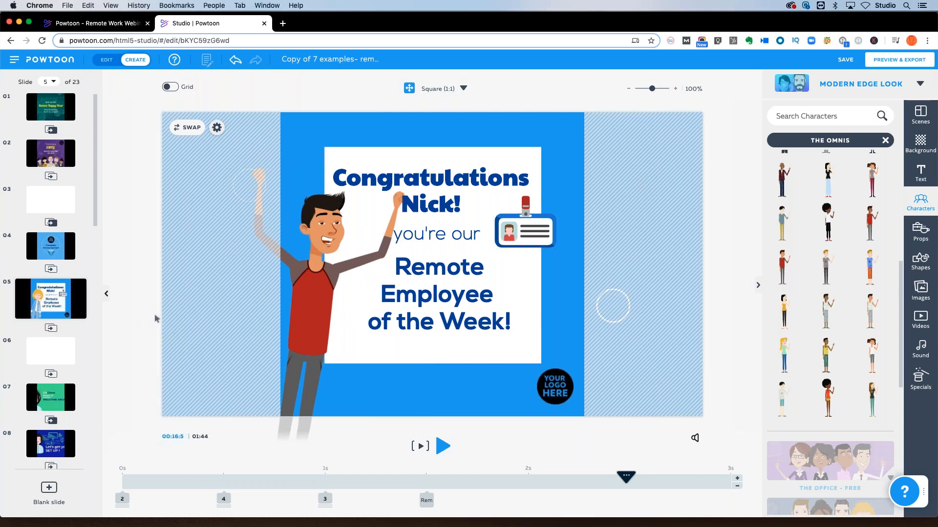
pyautogui.click(285, 184)
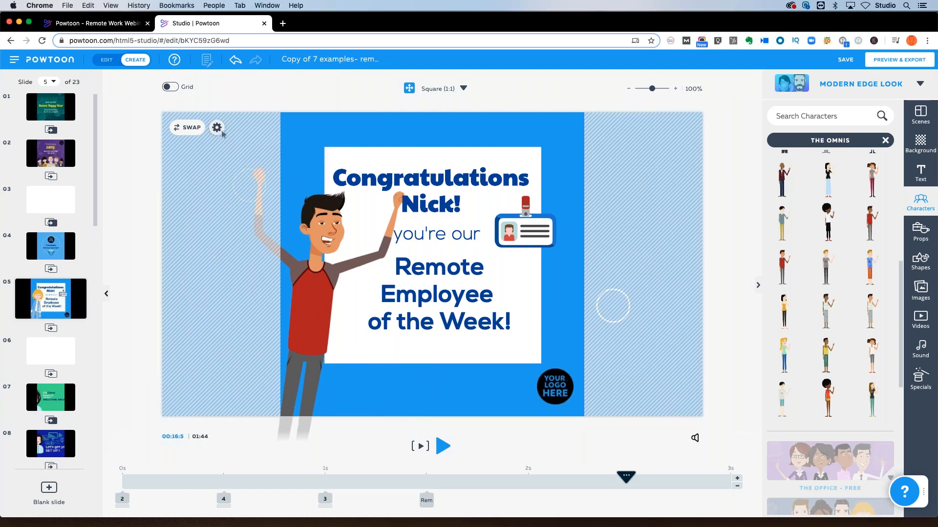
pyautogui.click(216, 128)
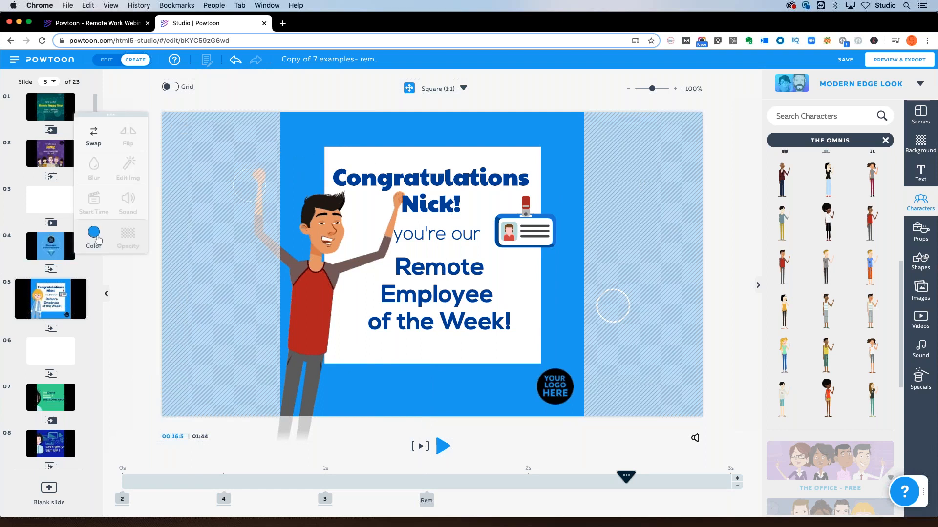
pyautogui.click(94, 238)
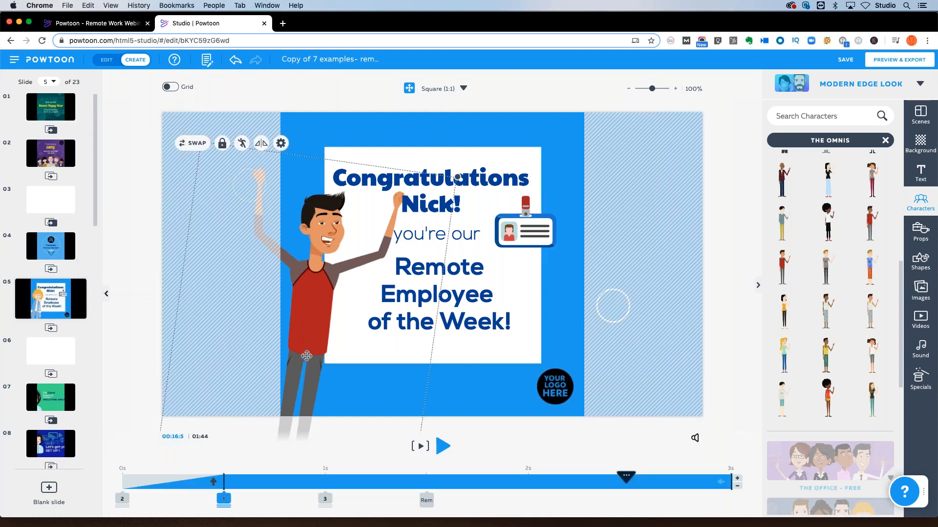
pyautogui.moveTo(195, 147)
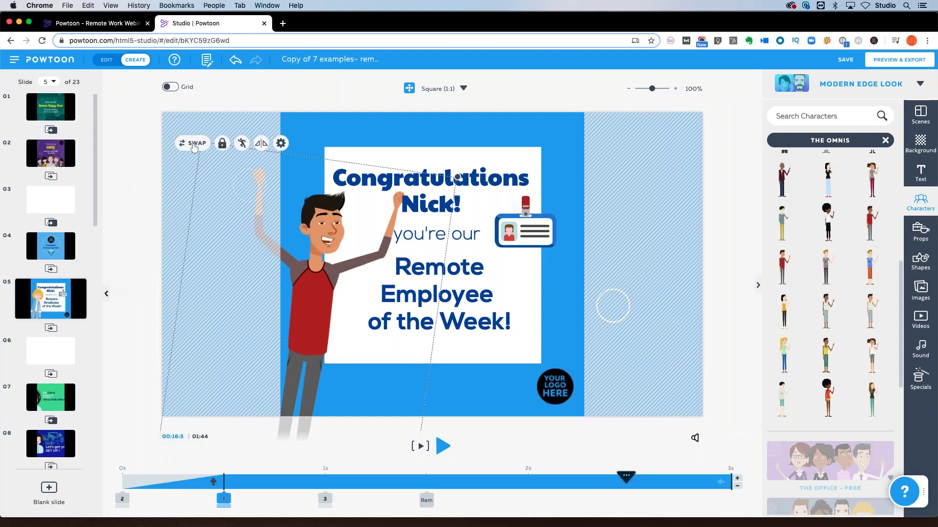
# - Swap the cartoon man for the smiling bald man's photo from My Images
pyautogui.click(191, 143)
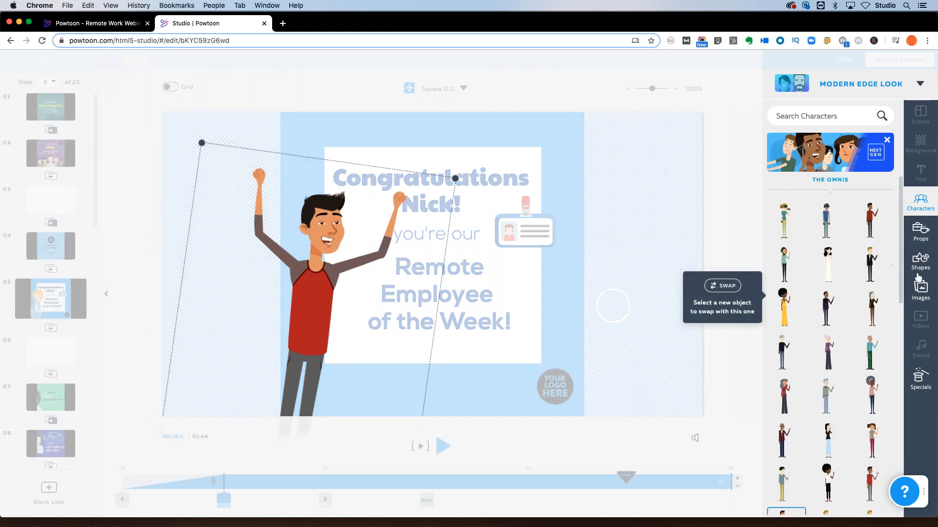
pyautogui.click(920, 290)
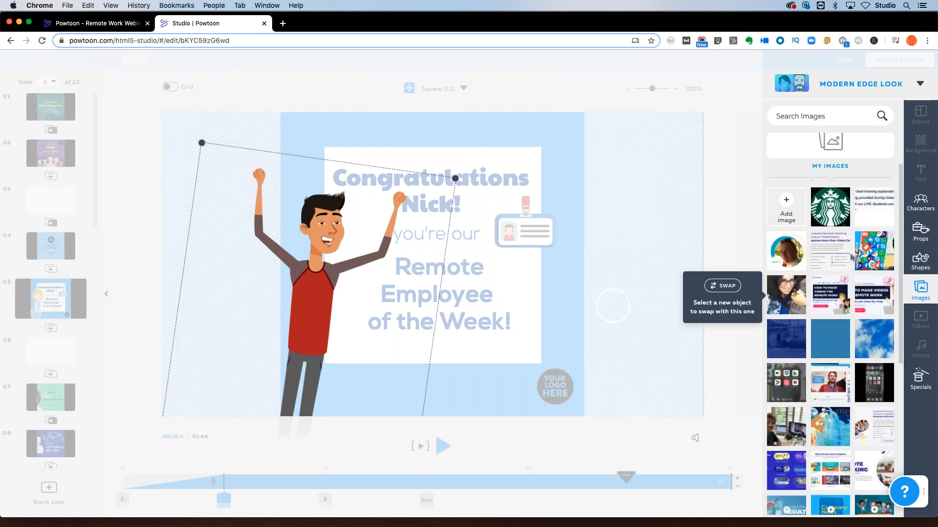
pyautogui.scroll(-3)
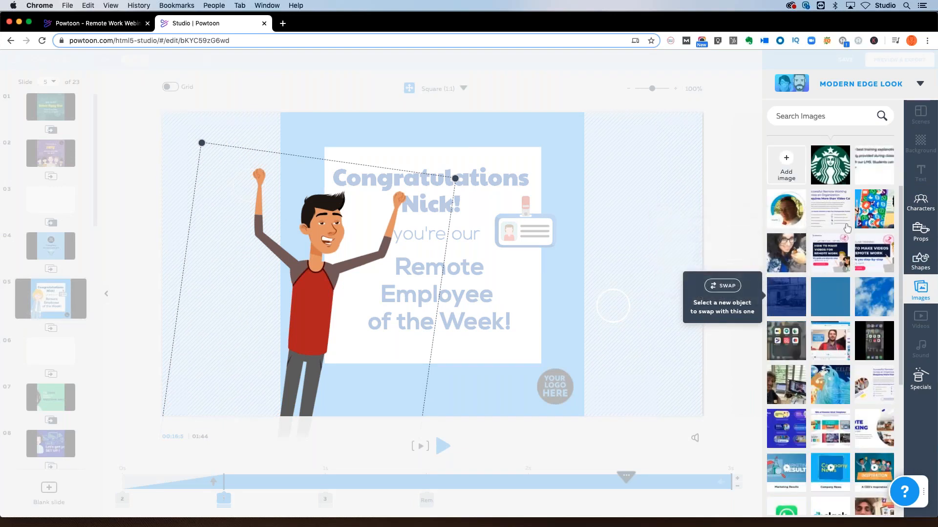
pyautogui.scroll(-3)
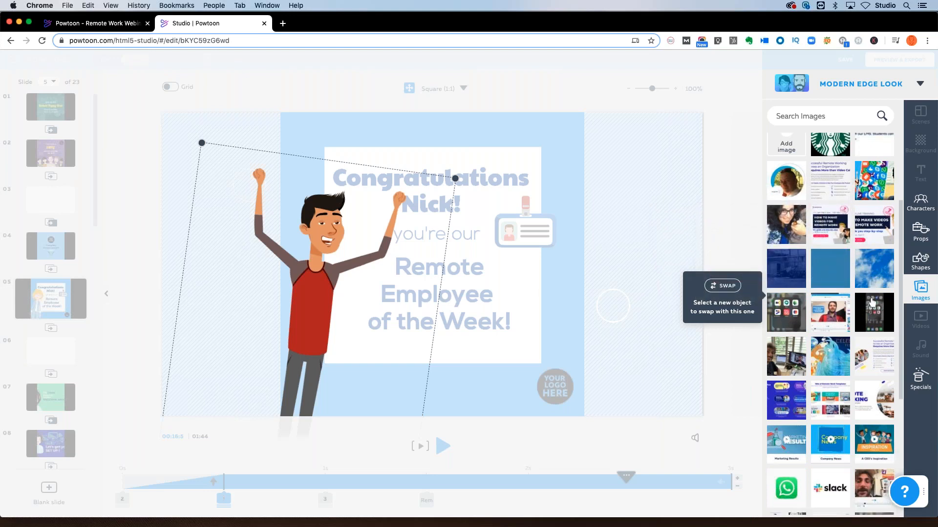
pyautogui.scroll(-3)
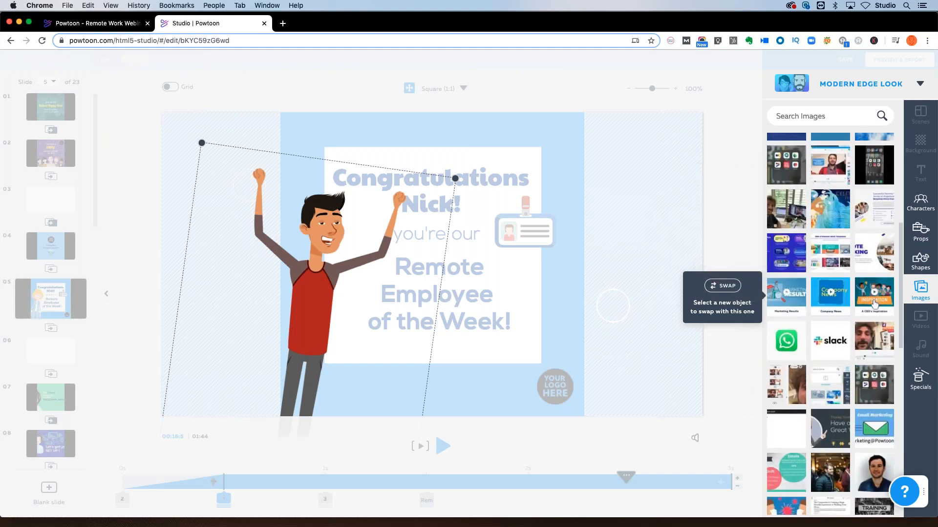
pyautogui.scroll(-3)
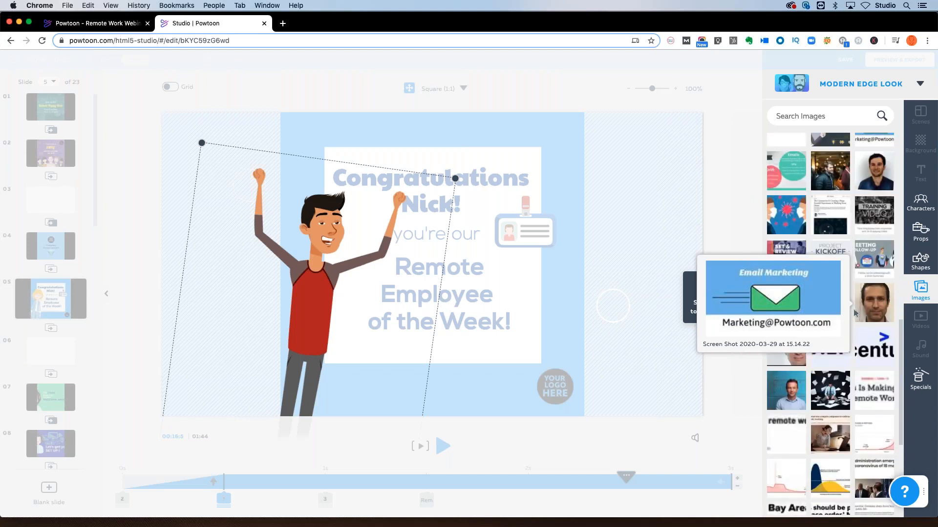
pyautogui.scroll(-3)
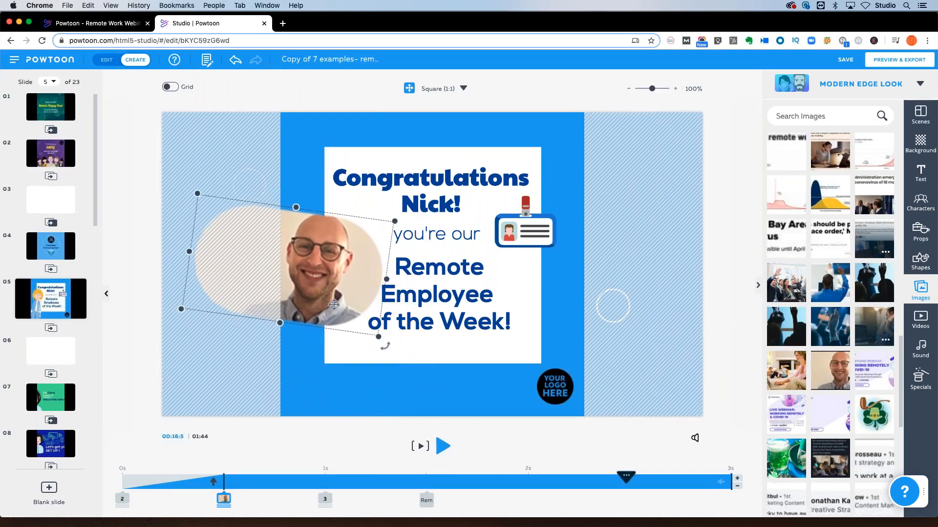
# - Change the headline name from 'Nick' to 'Dan' to match the photo
pyautogui.click(430, 177)
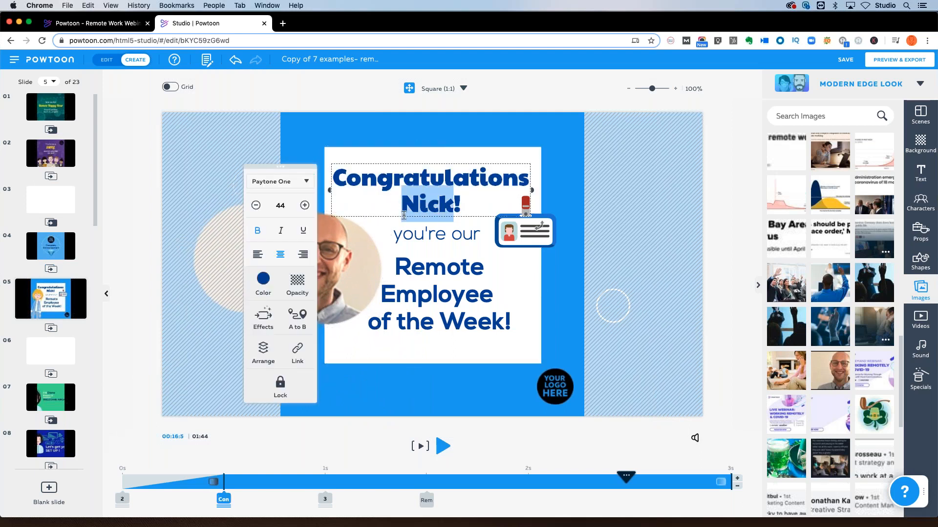
pyautogui.write('Dan!')
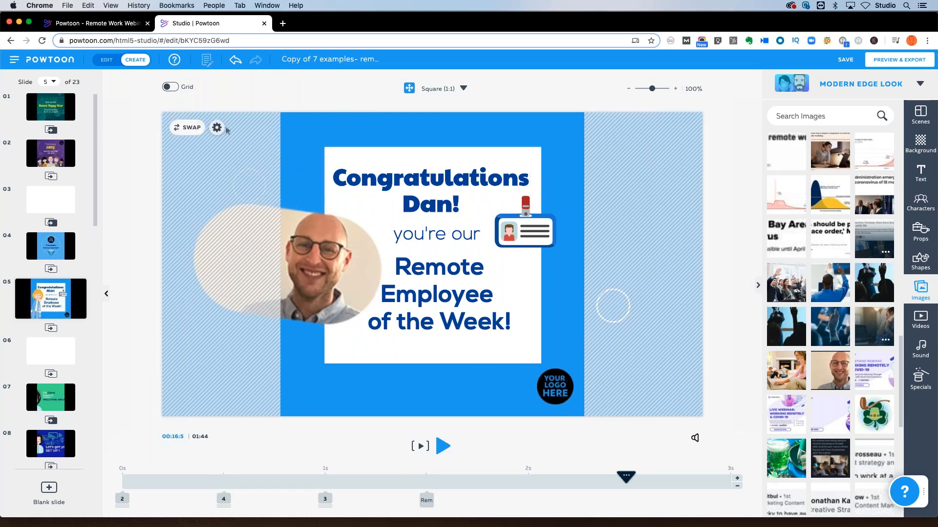
pyautogui.moveTo(217, 127)
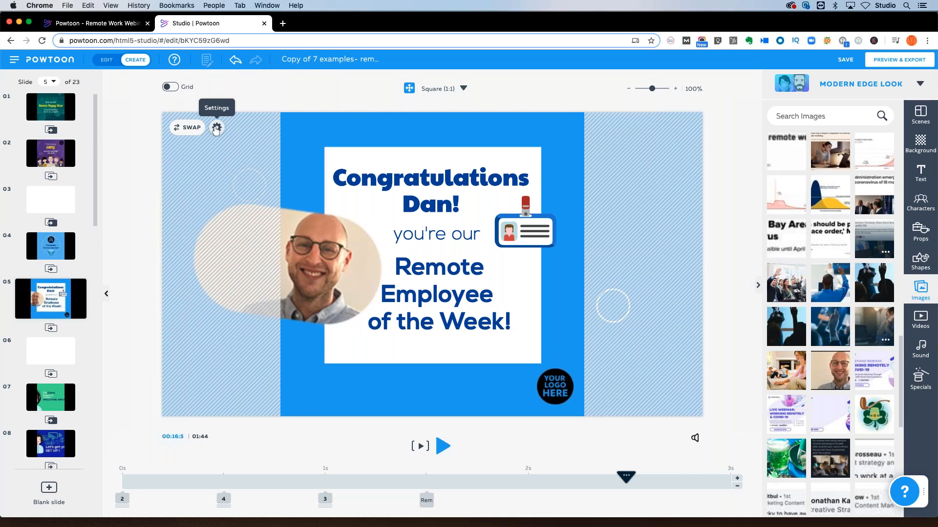
# - Swap slide 5's background to the darker blue #2B6CA1, then move to the Company Announcement slide
pyautogui.click(217, 128)
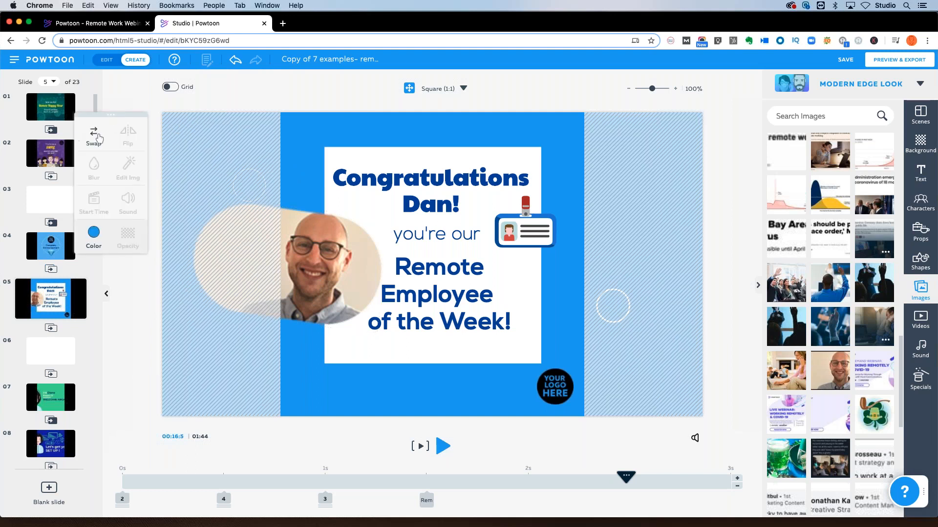
pyautogui.click(920, 143)
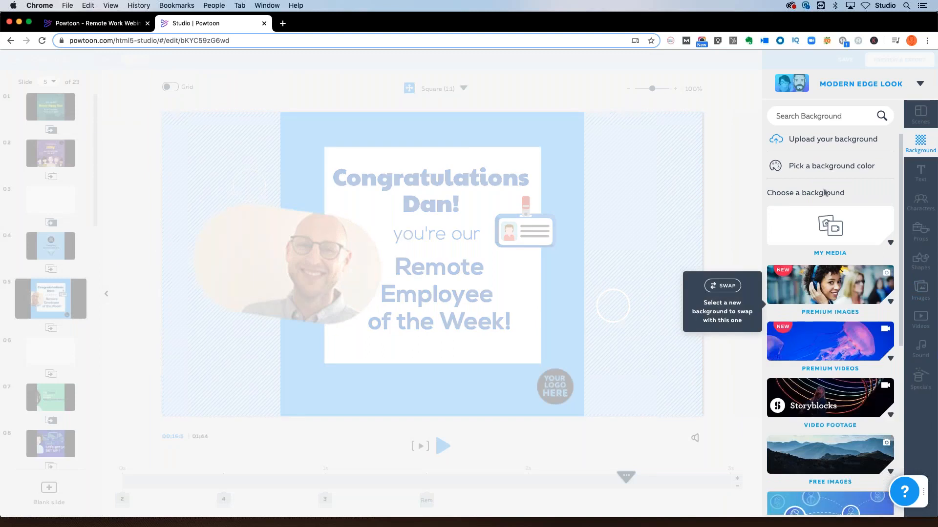
pyautogui.moveTo(846, 283)
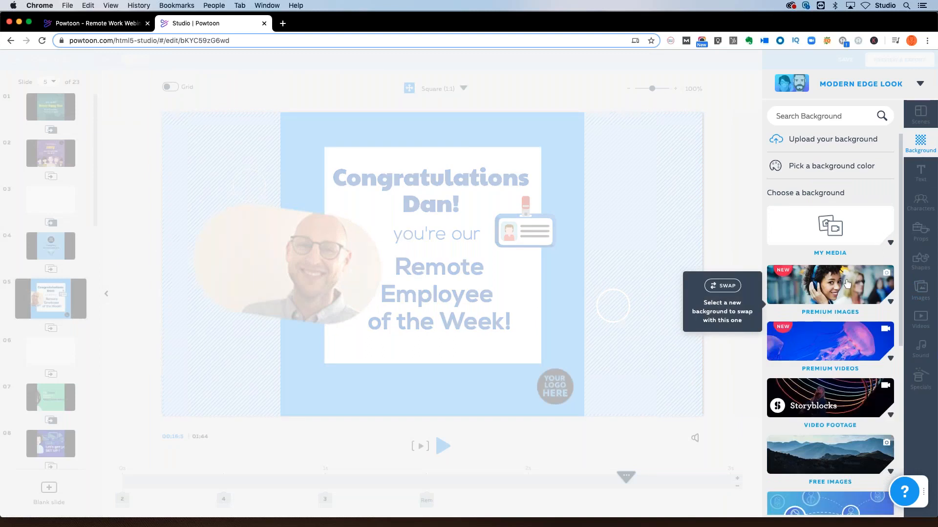
pyautogui.moveTo(853, 184)
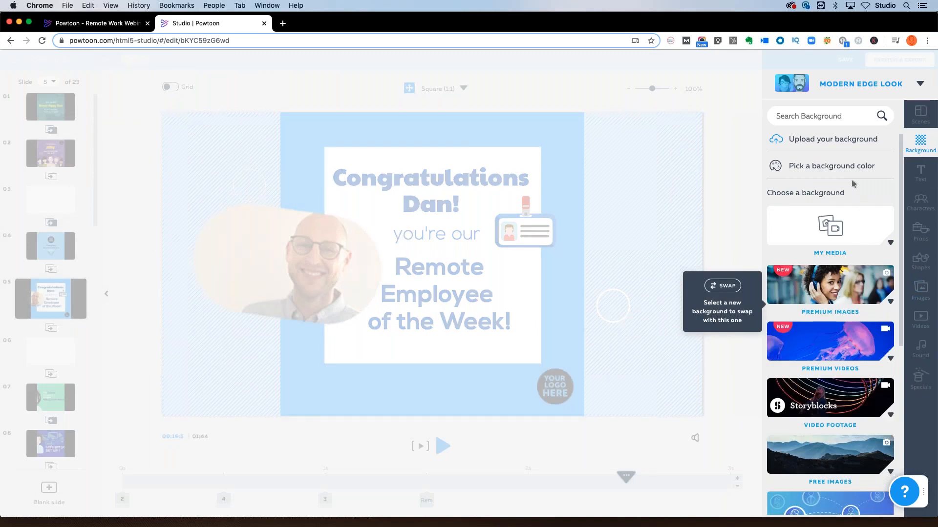
pyautogui.click(830, 166)
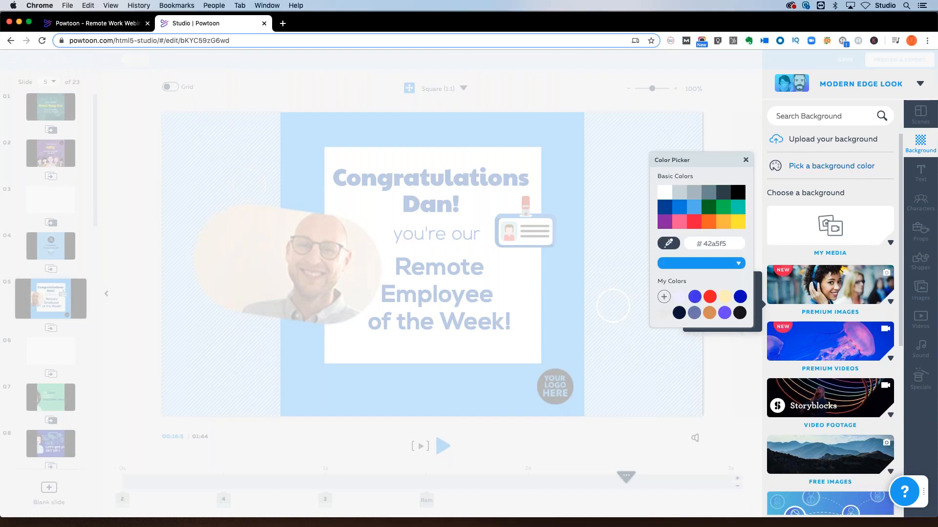
pyautogui.click(737, 263)
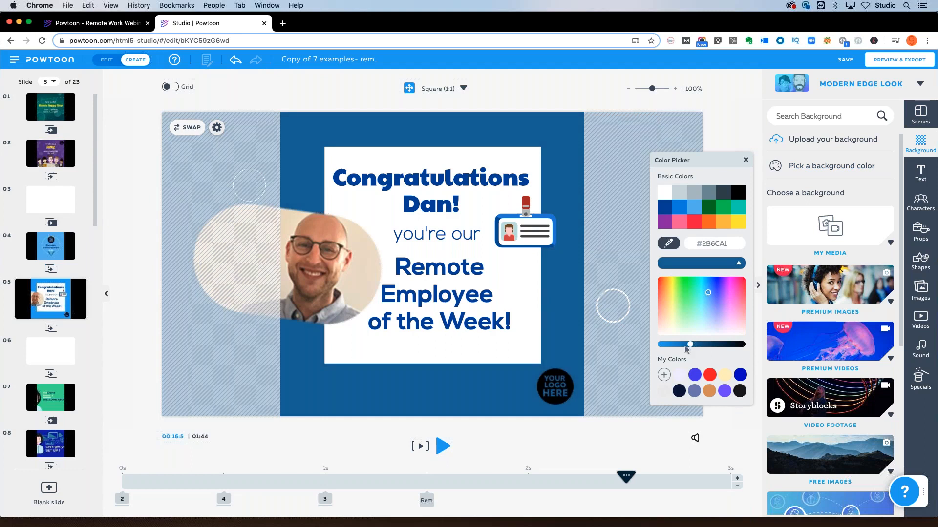
pyautogui.click(746, 161)
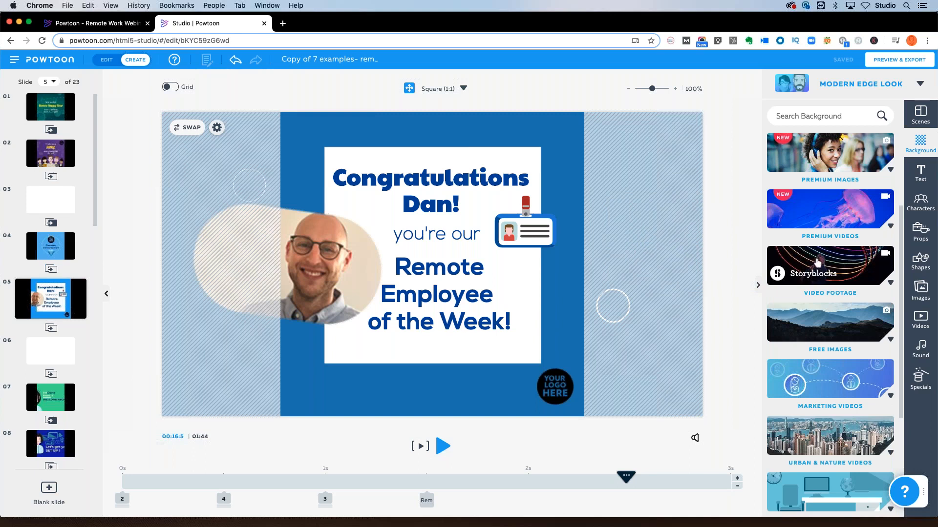
pyautogui.click(830, 209)
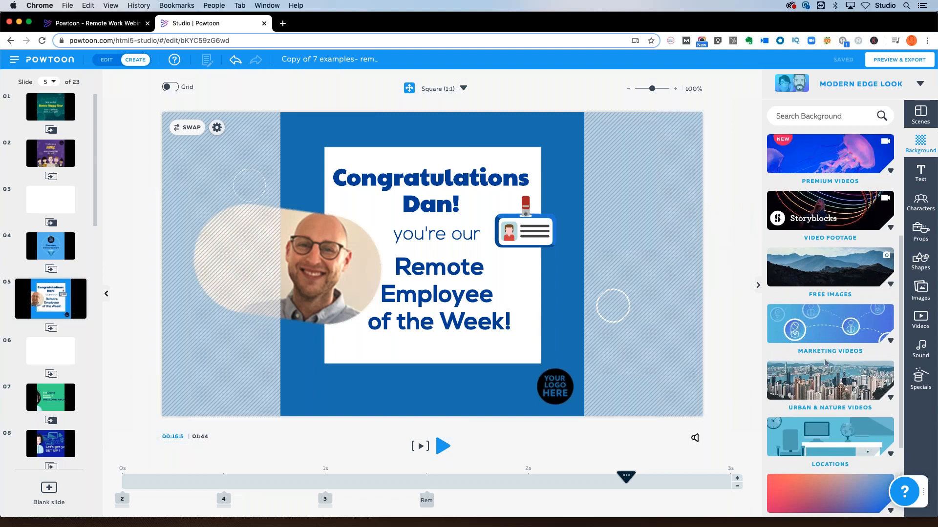
pyautogui.click(50, 252)
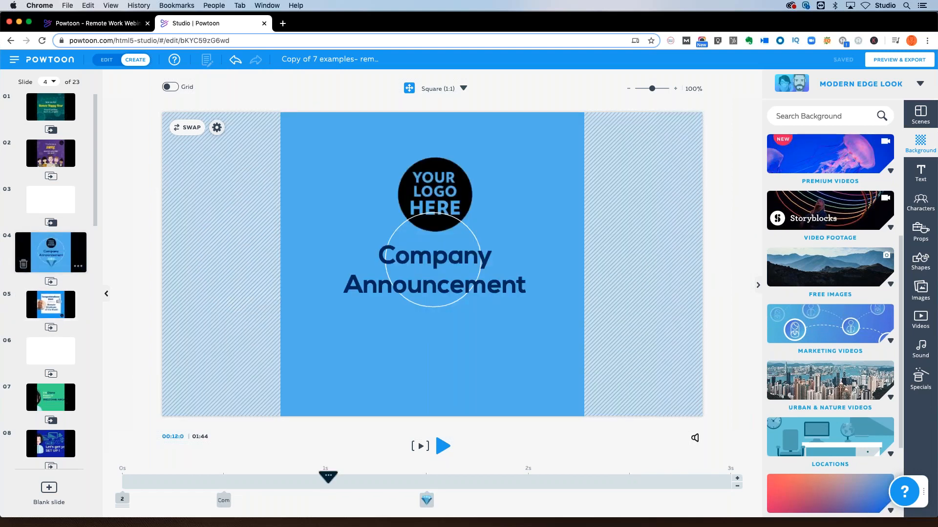
# - Search Storyblocks footage for 'london' and set the waving Union Jack clip as slide 4's background
pyautogui.click(434, 192)
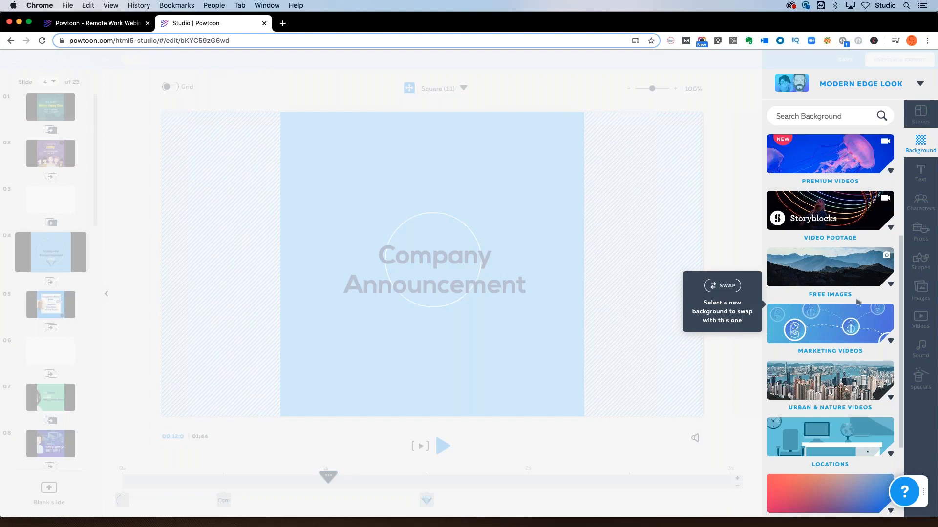
pyautogui.click(829, 211)
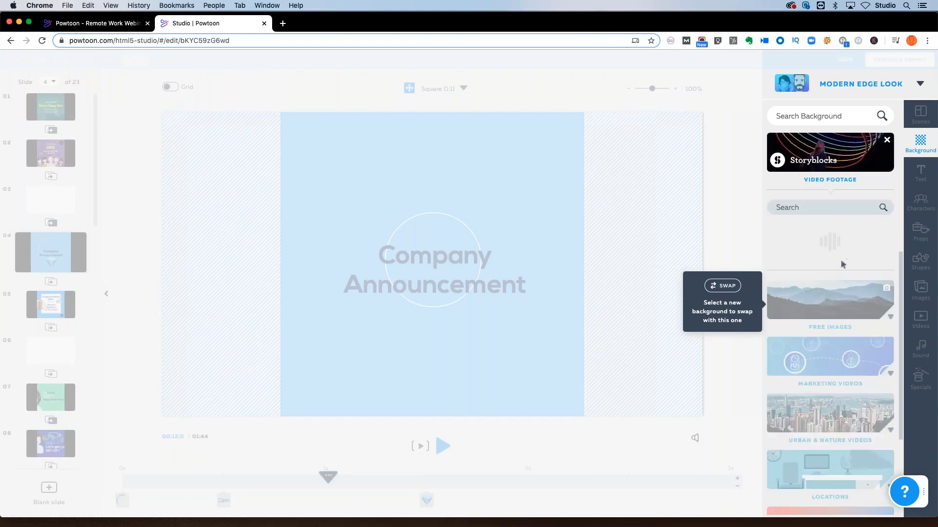
pyautogui.write('london')
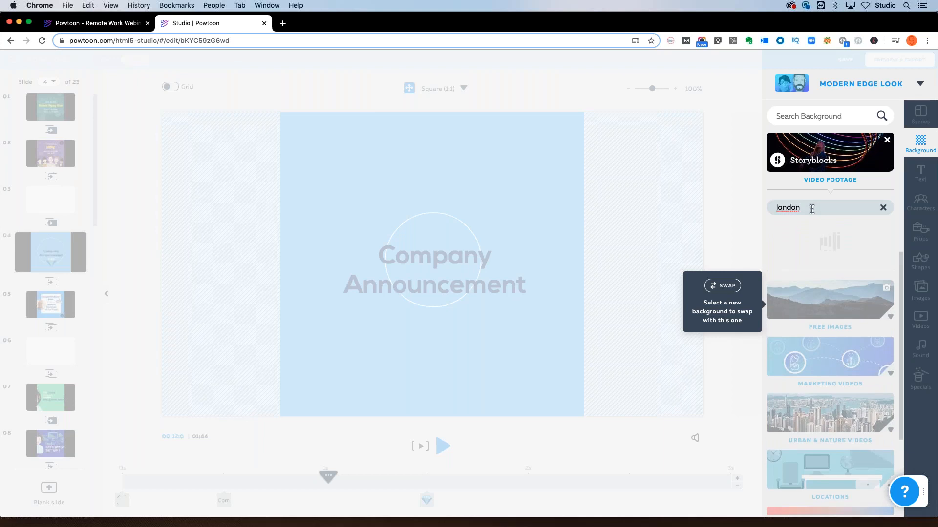
pyautogui.press('Return')
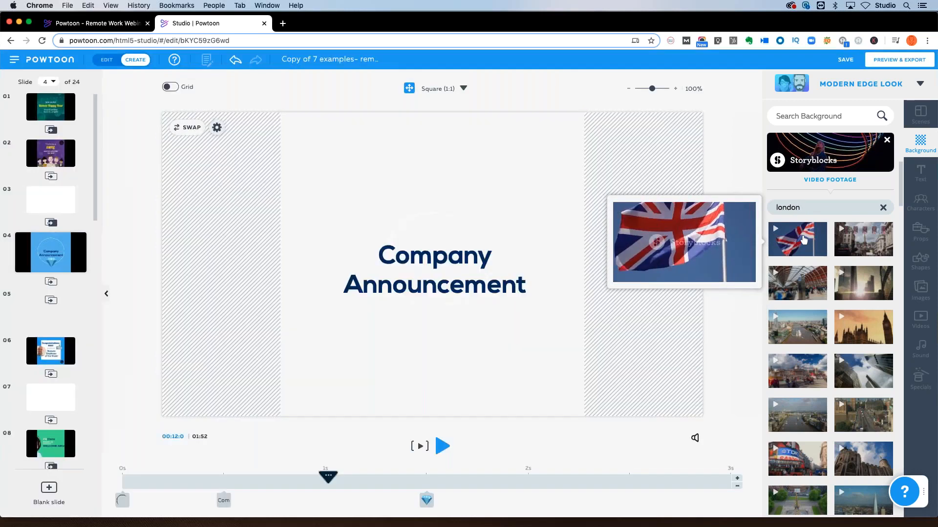
pyautogui.click(433, 270)
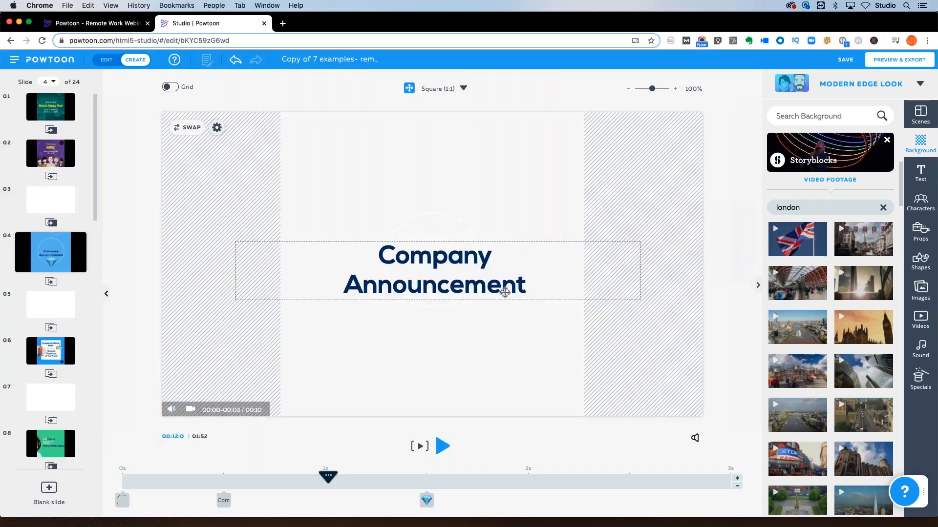
pyautogui.click(797, 239)
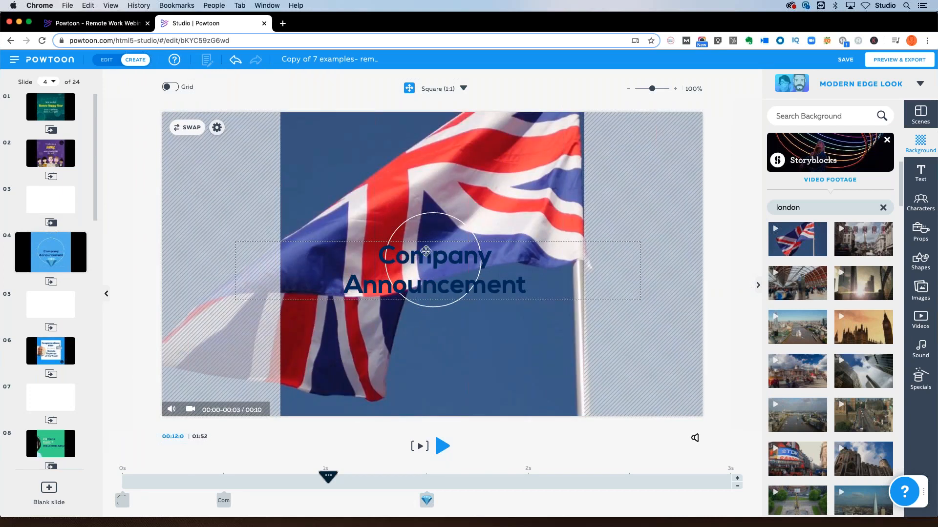
pyautogui.click(409, 360)
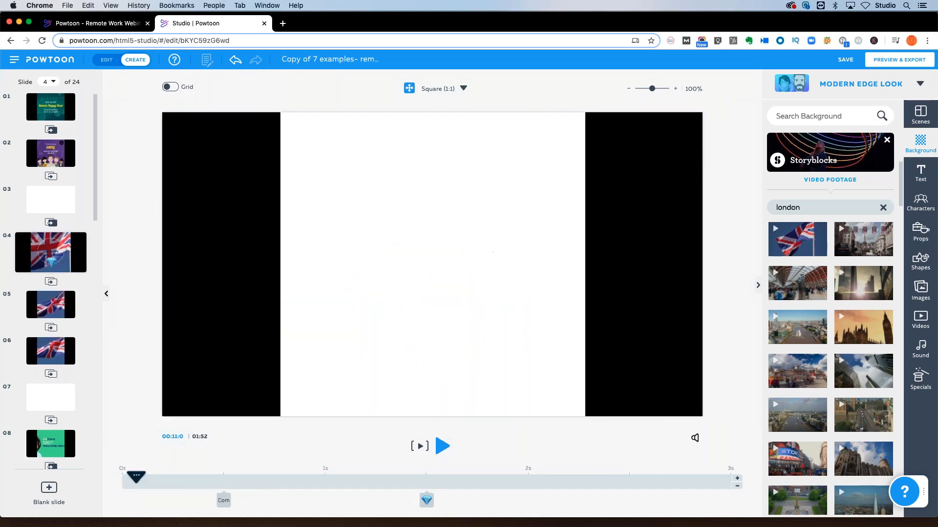
# - Add a circle from the Shapes library to slide 4 and send it behind the title text
pyautogui.click(920, 262)
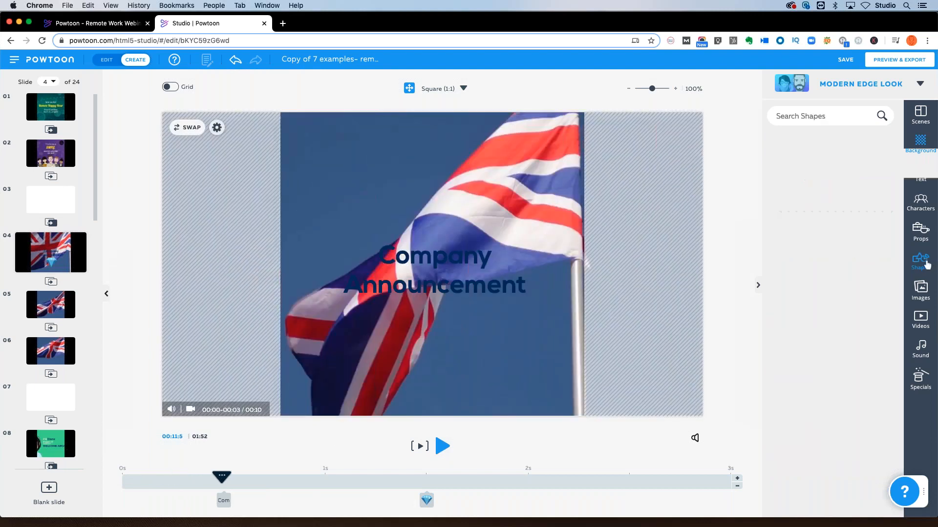
pyautogui.click(920, 259)
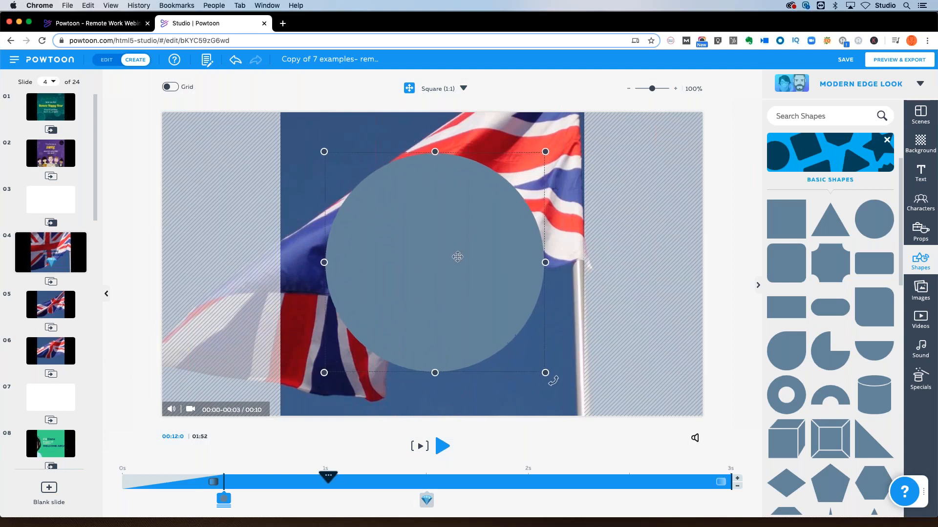
pyautogui.click(435, 257)
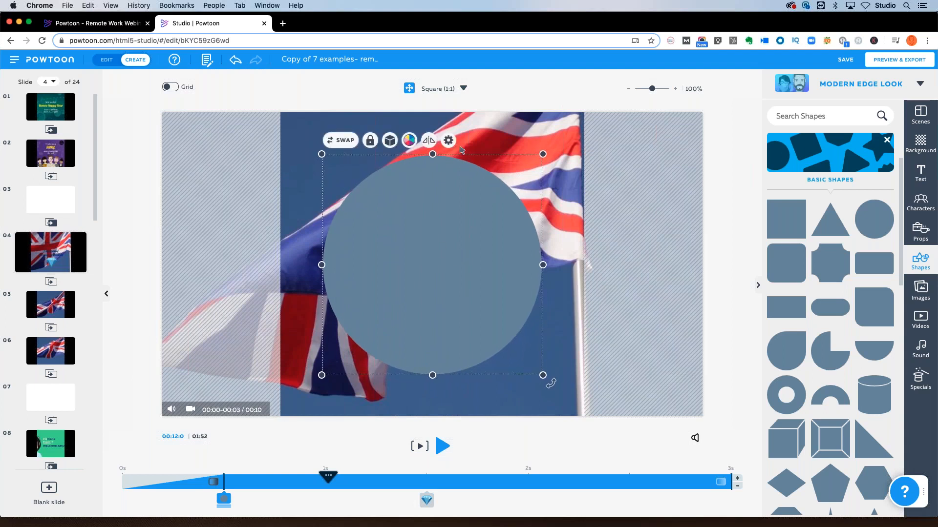
pyautogui.click(449, 139)
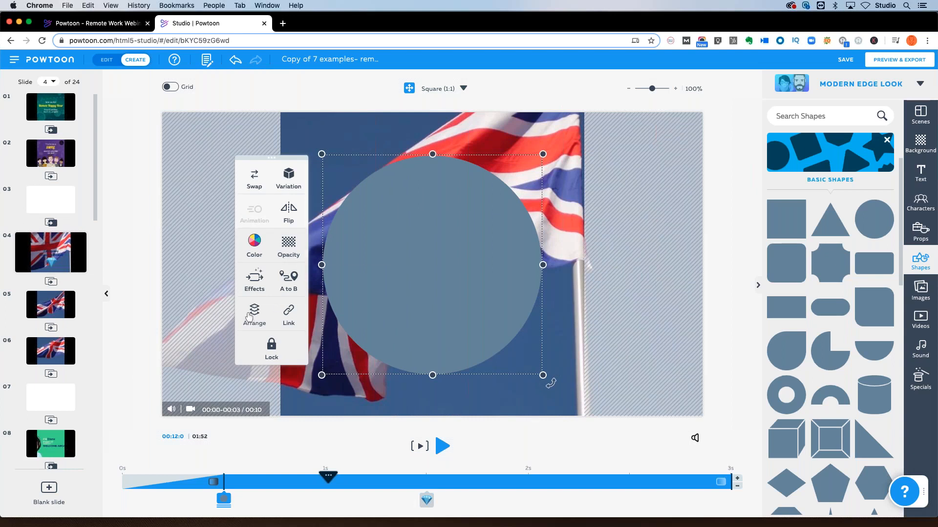
pyautogui.click(254, 314)
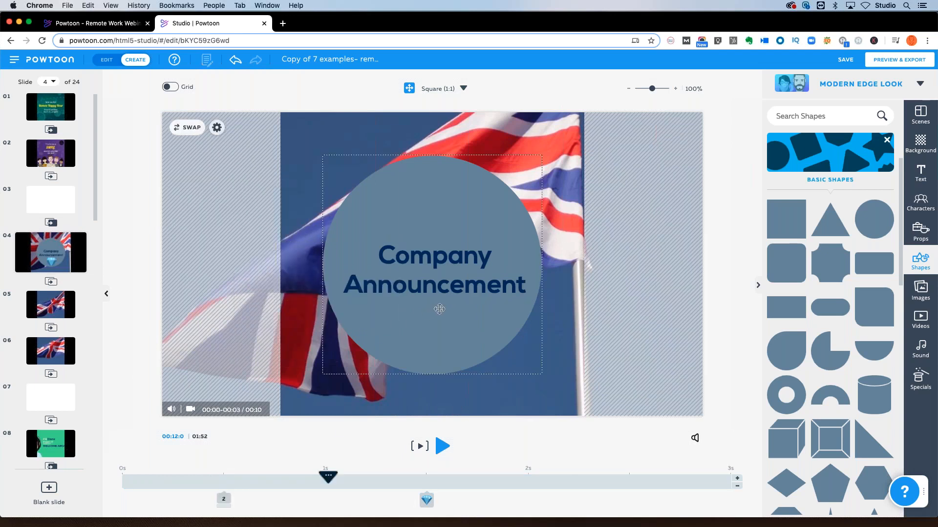
# - Turn the Company Announcement title red and set the circle's opacity to 73%
pyautogui.click(315, 227)
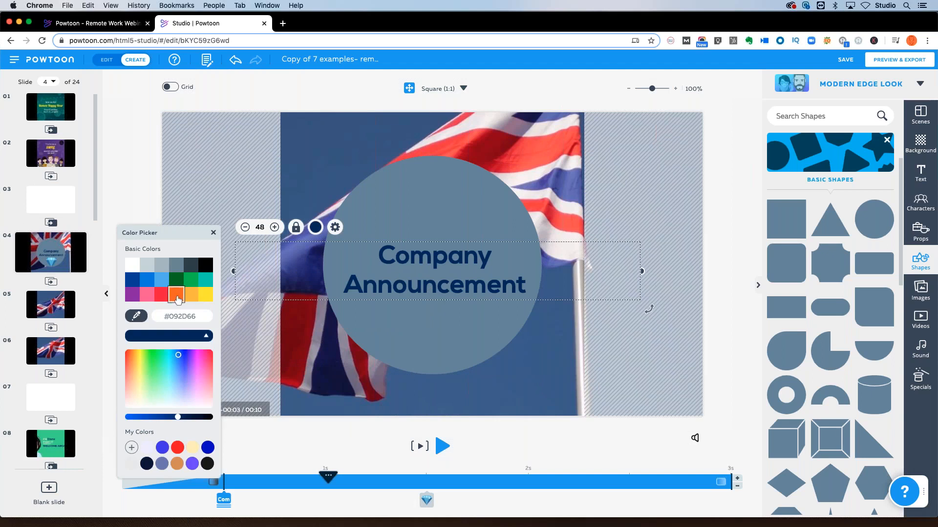
pyautogui.click(161, 294)
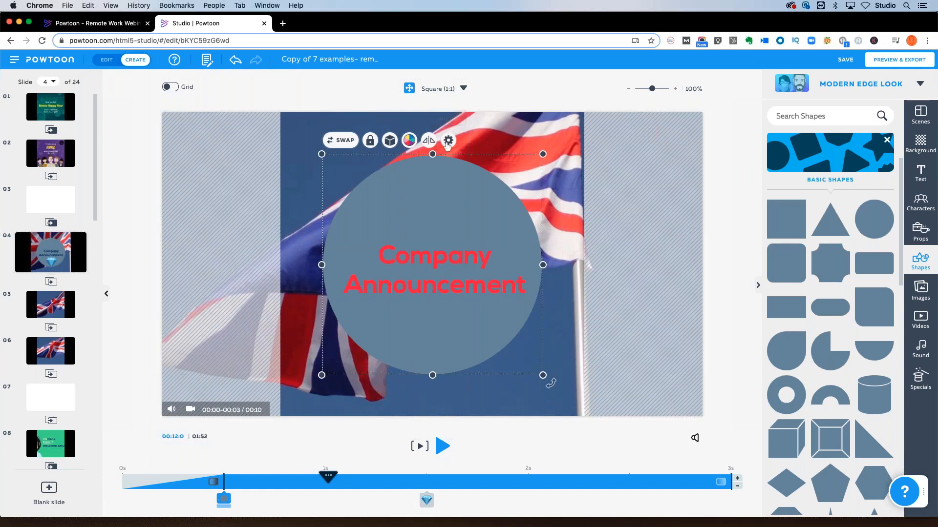
pyautogui.click(448, 140)
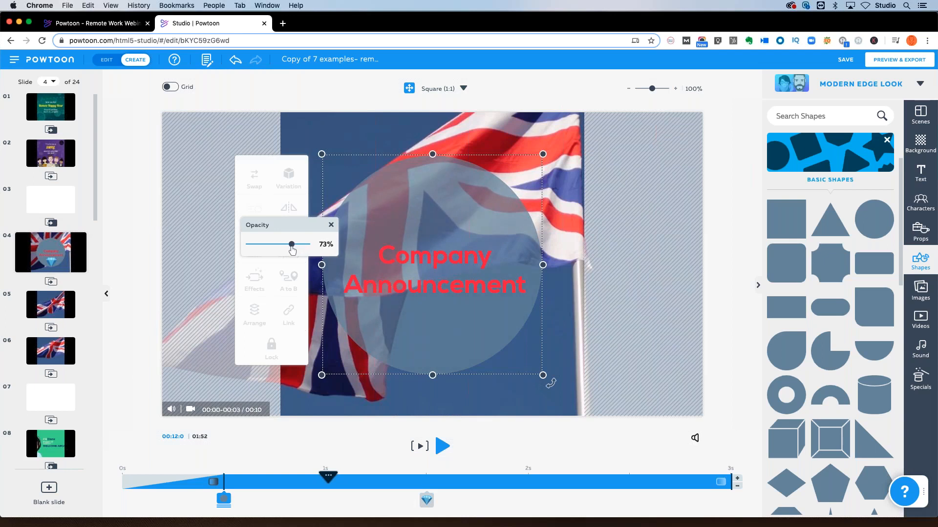
pyautogui.click(331, 225)
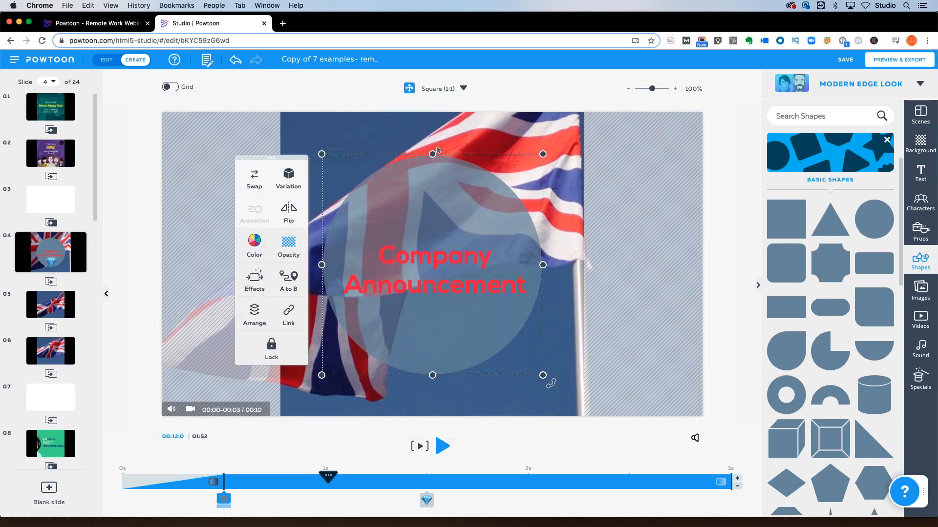
pyautogui.click(254, 246)
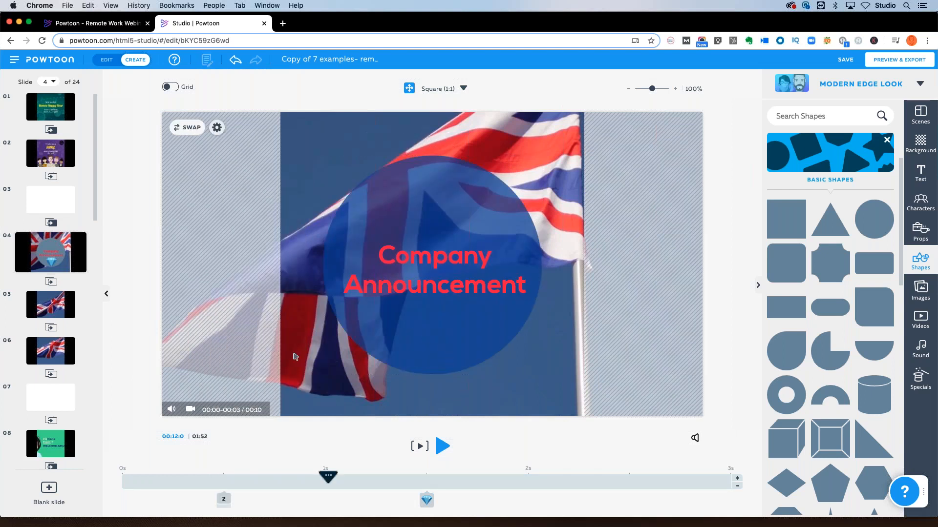
pyautogui.moveTo(319, 422)
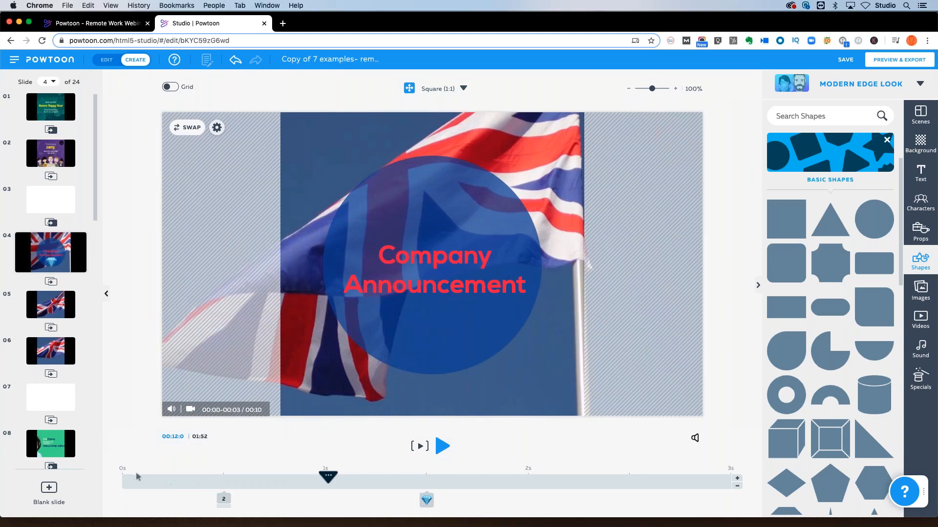
# - Preview slide 5, return to slide 4 and delete the duplicate flag slides
pyautogui.click(442, 446)
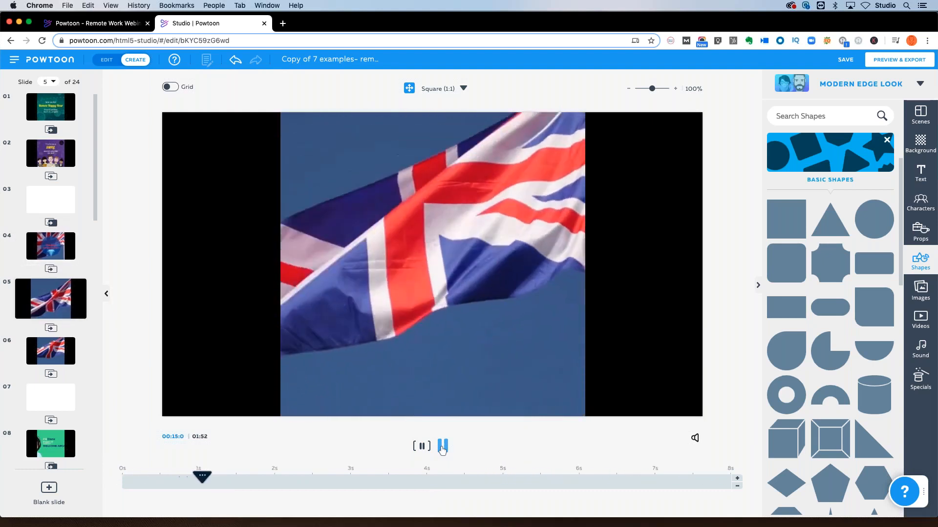
pyautogui.click(443, 447)
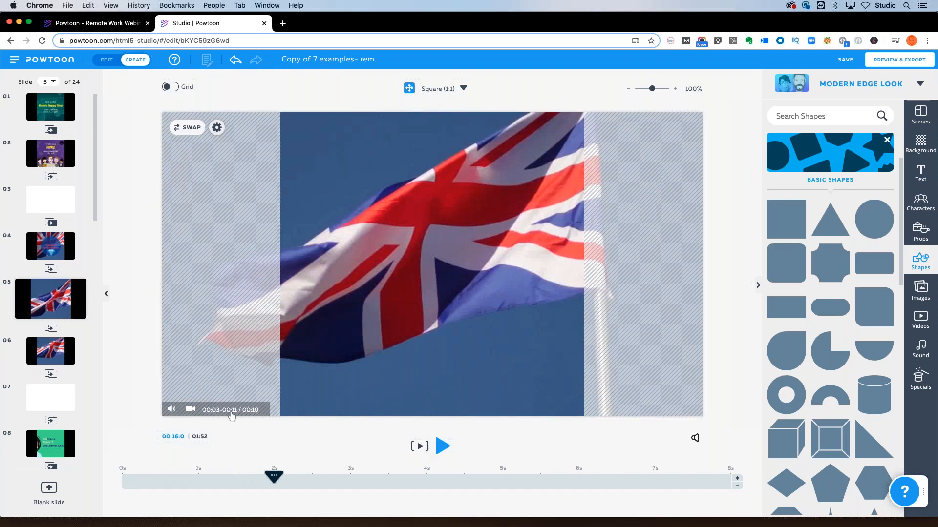
pyautogui.click(51, 252)
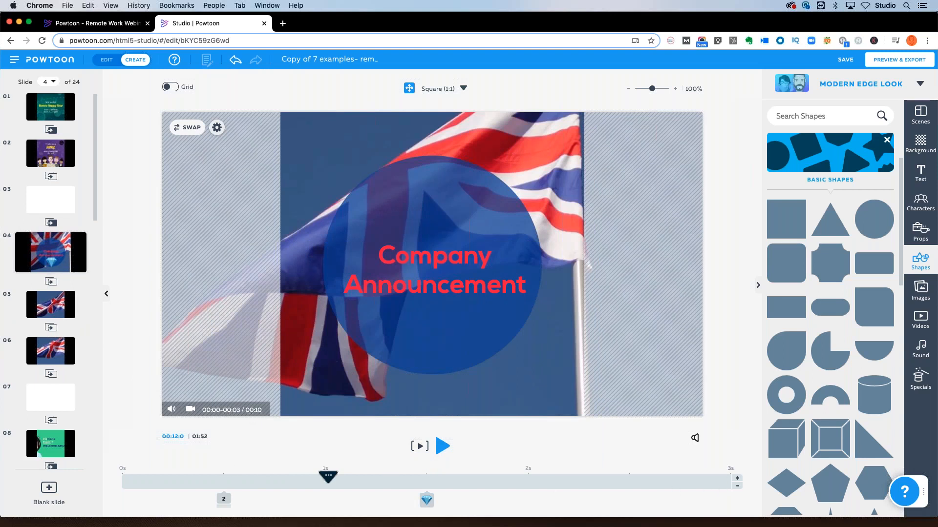
pyautogui.moveTo(214, 414)
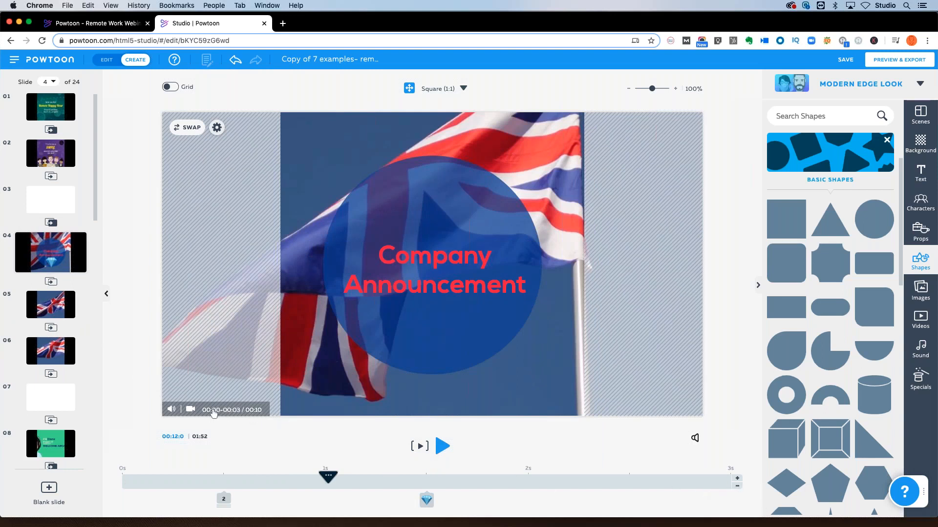
pyautogui.moveTo(258, 413)
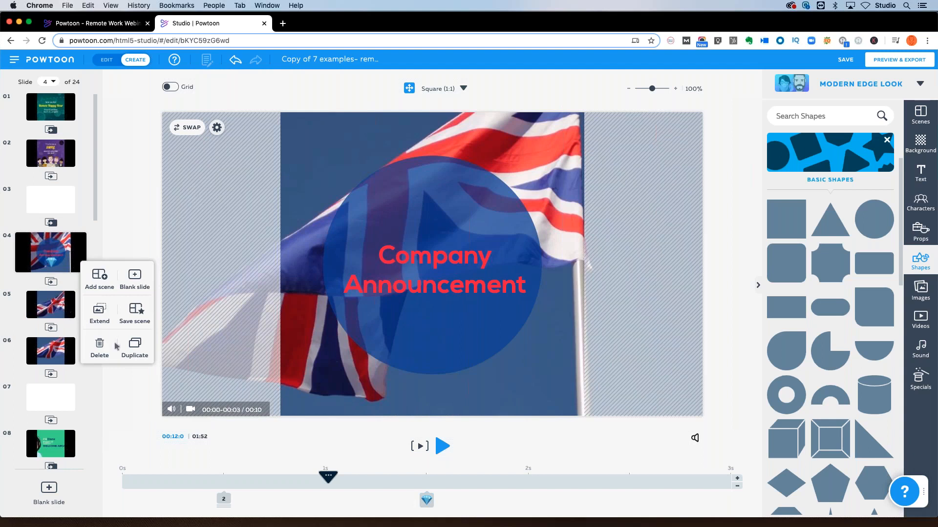
pyautogui.click(99, 344)
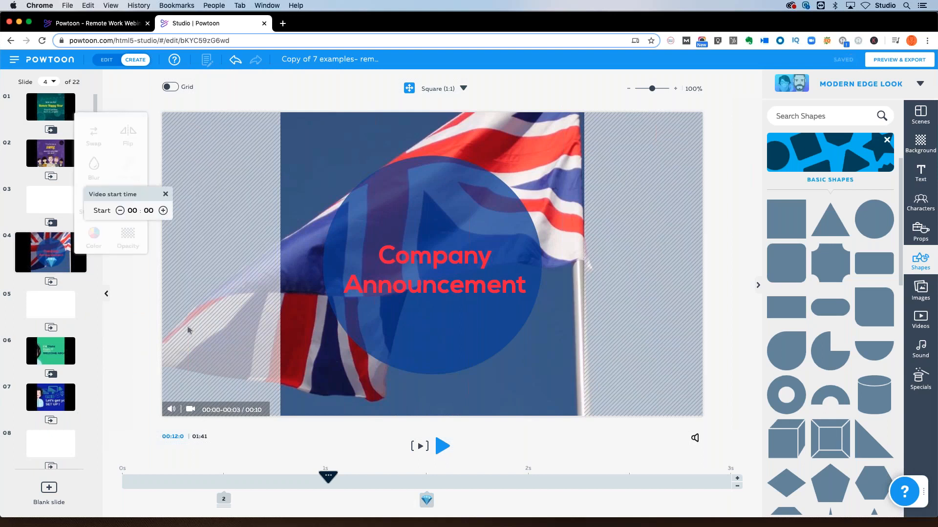
# - Raise slide 4's flag video start time to 00:03
pyautogui.click(163, 211)
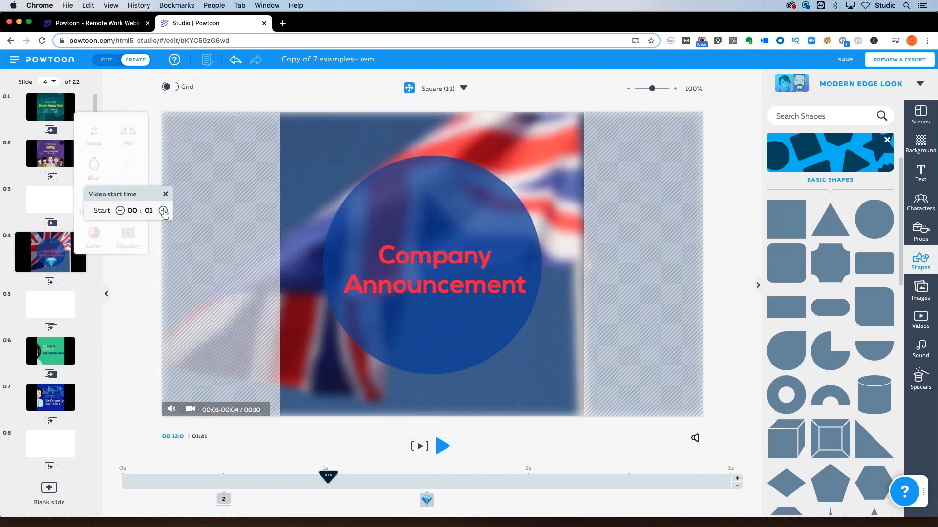
pyautogui.click(163, 211)
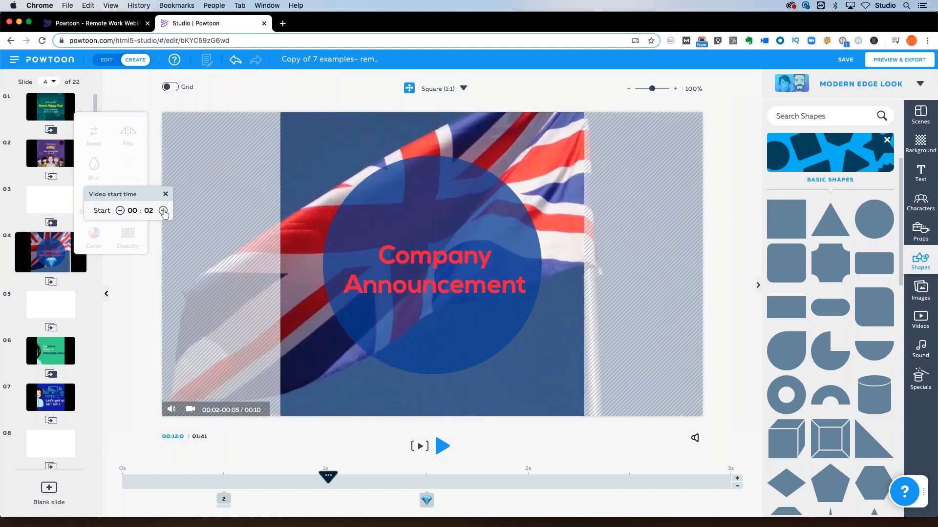
pyautogui.click(164, 212)
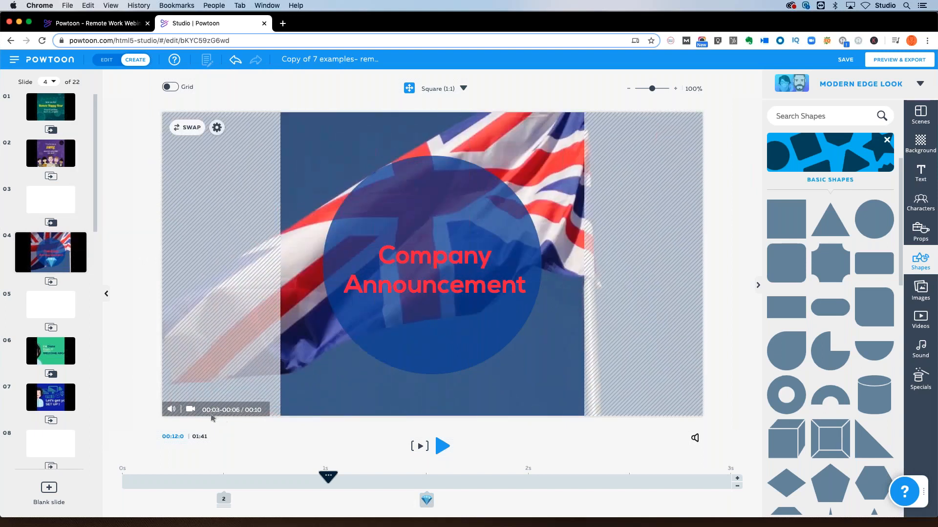
pyautogui.moveTo(283, 429)
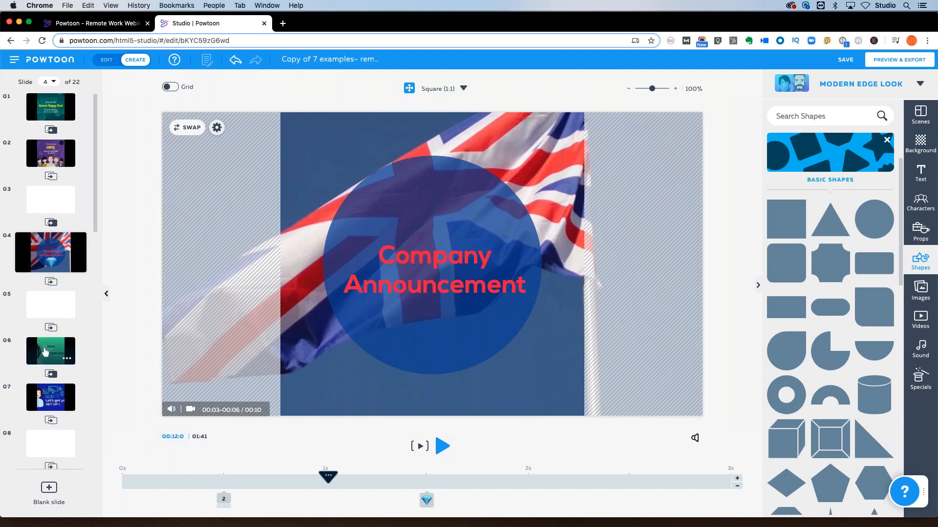
# - Switch the canvas from Square (1:1) to Horizontal (16:9) and play from slide 6
pyautogui.click(51, 345)
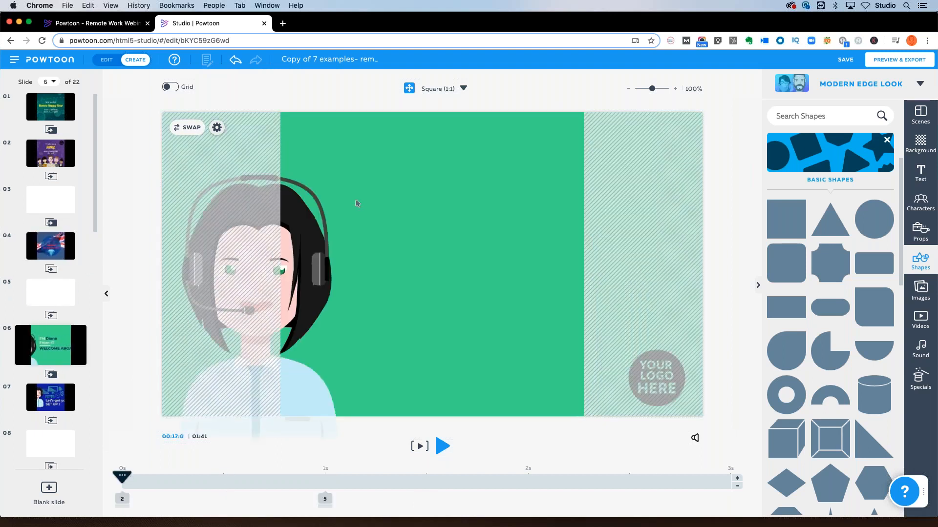
pyautogui.click(439, 88)
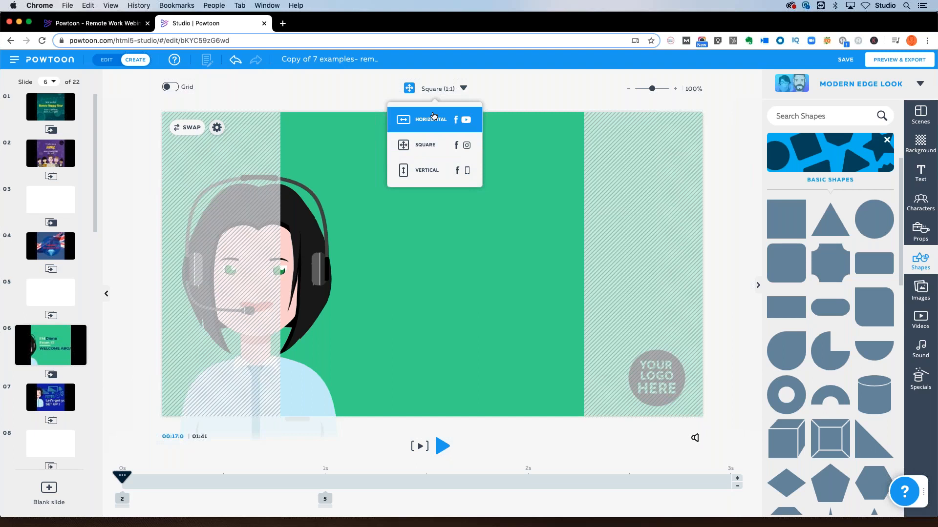
pyautogui.click(434, 119)
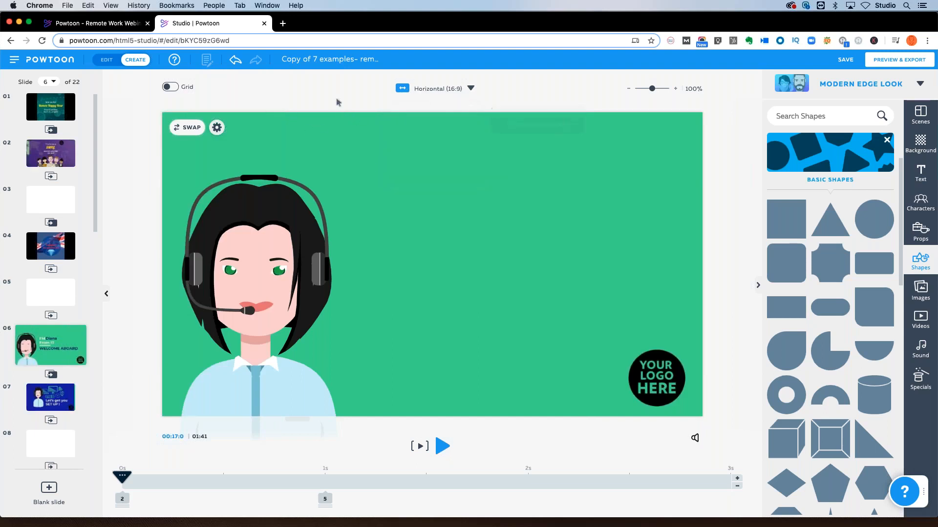
pyautogui.moveTo(482, 238)
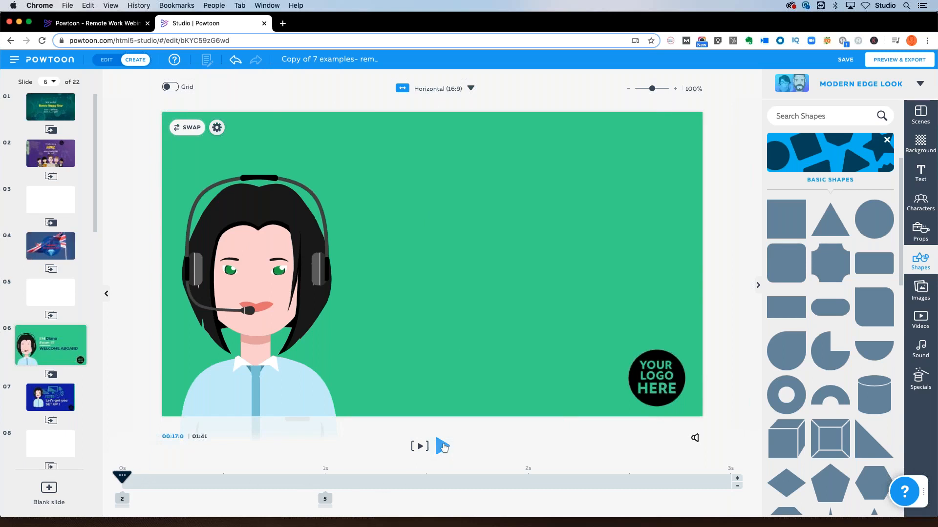
pyautogui.click(419, 446)
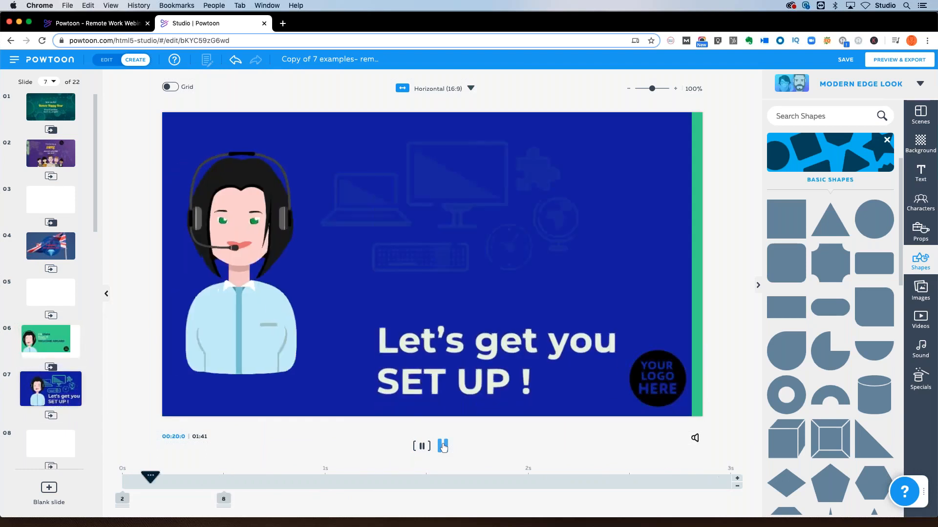
# - Pause the SET UP slide playback and reopen slide 6 introducing Diana From IT
pyautogui.click(421, 446)
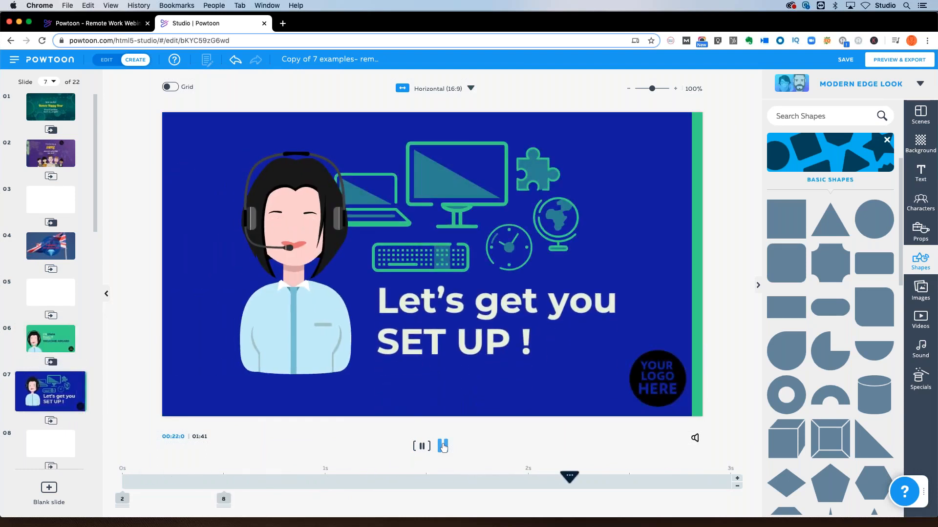
pyautogui.click(422, 447)
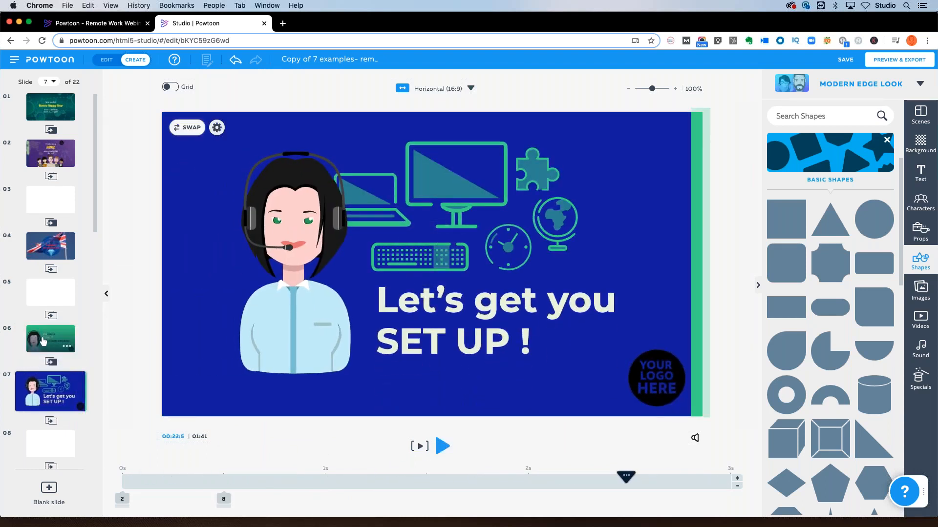
pyautogui.click(50, 344)
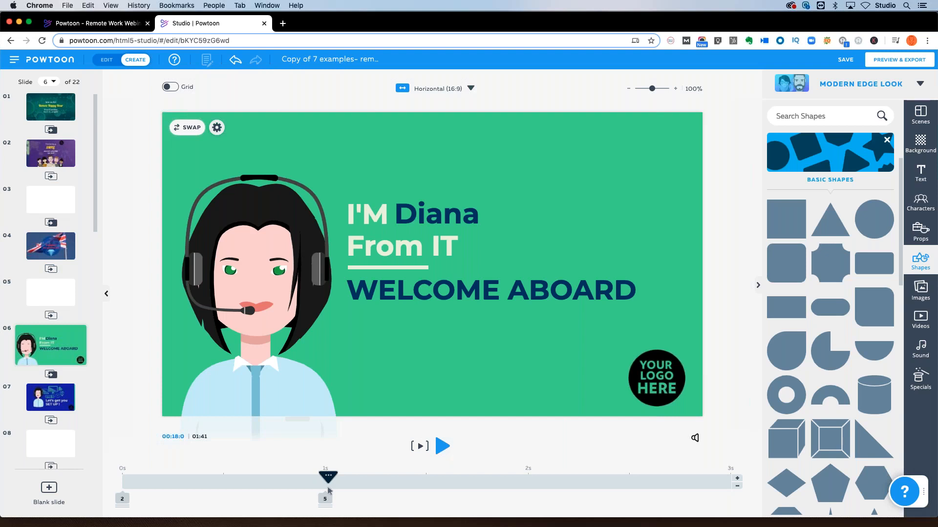
# - Replace Diana's 'From IT' role text on slide 6 with 'Customer Success'
pyautogui.click(492, 290)
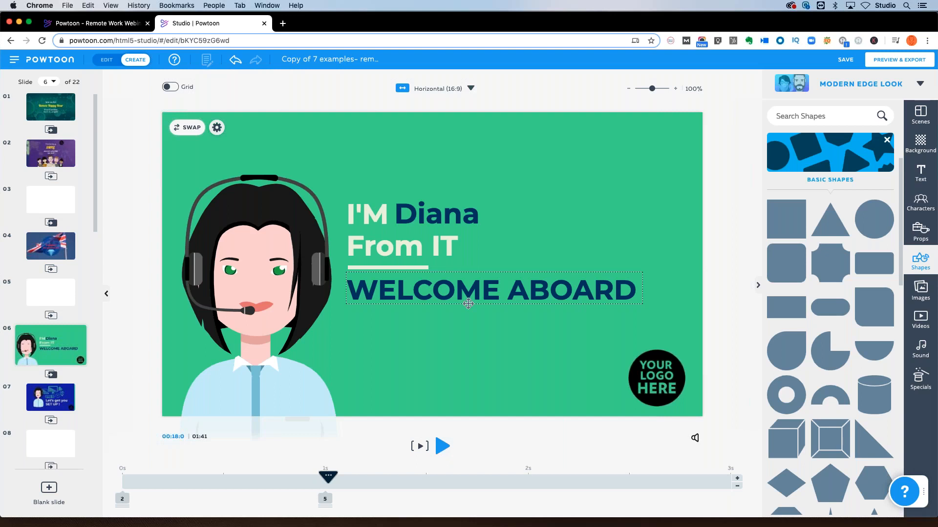
pyautogui.click(391, 332)
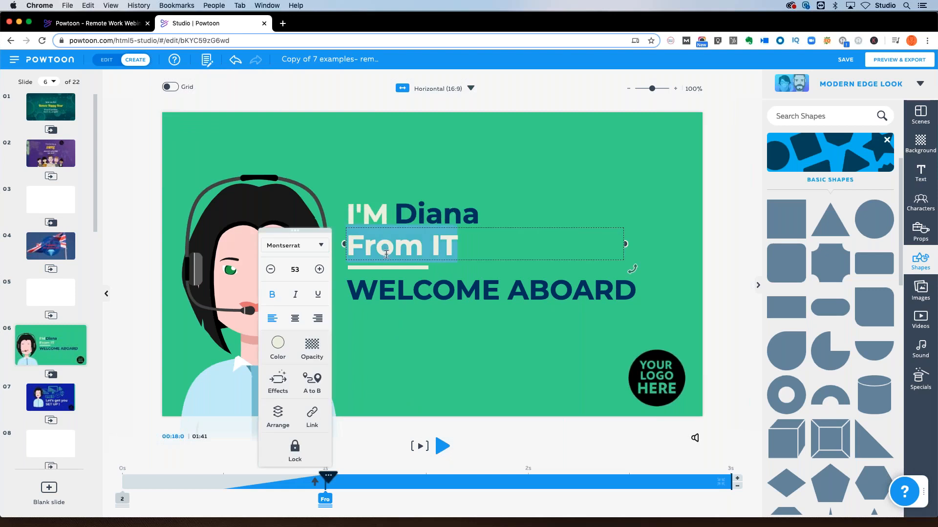
pyautogui.write('Custemer')
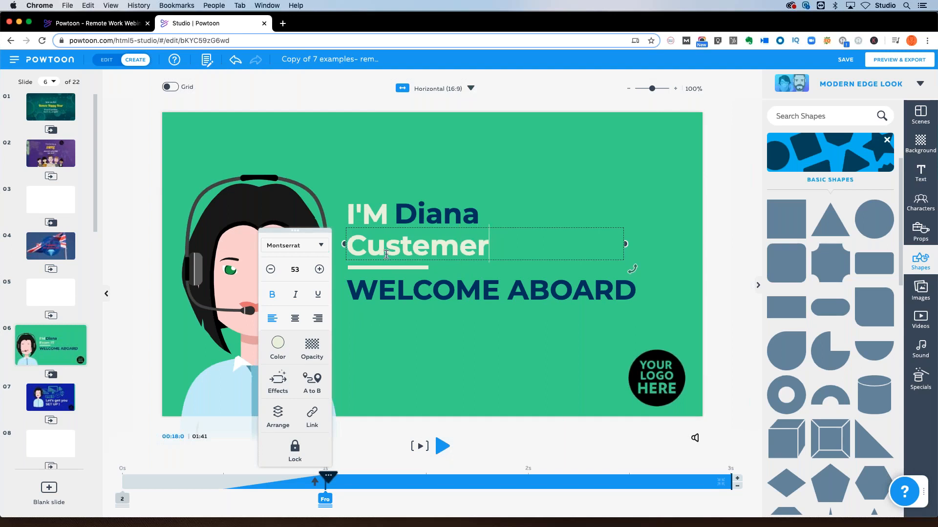
pyautogui.write('Customer')
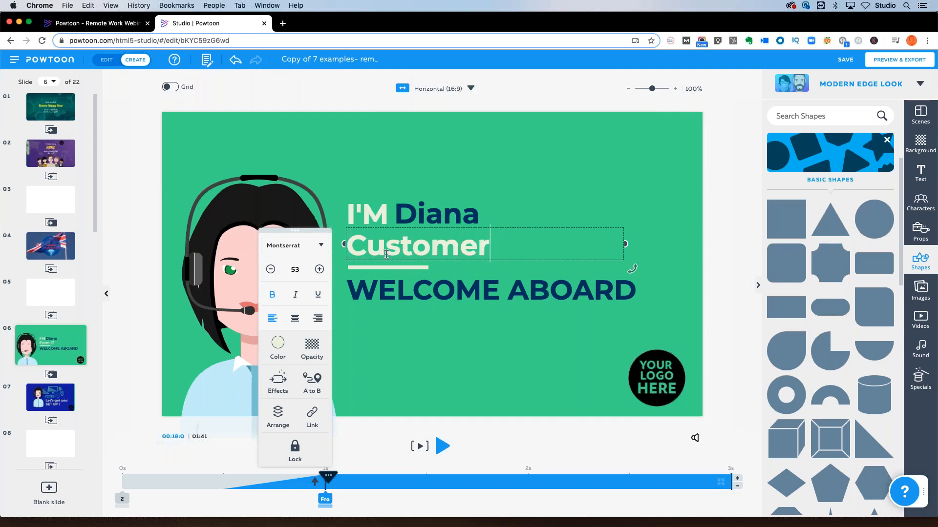
pyautogui.write('Success')
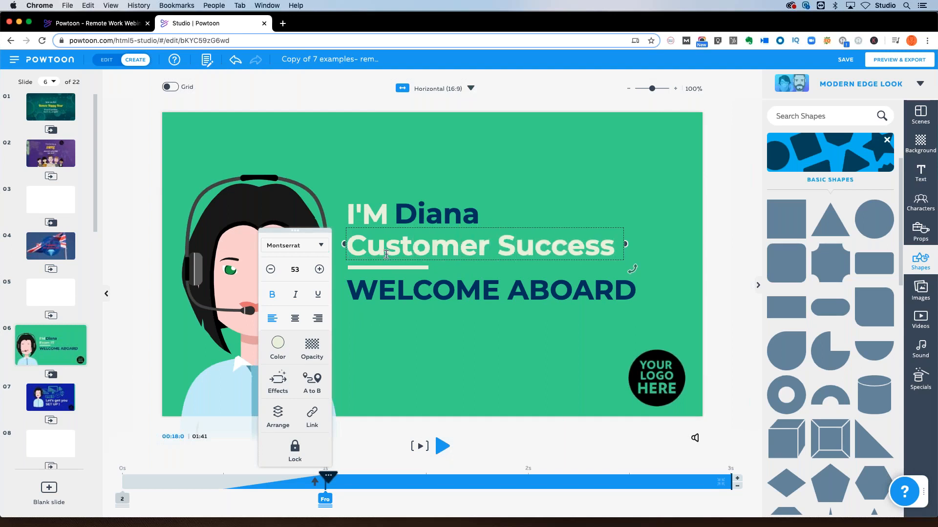
pyautogui.click(251, 298)
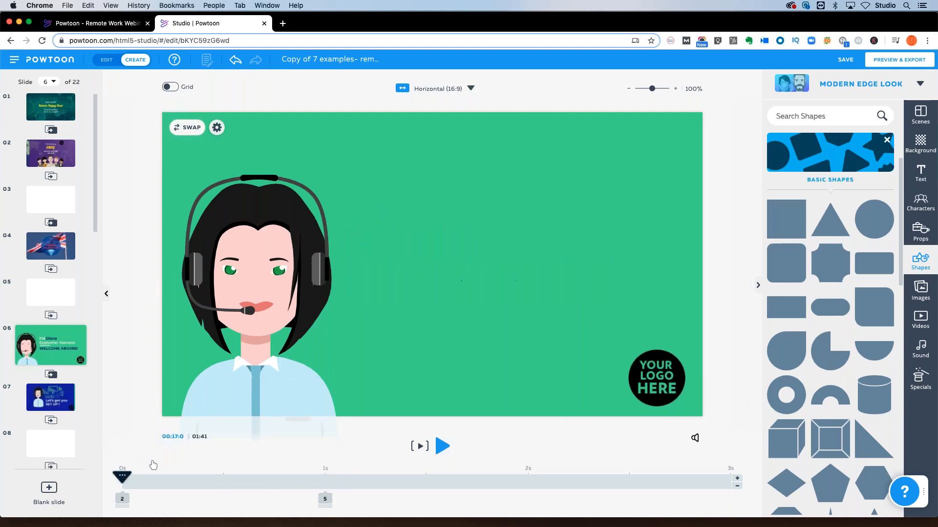
# - Play the welcome slide to check the edited role line
pyautogui.click(442, 446)
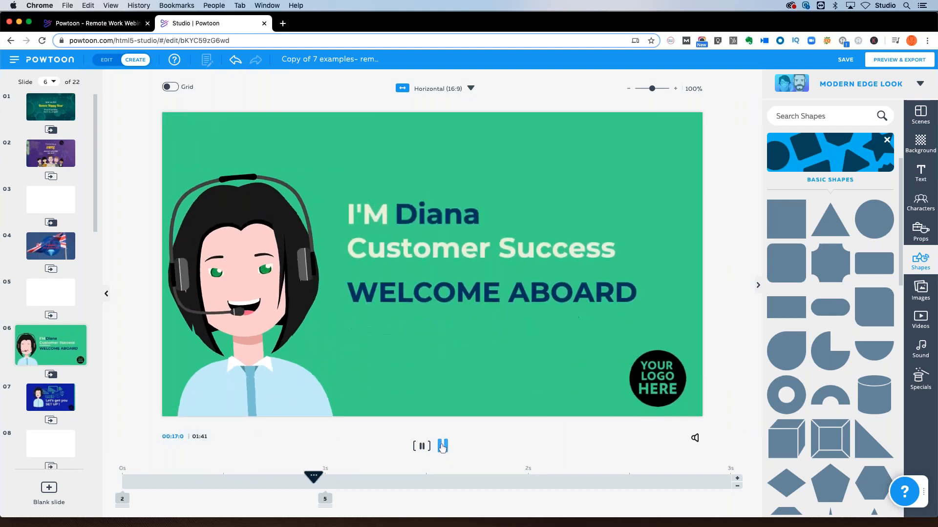
pyautogui.click(442, 446)
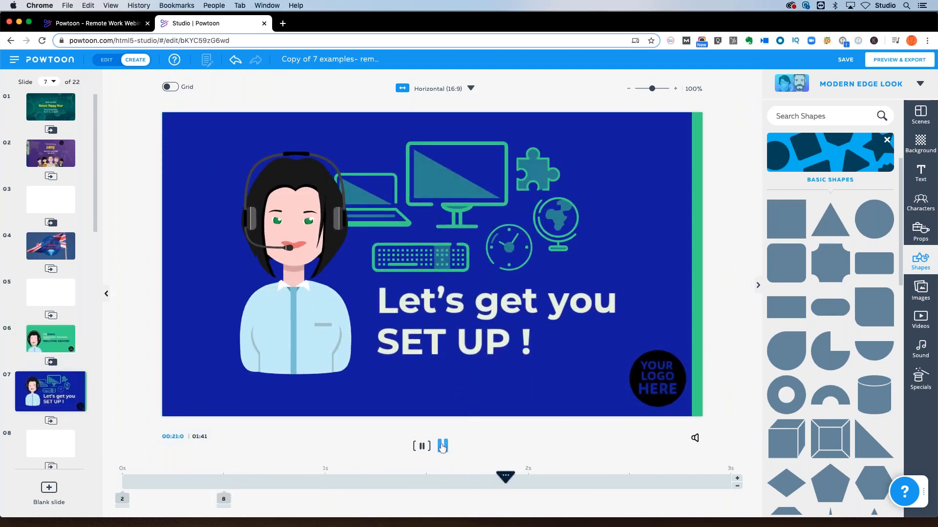
pyautogui.click(421, 447)
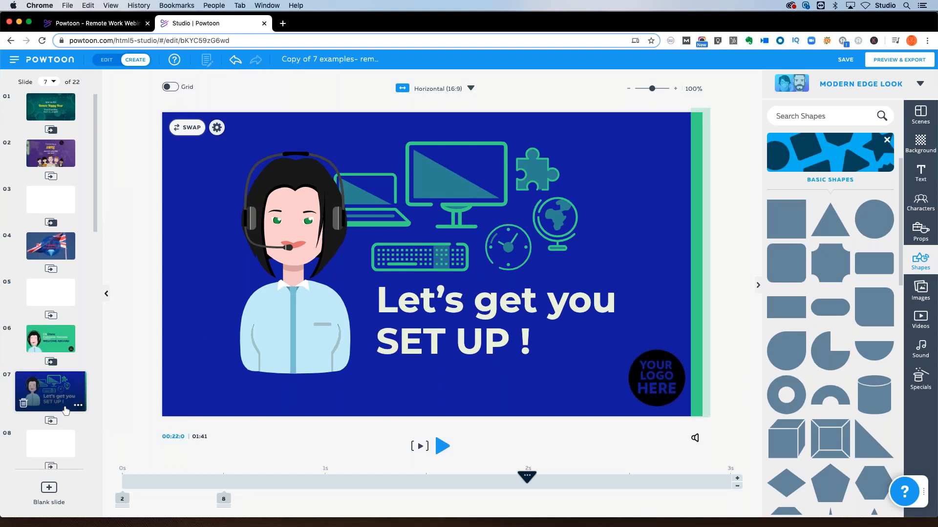
pyautogui.scroll(-3)
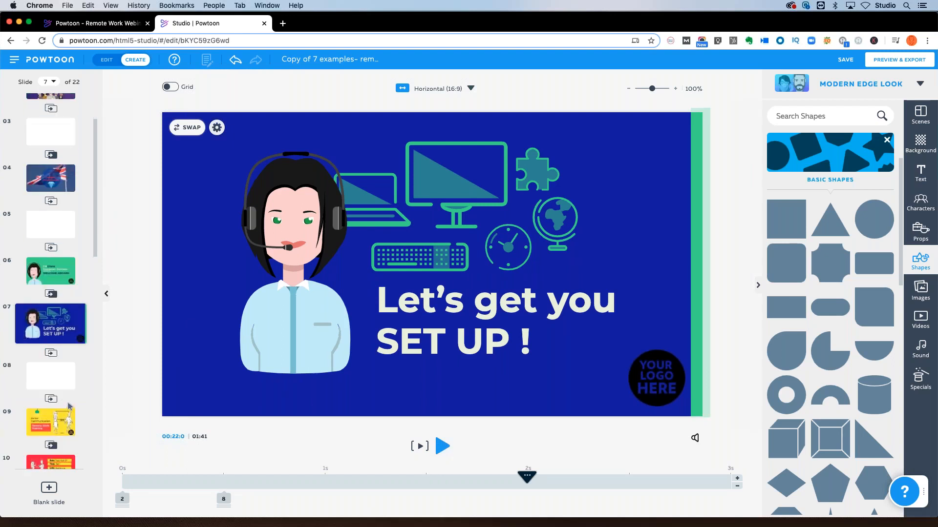
pyautogui.scroll(3)
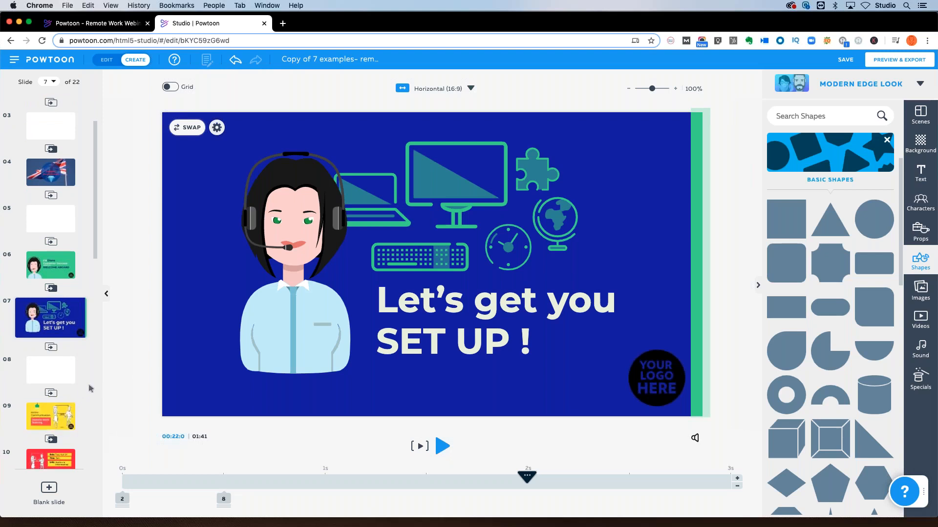
pyautogui.moveTo(104, 382)
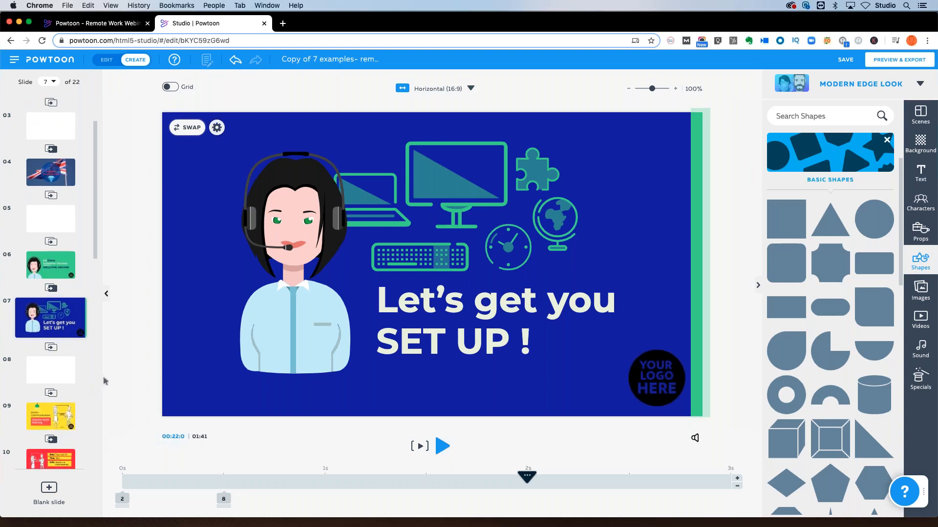
pyautogui.moveTo(704, 285)
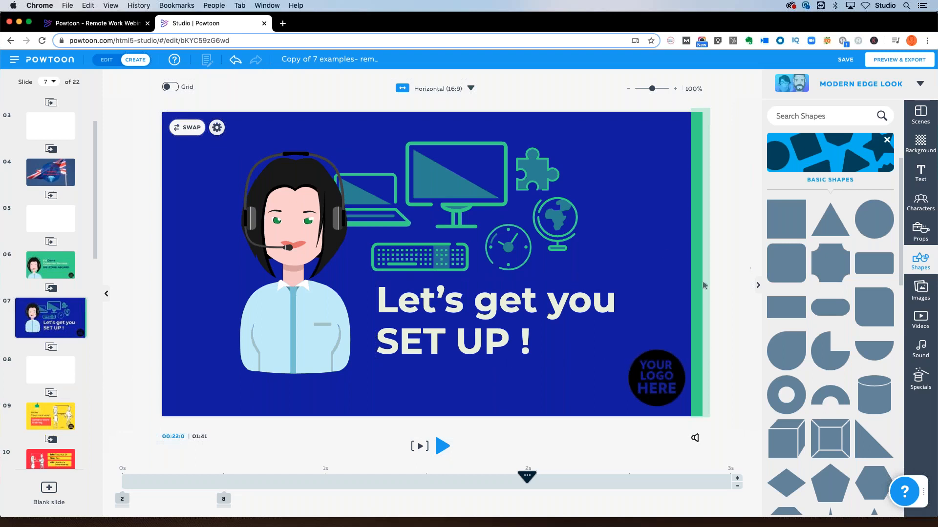
pyautogui.click(494, 321)
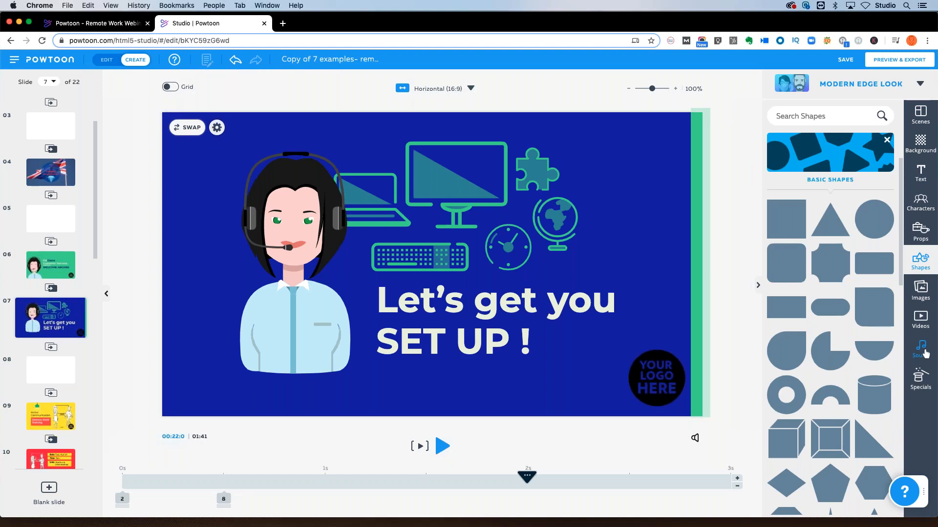
# - Browse the Sound library and the Add voiceover choices, then dismiss them
pyautogui.click(921, 348)
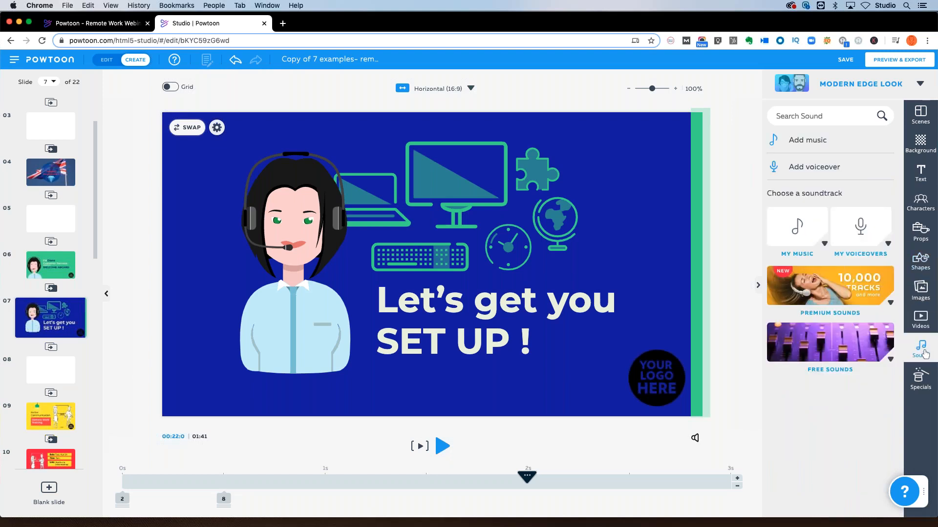
pyautogui.click(845, 59)
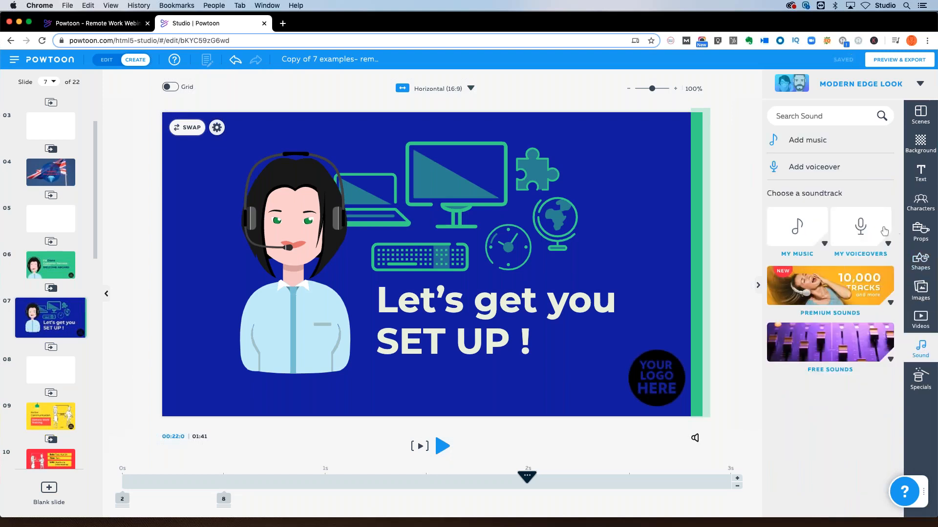
pyautogui.moveTo(822, 184)
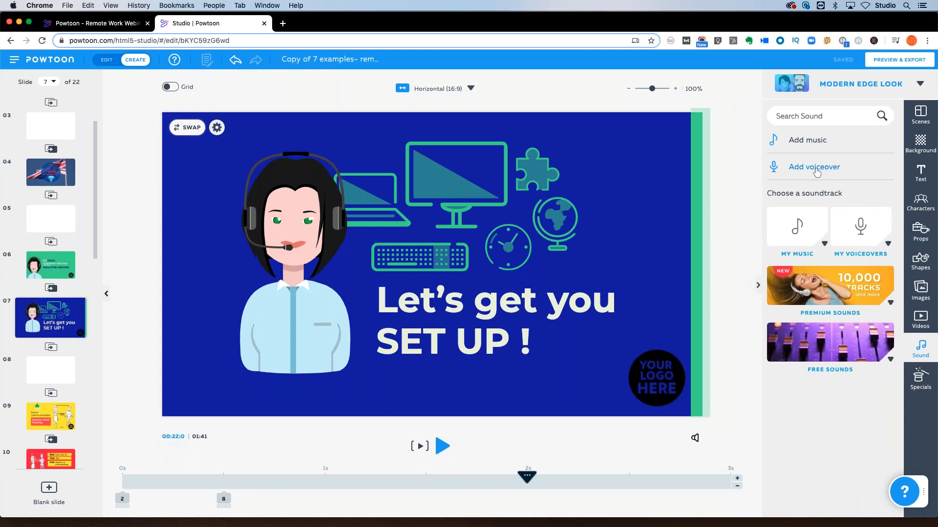
pyautogui.click(813, 167)
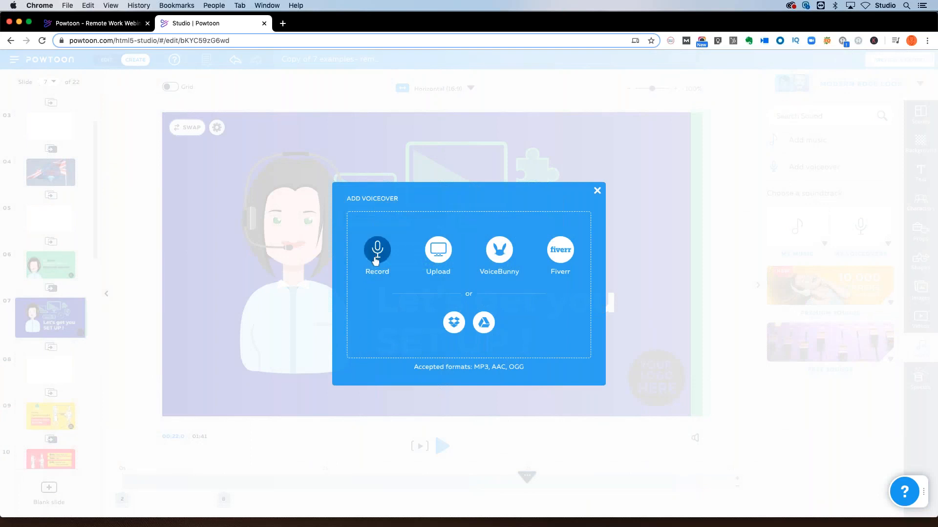
pyautogui.moveTo(558, 263)
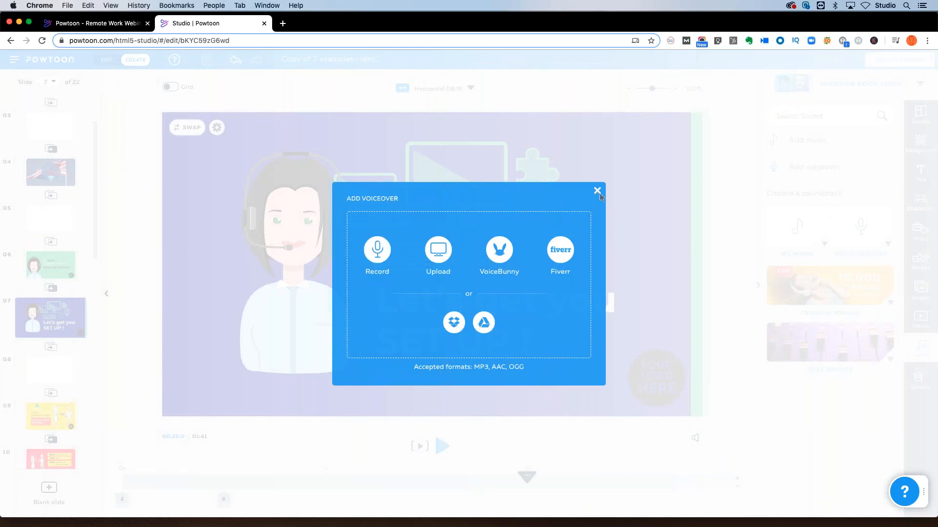
pyautogui.click(596, 191)
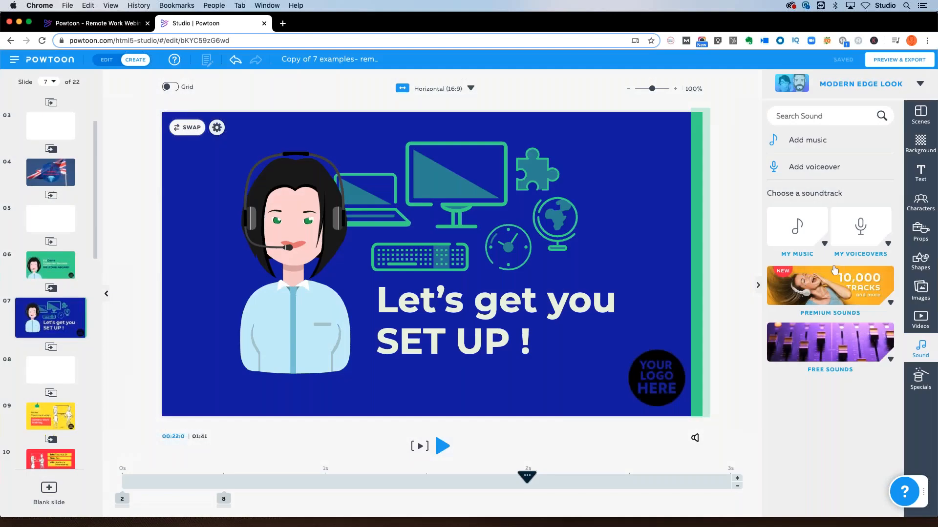
pyautogui.moveTo(873, 105)
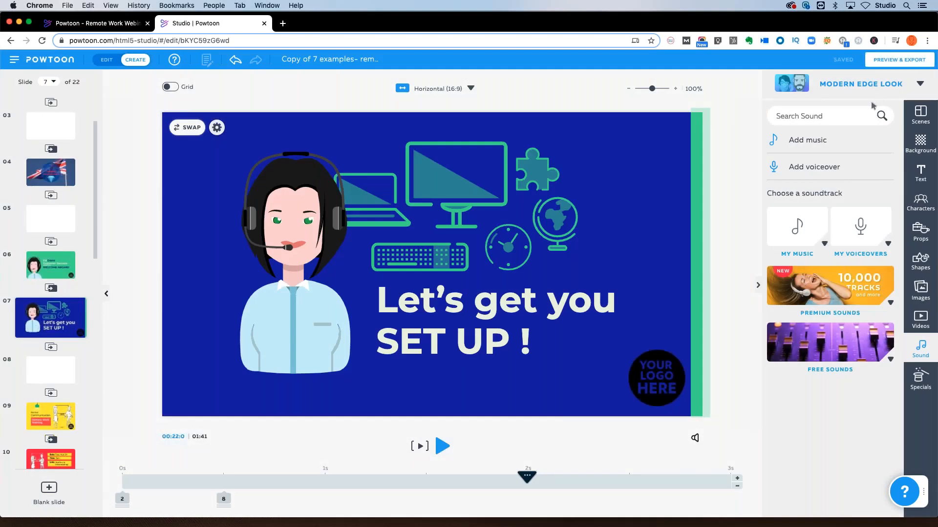
pyautogui.moveTo(780, 164)
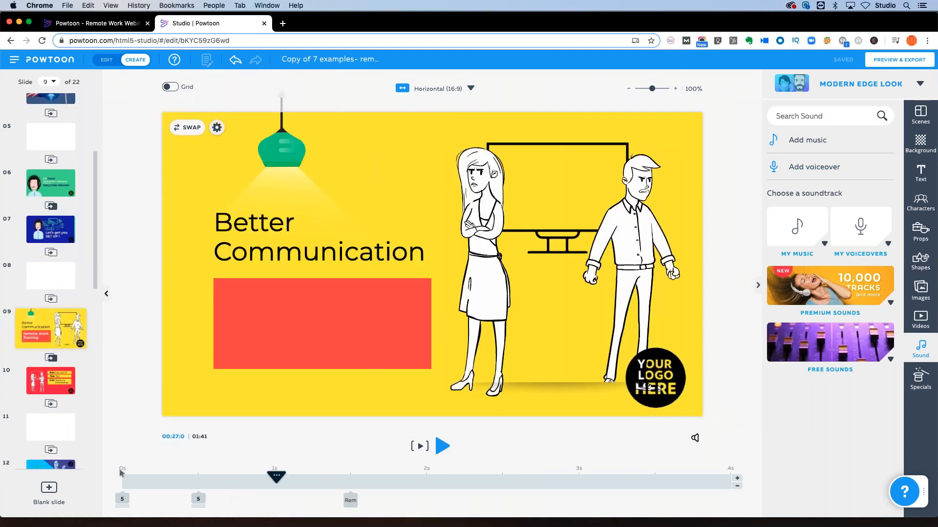
# - Play through to slide 10's event date and time card, then pause
pyautogui.click(442, 446)
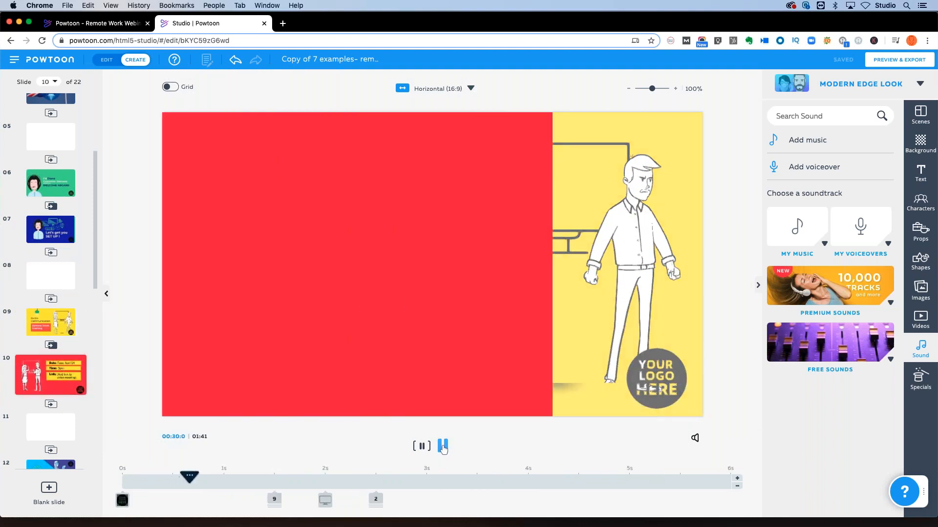
pyautogui.click(421, 446)
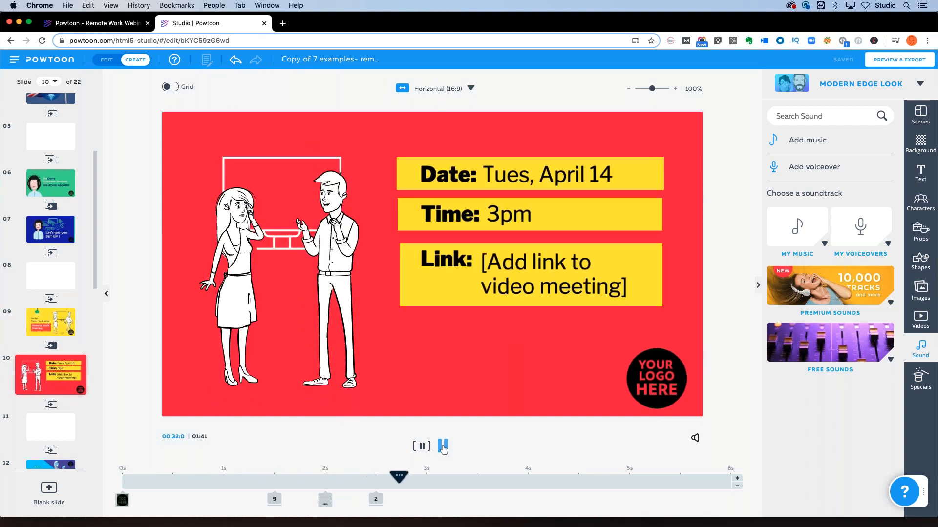
pyautogui.click(422, 446)
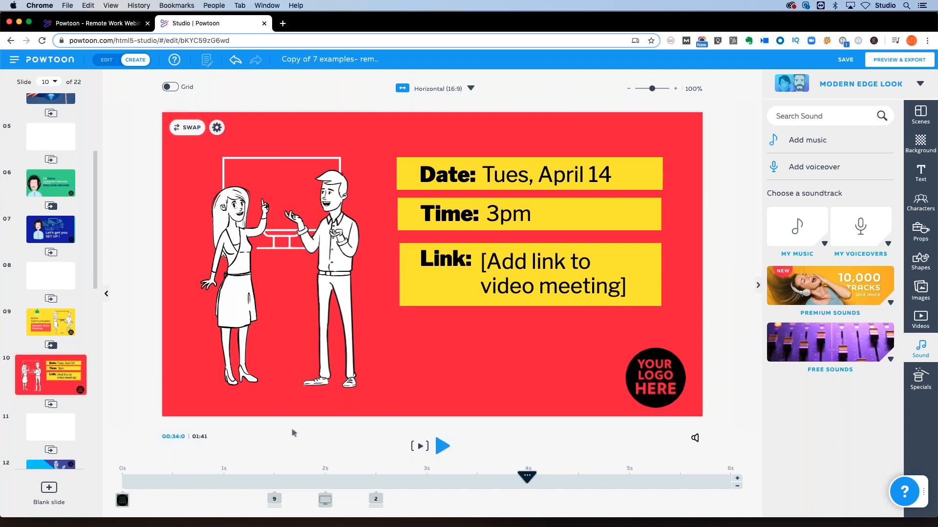
# - Reopen slide 9's Better Communication scene and scroll down the slide list
pyautogui.click(50, 328)
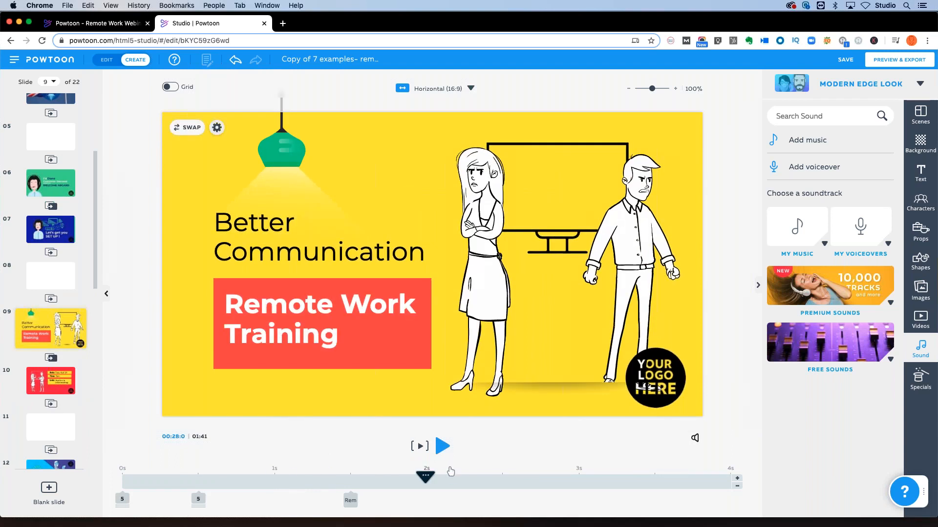
pyautogui.scroll(-3)
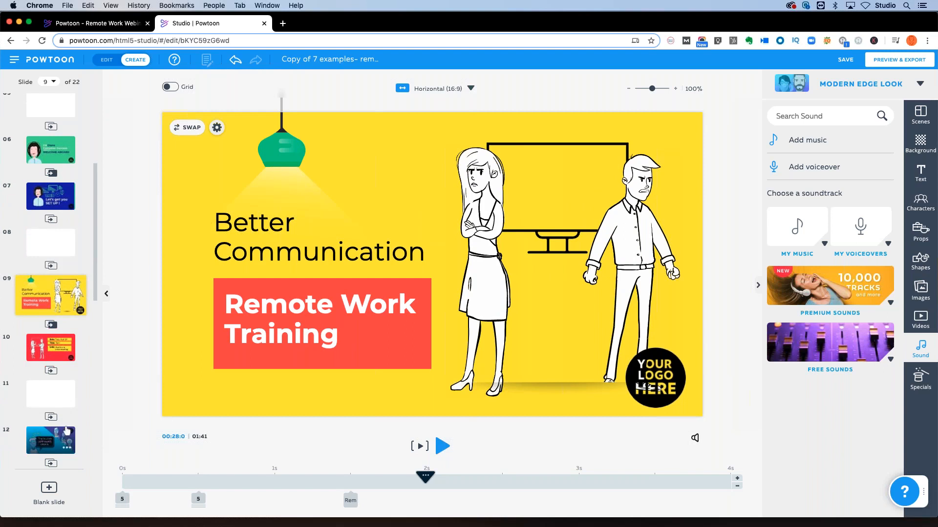
pyautogui.scroll(-3)
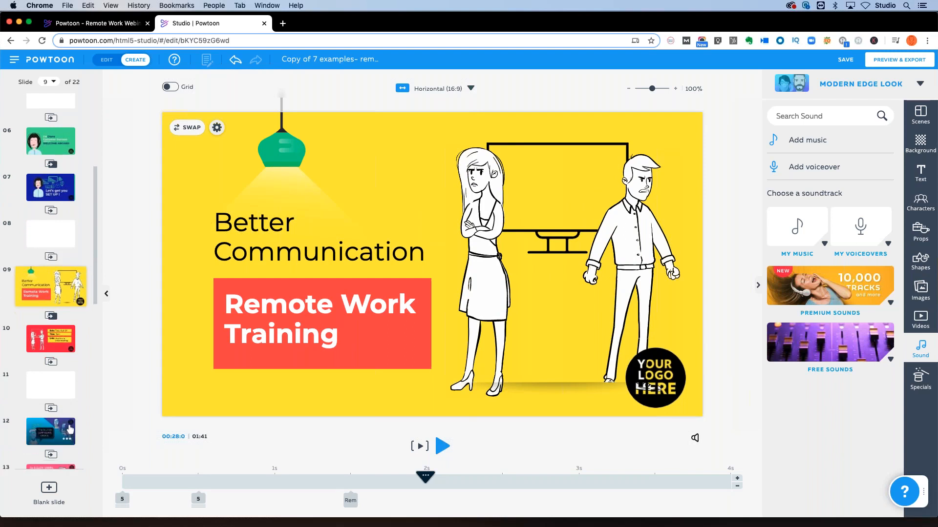
pyautogui.scroll(-3)
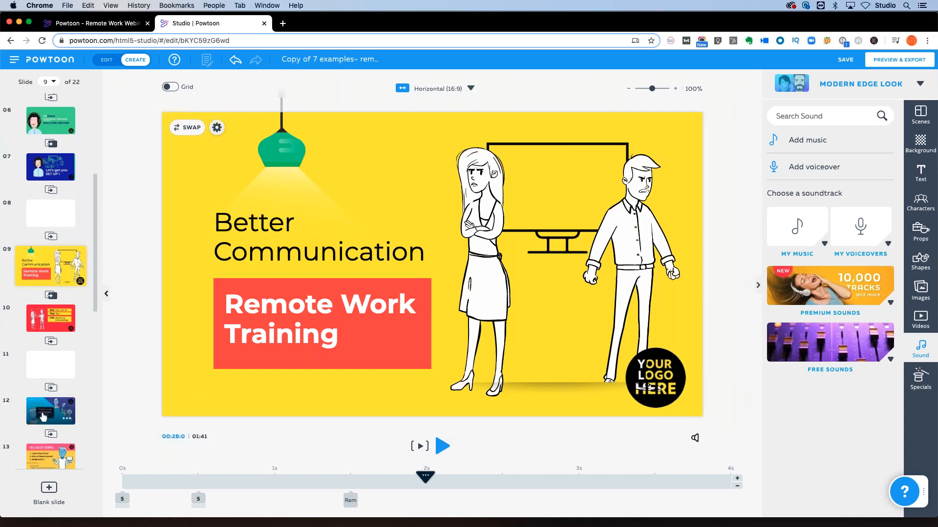
# - Play slide 12's App Name update scene from the start and pause on slide 13's In 3 Easy Steps card
pyautogui.click(51, 406)
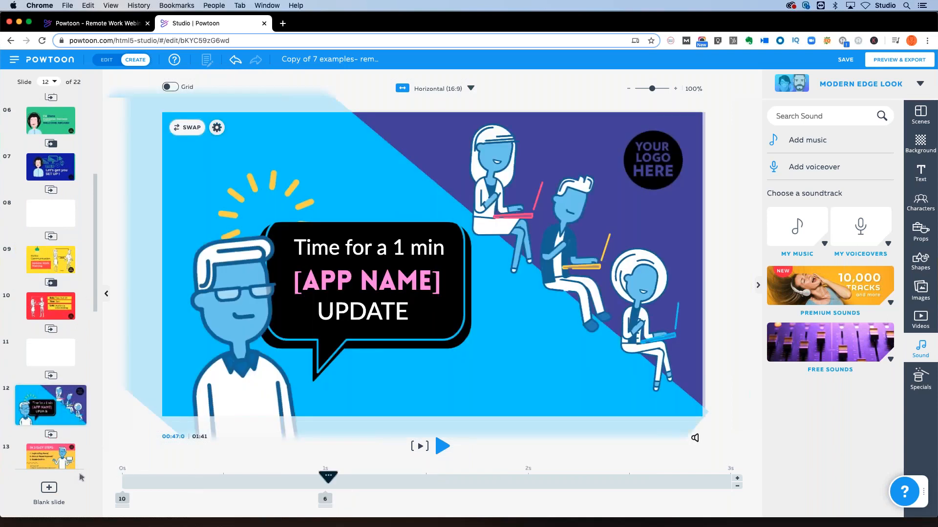
pyautogui.click(441, 447)
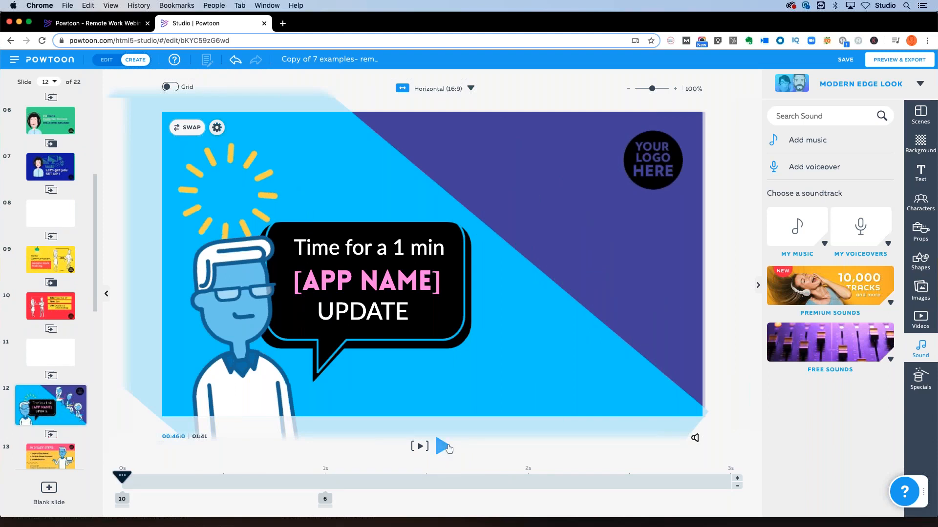
pyautogui.click(419, 447)
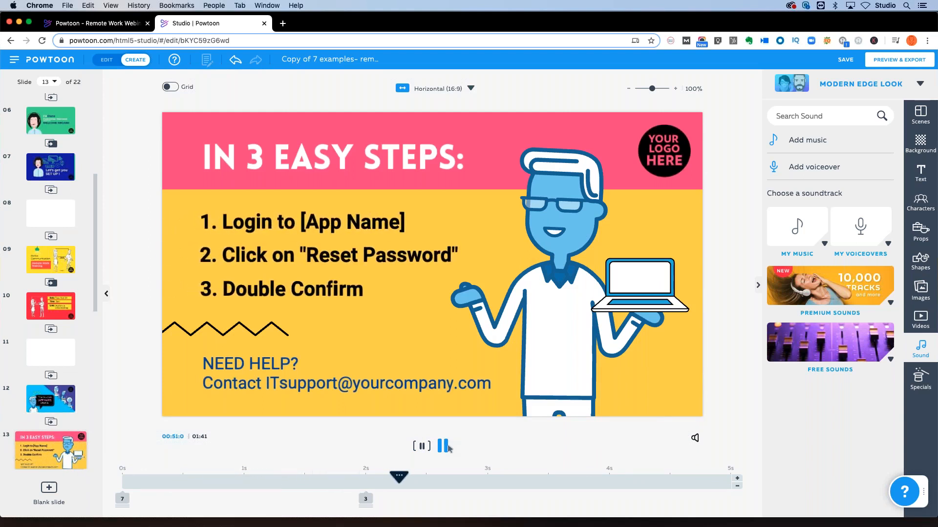
pyautogui.click(443, 446)
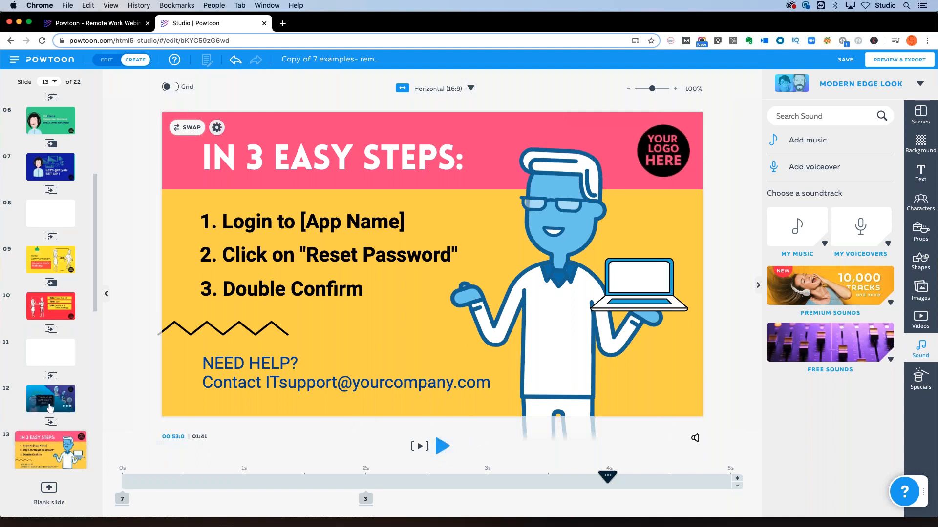
# - Replace the APP NAME placeholder on slide 12 with 'SLACK'
pyautogui.click(50, 399)
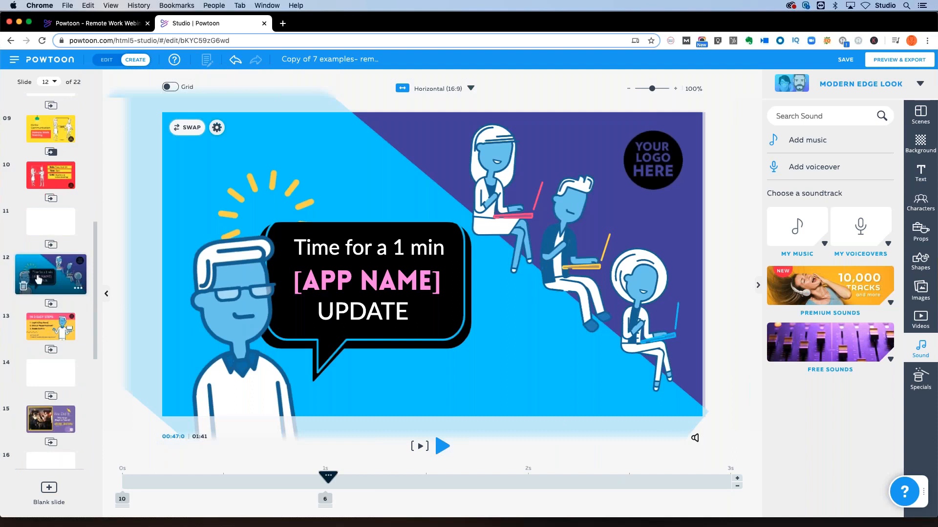
pyautogui.click(367, 281)
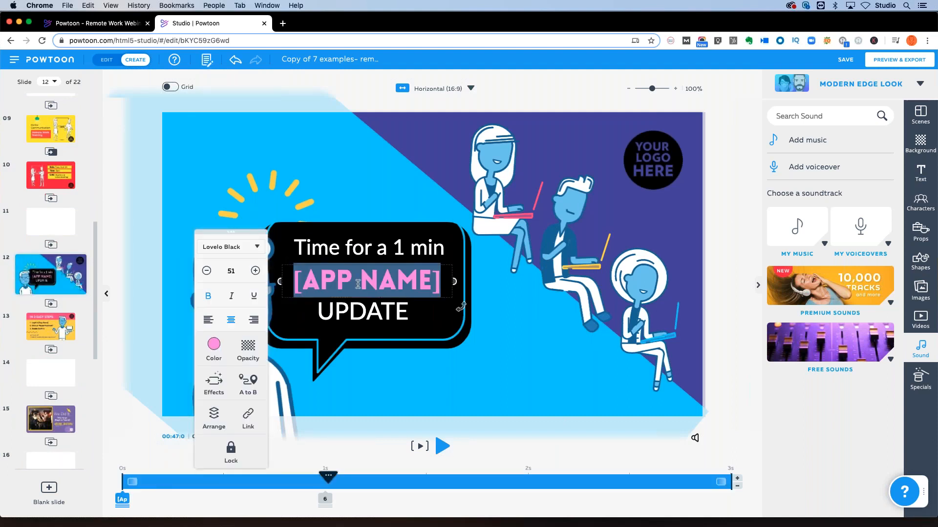
pyautogui.write('SLACK')
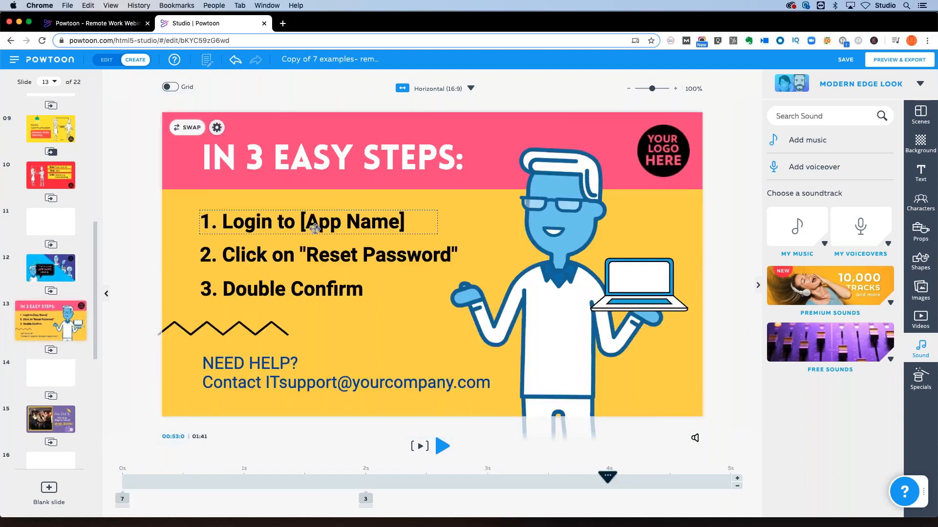
# - Change step one on slide 13 to read 'Login to slack'
pyautogui.click(311, 222)
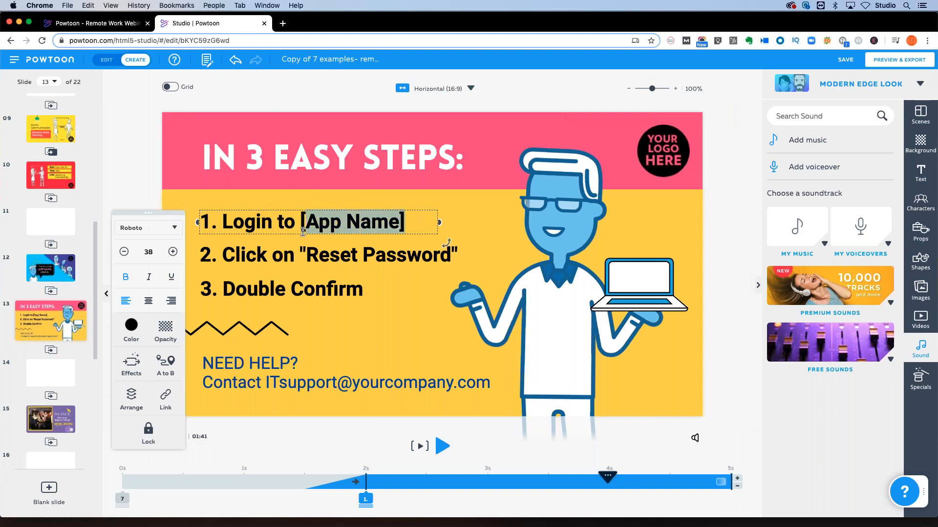
pyautogui.write('slack')
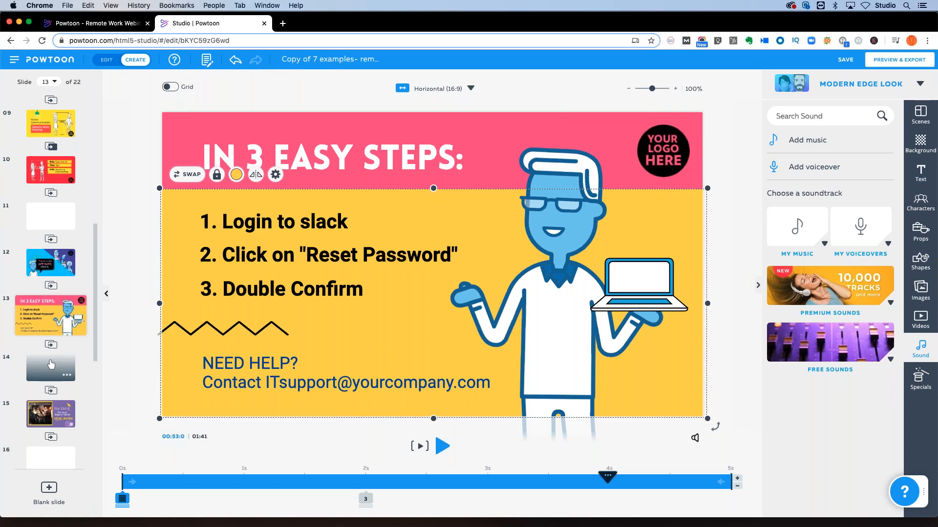
pyautogui.click(233, 383)
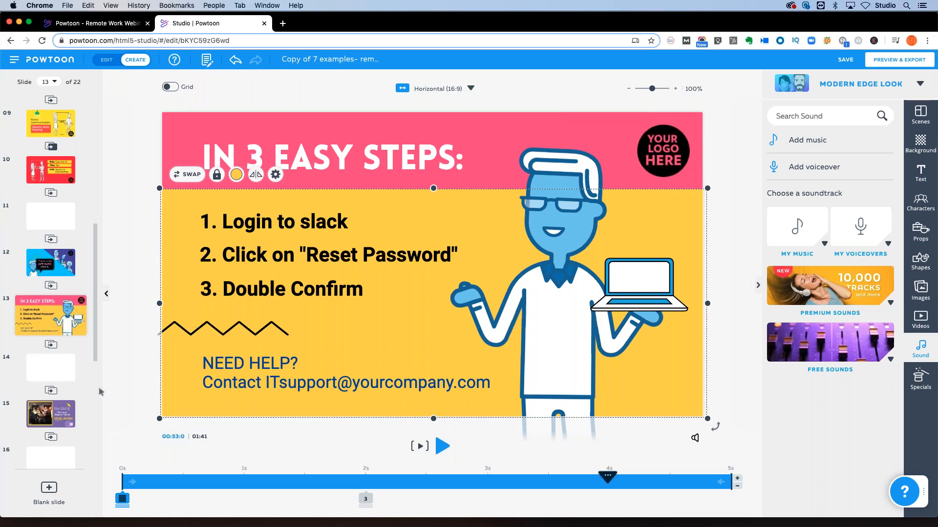
pyautogui.moveTo(98, 406)
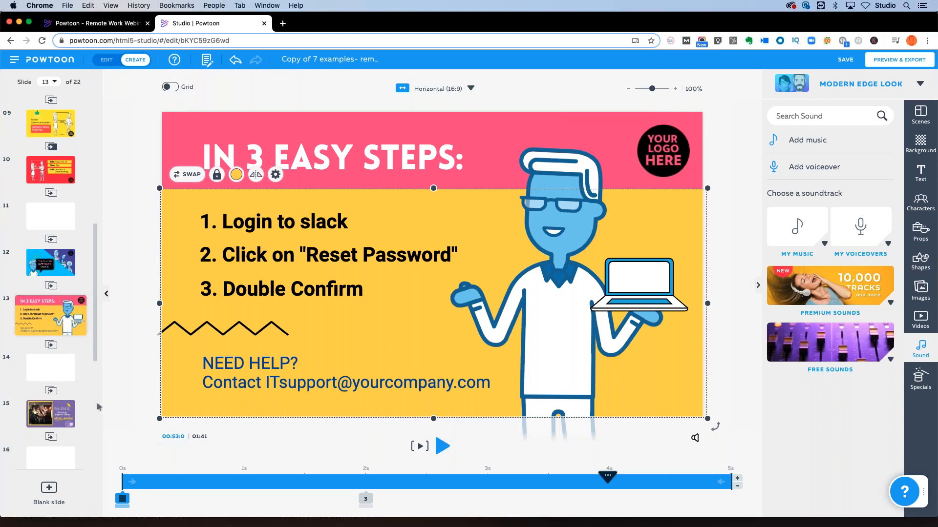
pyautogui.scroll(-3)
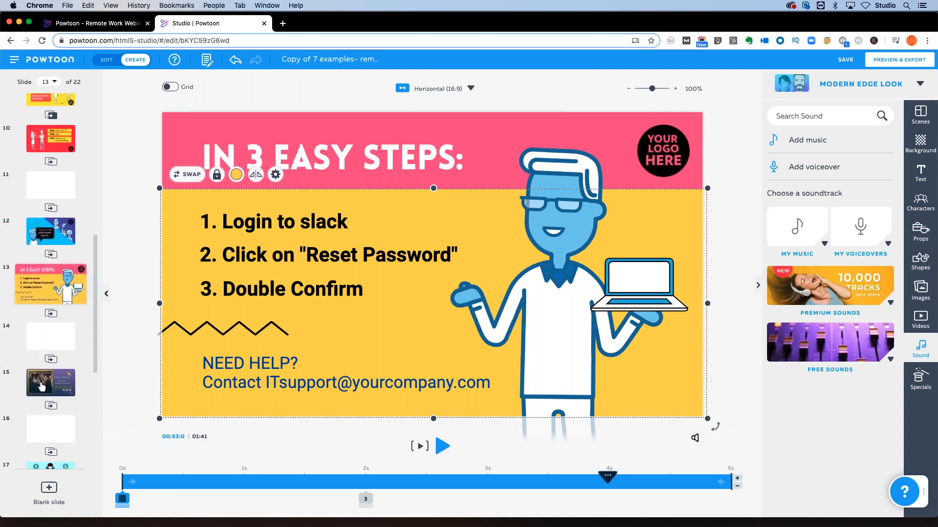
# - Open slide 15's We Did It scene and preview it briefly
pyautogui.click(50, 378)
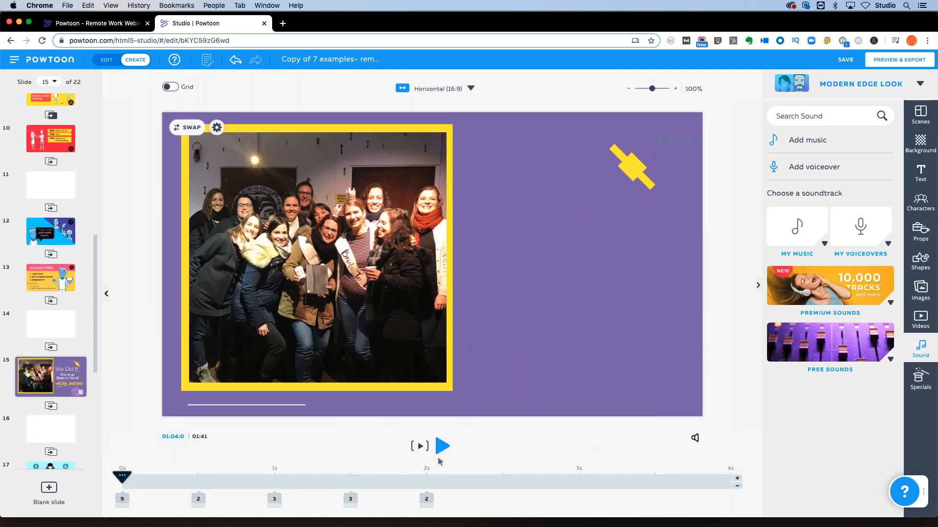
pyautogui.click(441, 447)
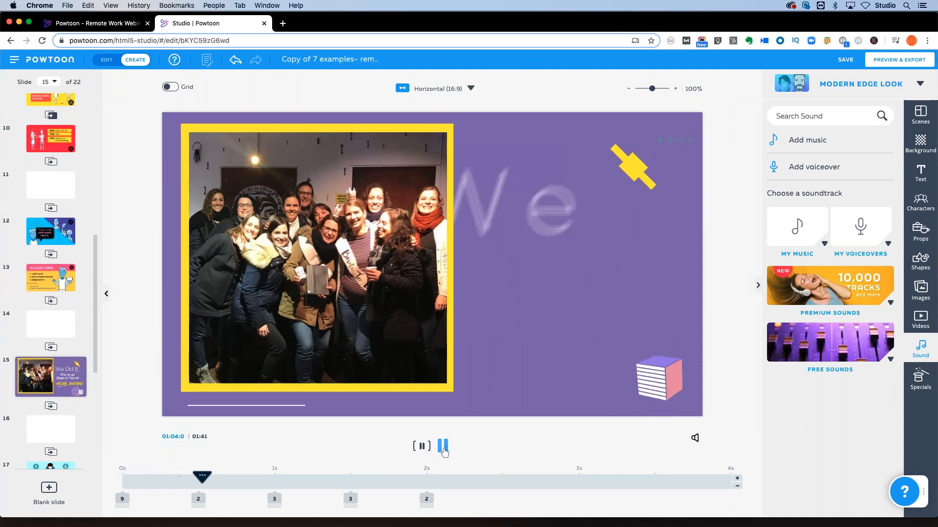
pyautogui.click(422, 446)
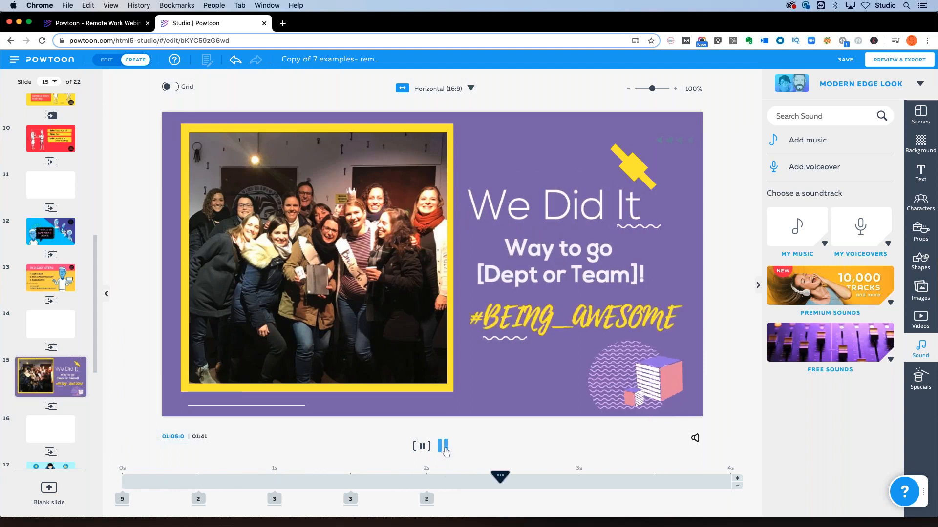
# - Edit the '[Dept or Team]' headline to 'Way to go Marketing Team!'
pyautogui.click(442, 446)
pyautogui.write('Marketing !')
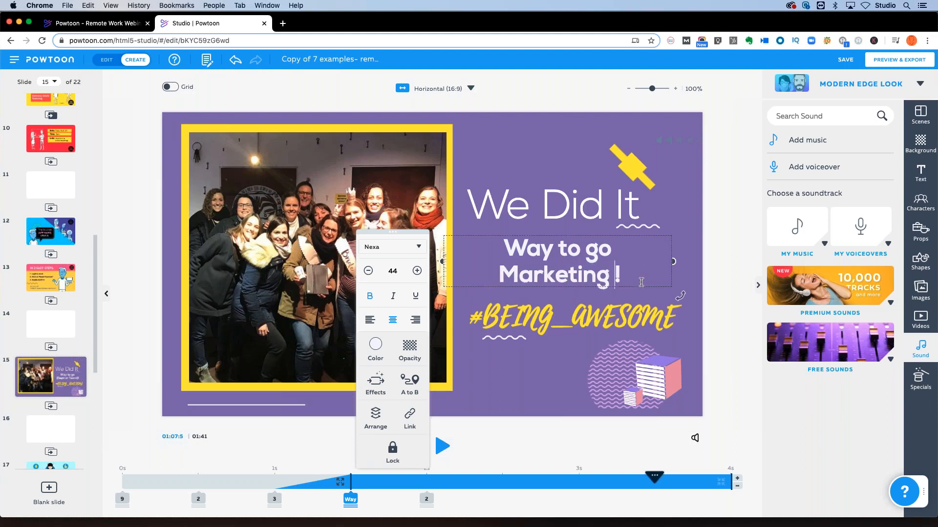
pyautogui.write('Team')
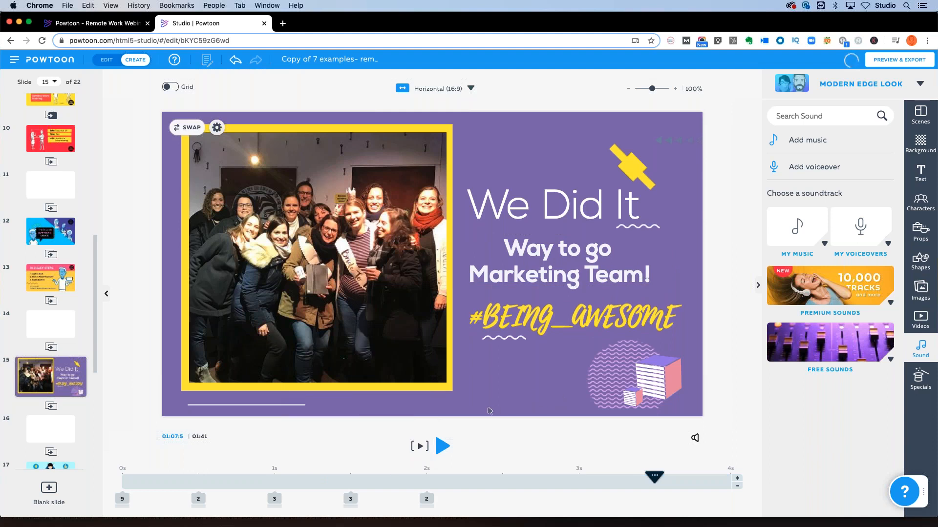
pyautogui.click(316, 257)
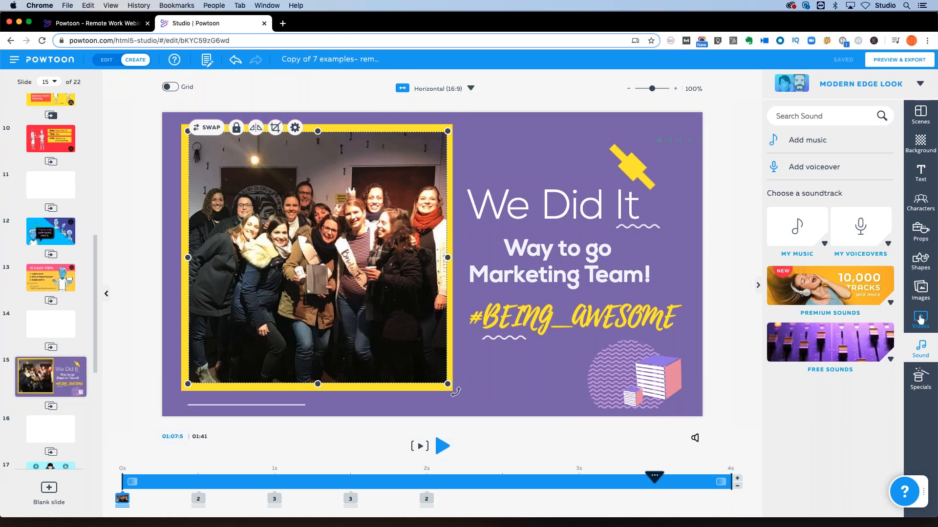
pyautogui.click(920, 290)
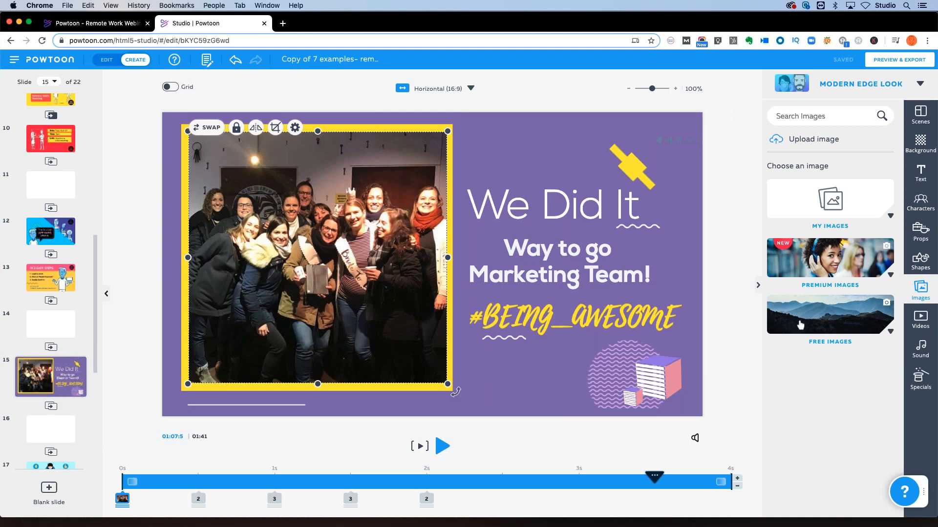
pyautogui.moveTo(920, 320)
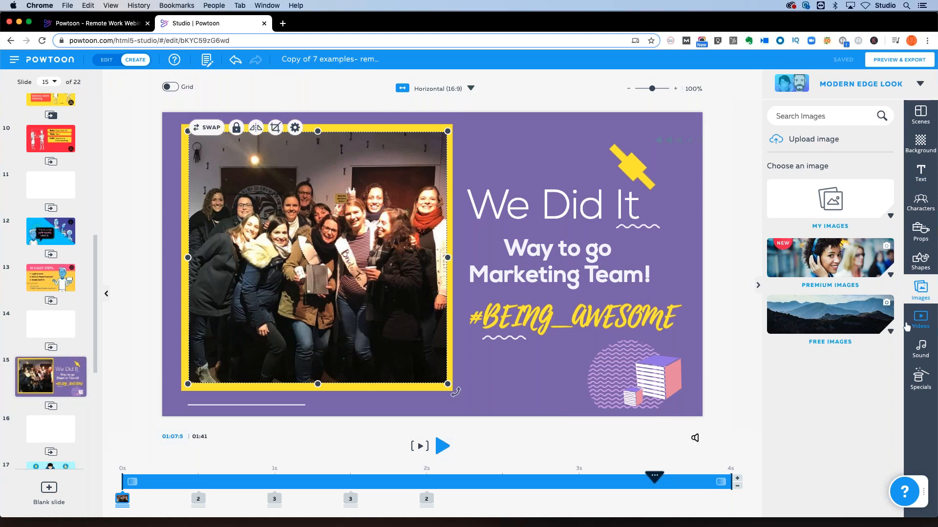
pyautogui.moveTo(920, 318)
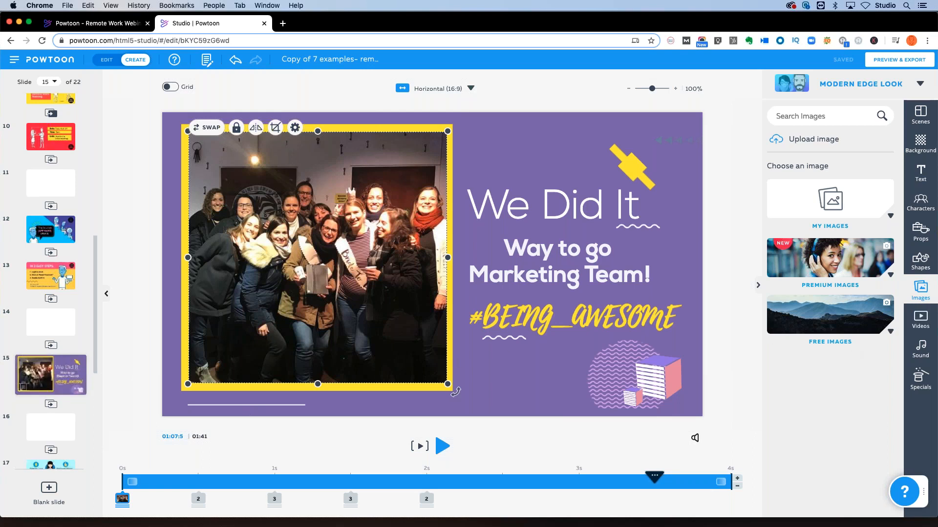
# - Preview slide 17's 'Stress Less, Deliver More' self-care scene and pause, then scroll the slide list
pyautogui.click(51, 352)
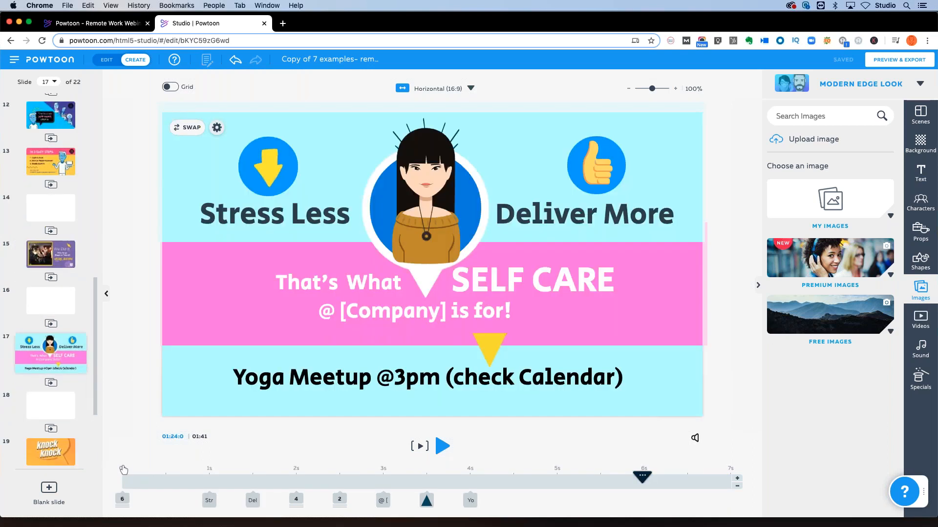
pyautogui.click(443, 447)
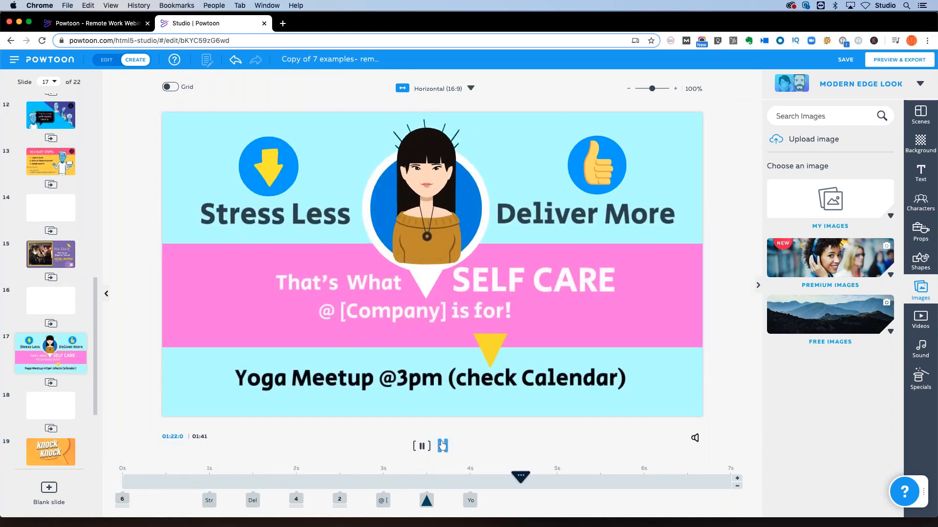
pyautogui.click(421, 446)
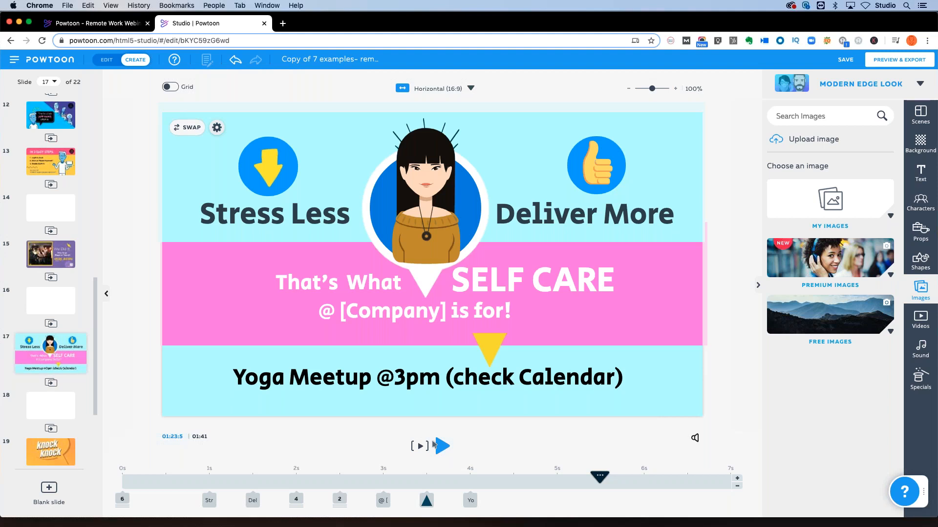
pyautogui.moveTo(132, 390)
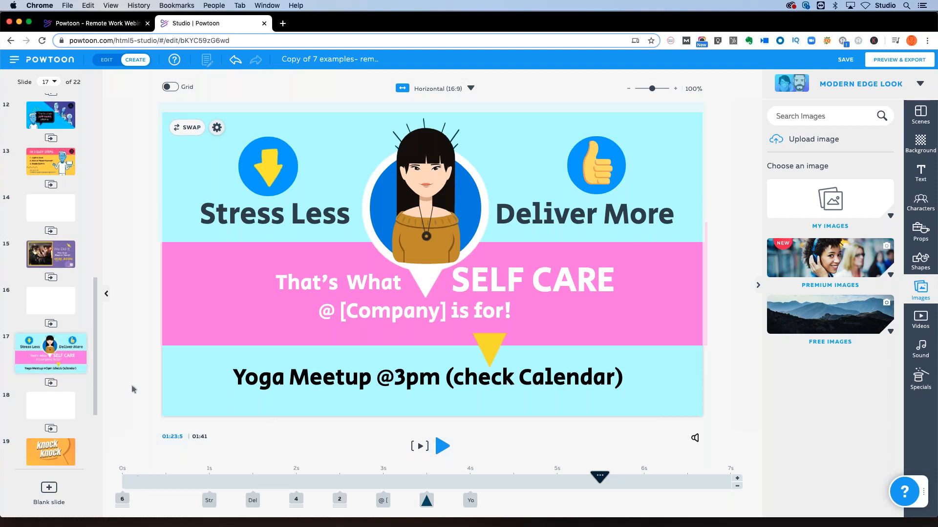
pyautogui.click(67, 409)
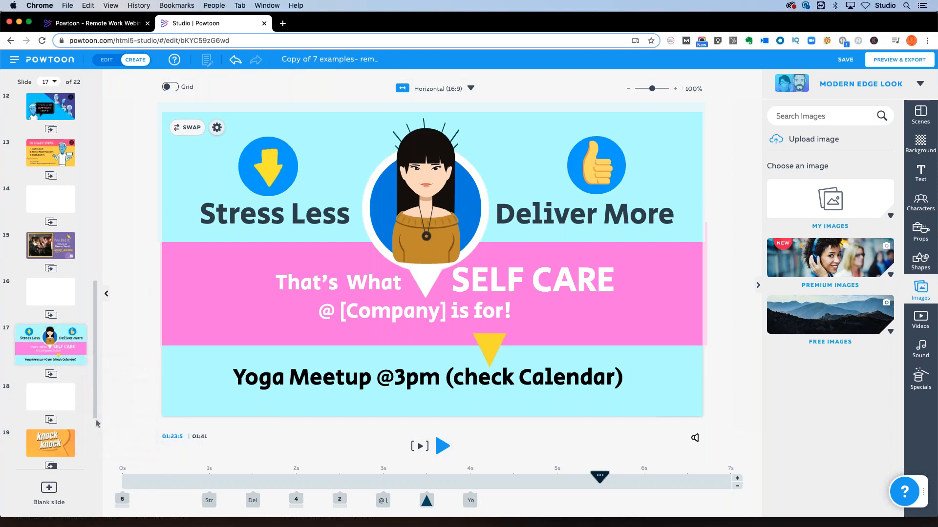
pyautogui.scroll(-3)
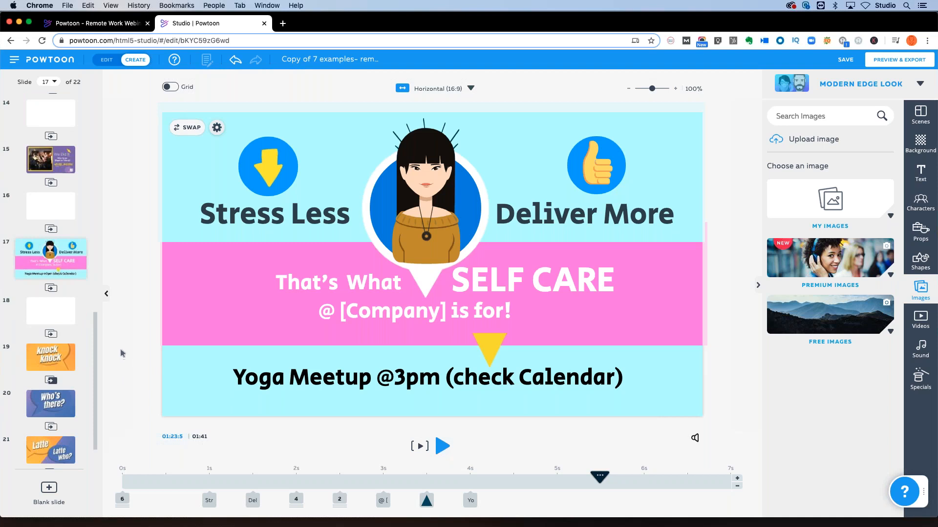
pyautogui.moveTo(154, 397)
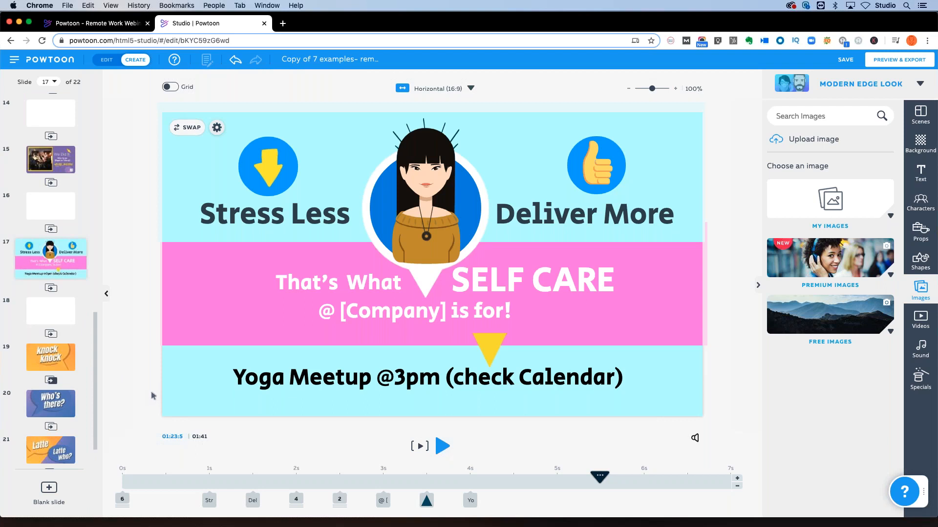
pyautogui.moveTo(143, 415)
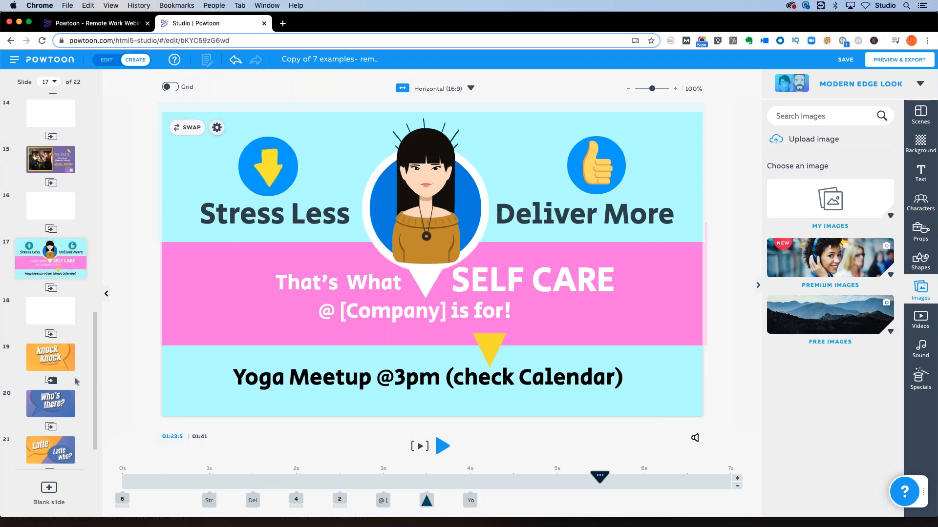
# - Play from slide 19's Knock Knock scene through to slide 22's 'Don't be LATTE!' invitation and stop
pyautogui.click(50, 351)
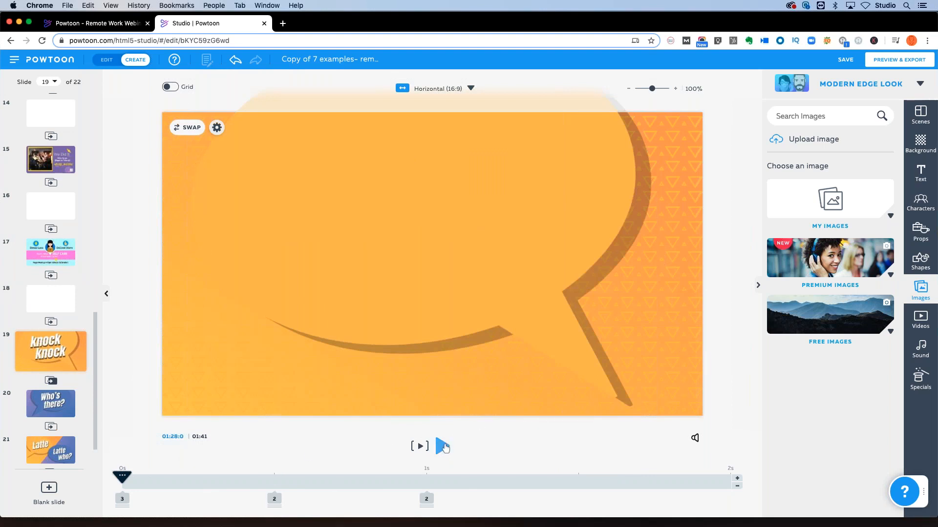
pyautogui.moveTo(441, 446)
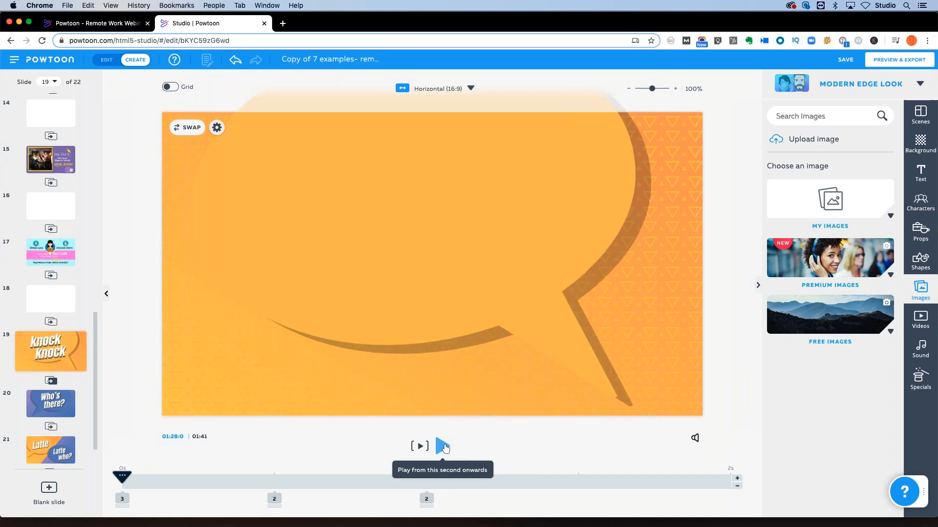
pyautogui.click(419, 446)
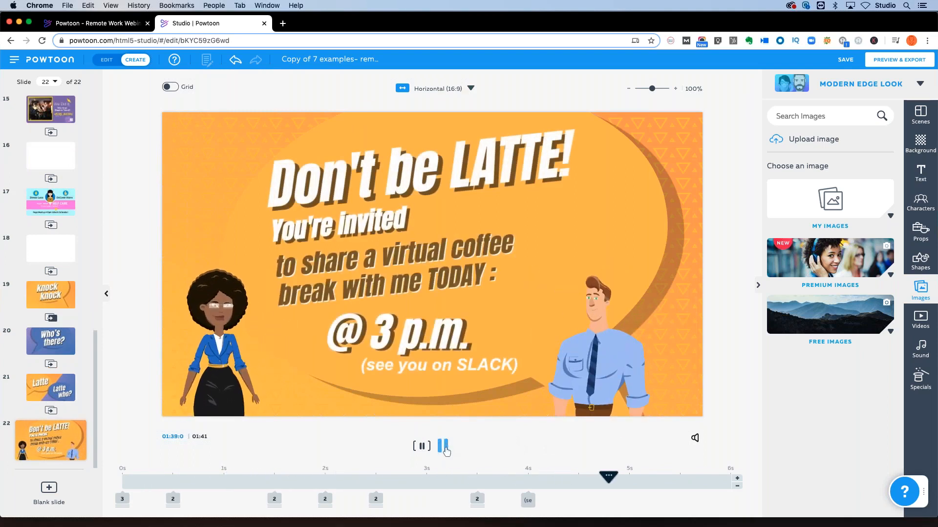
pyautogui.click(422, 446)
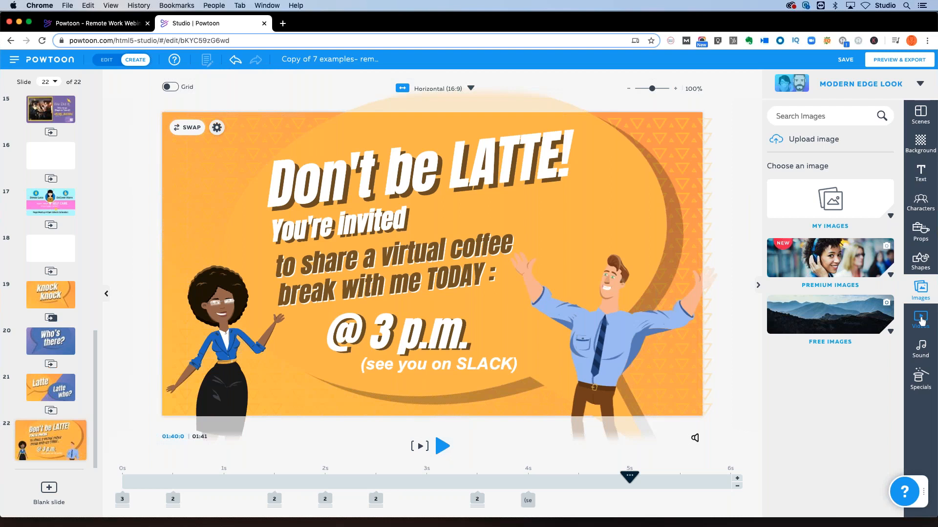
pyautogui.moveTo(920, 322)
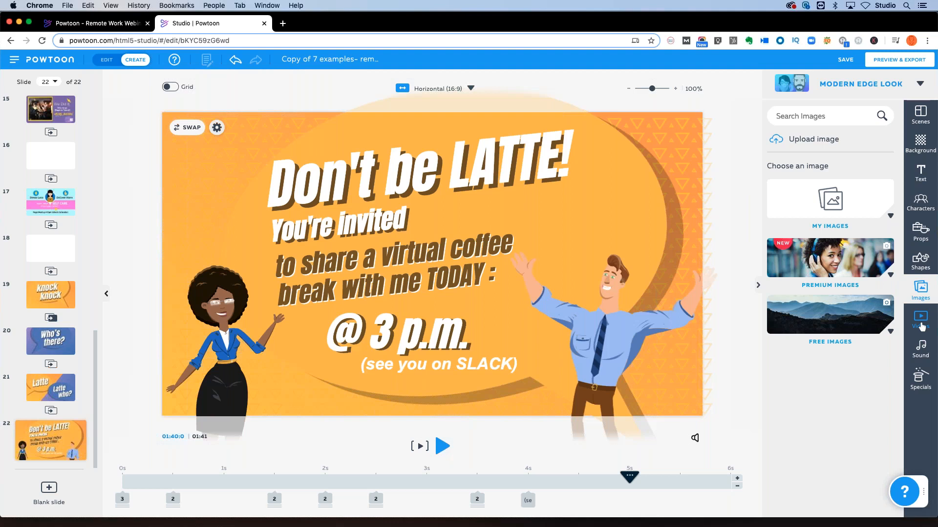
pyautogui.moveTo(921, 324)
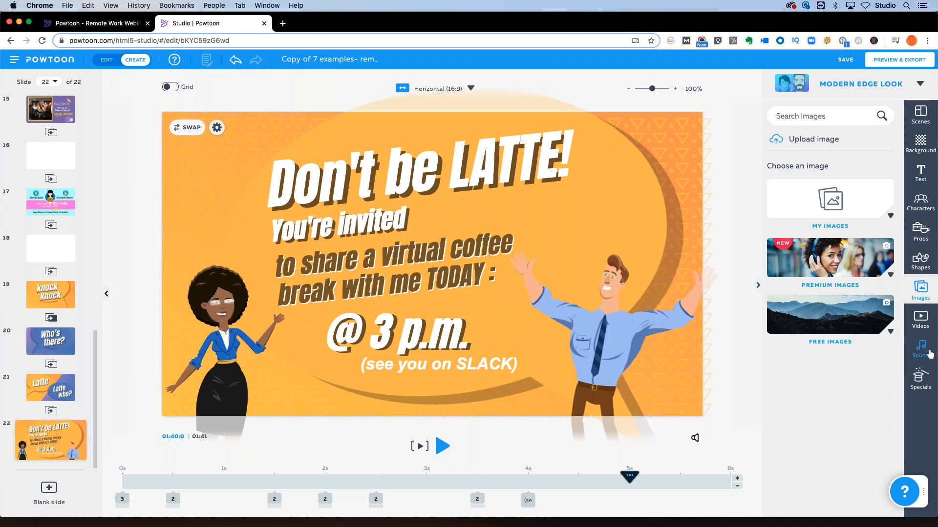
# - Browse the Free Sounds soundtrack list, then return to the Remote Work Webinar page
pyautogui.click(846, 59)
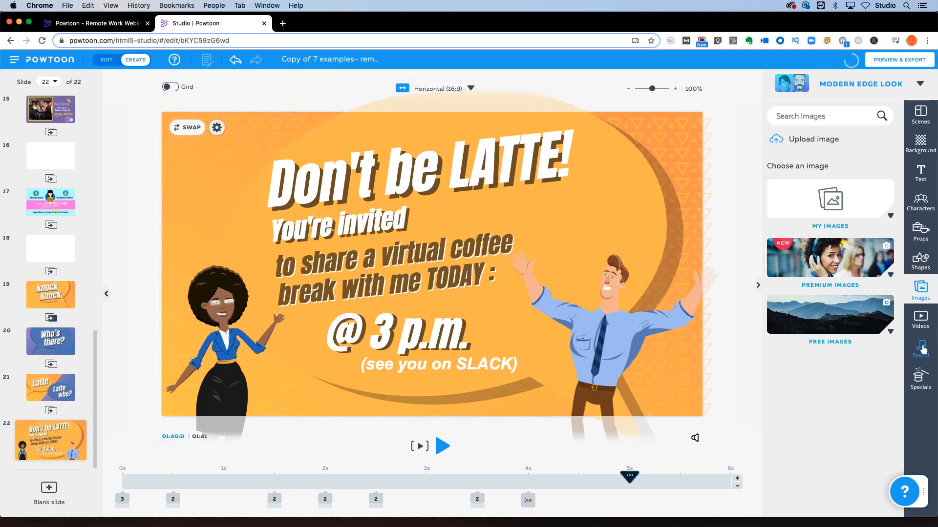
pyautogui.click(920, 348)
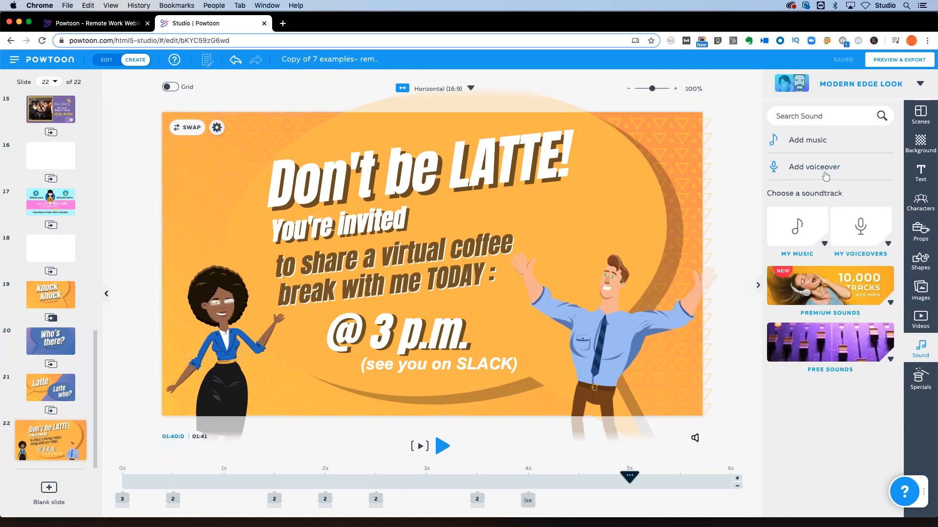
pyautogui.moveTo(847, 285)
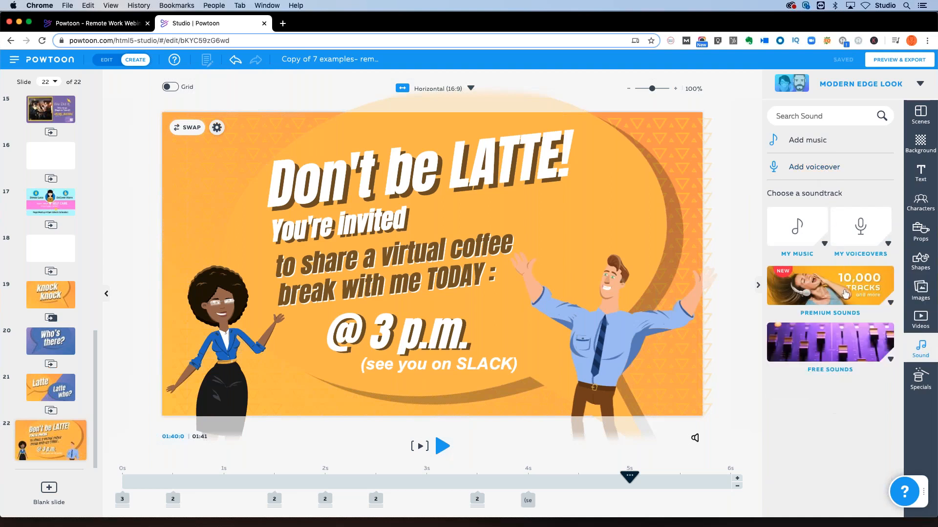
pyautogui.click(829, 342)
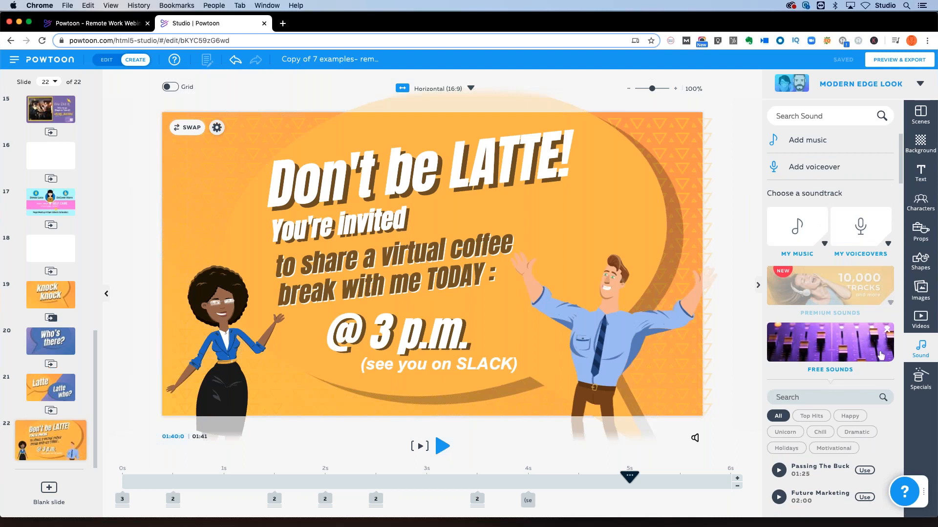
pyautogui.moveTo(914, 405)
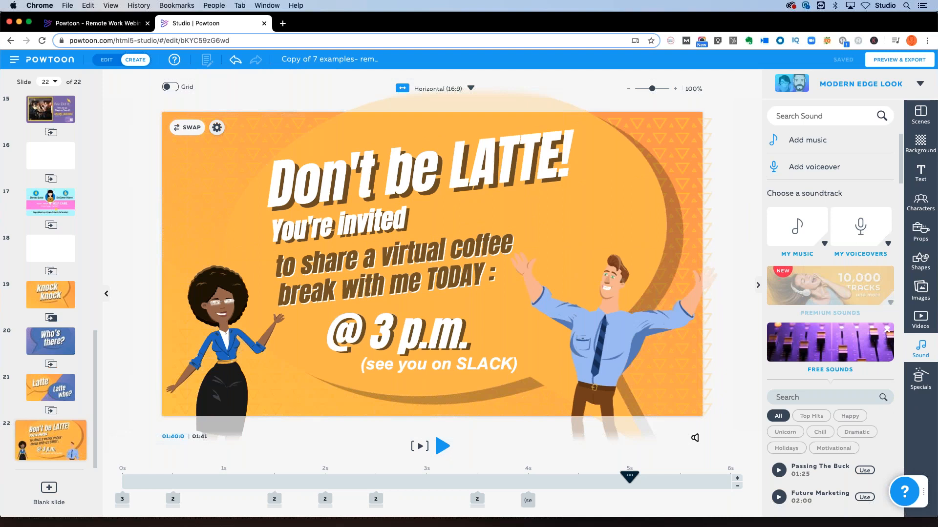
pyautogui.click(96, 23)
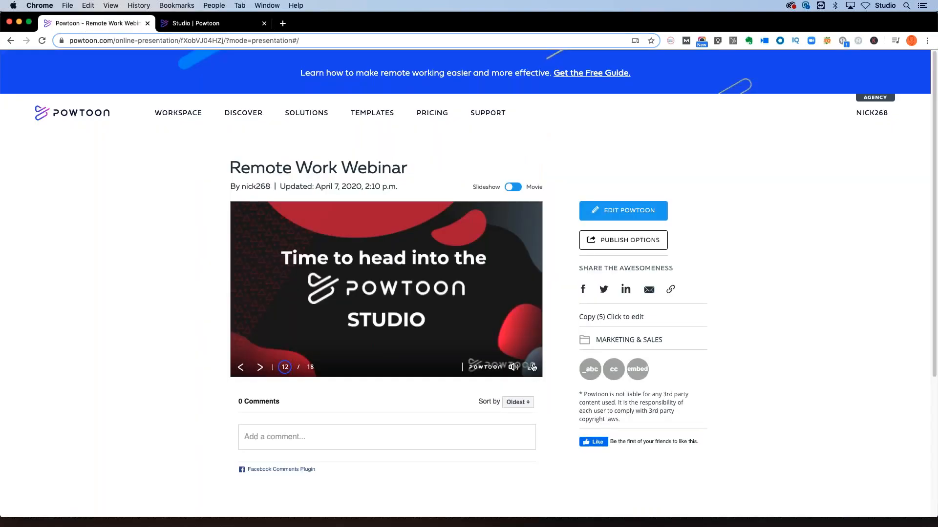
# - Resume the webinar full screen and advance from slide 12 toward slide 15 on remote-working mistakes
pyautogui.click(531, 367)
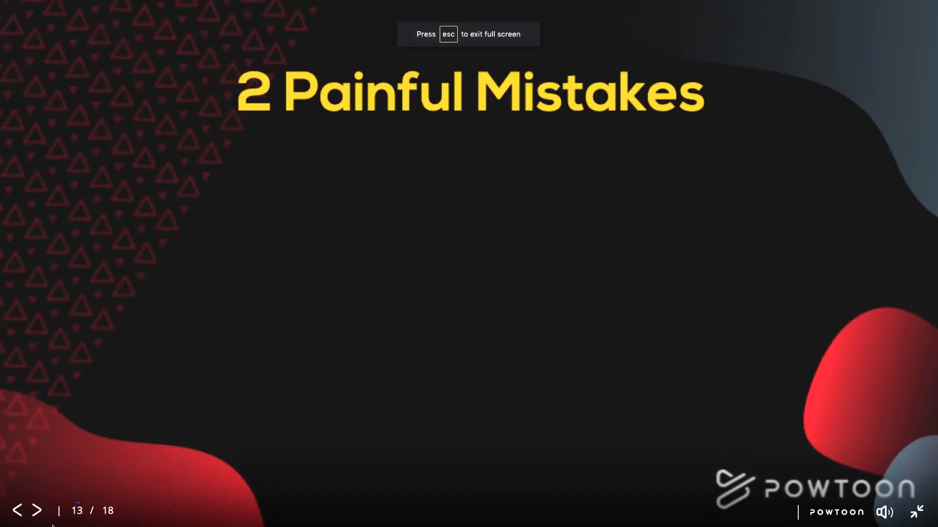
pyautogui.click(38, 510)
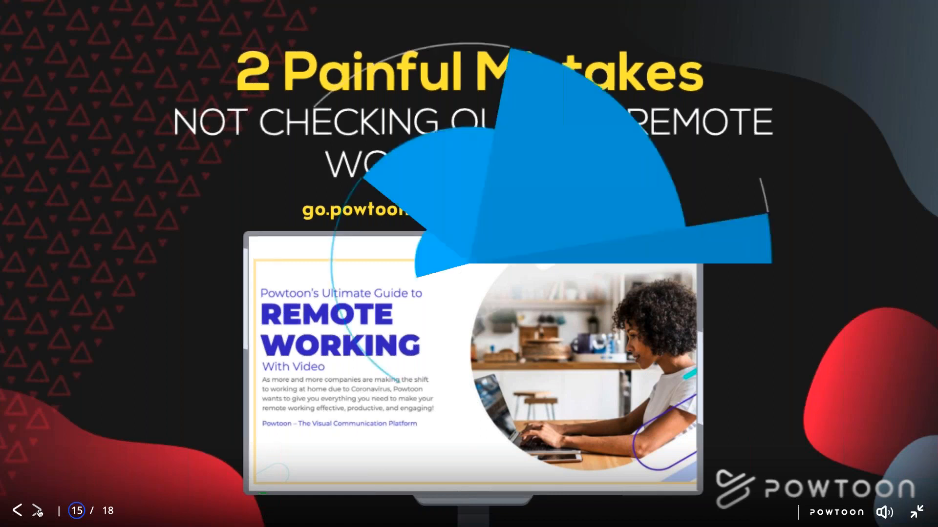